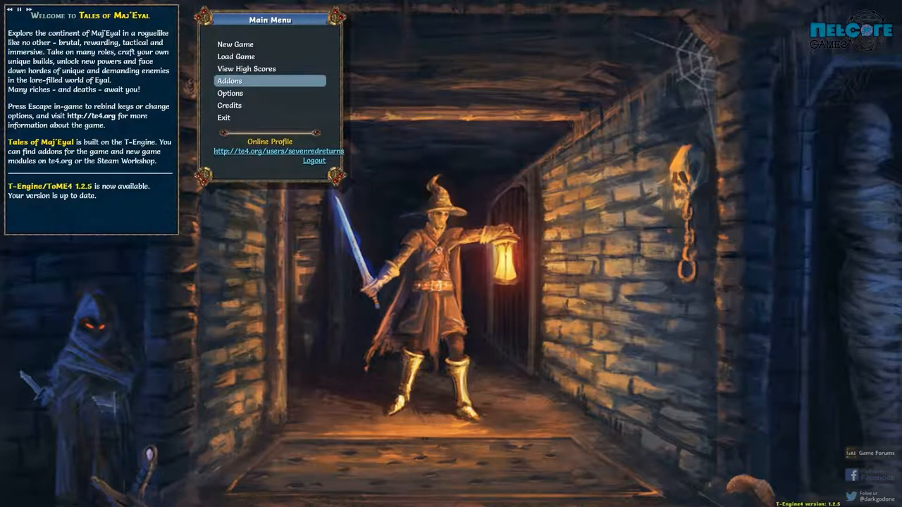
- Check the addon configuration and start a new game
{"action": "left_click", "coordinate": [228, 80]}
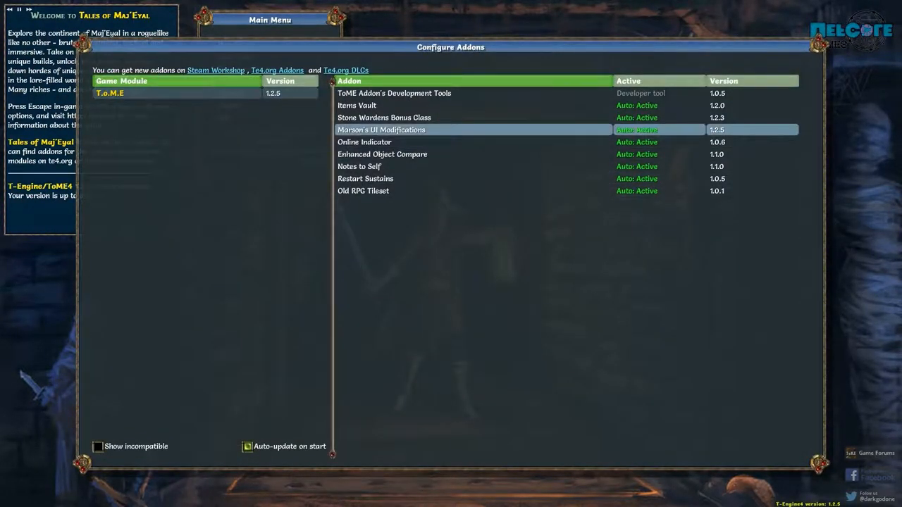
{"action": "left_click", "coordinate": [383, 117]}
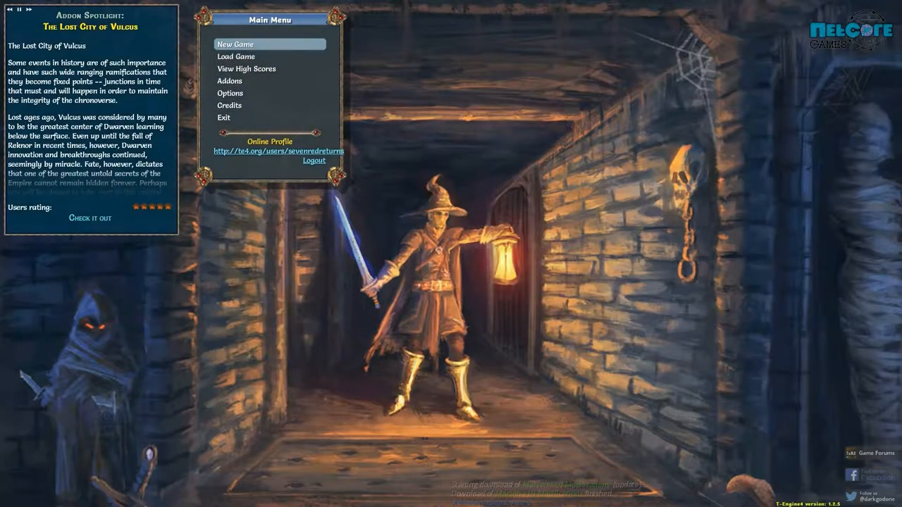
{"action": "left_click", "coordinate": [235, 43]}
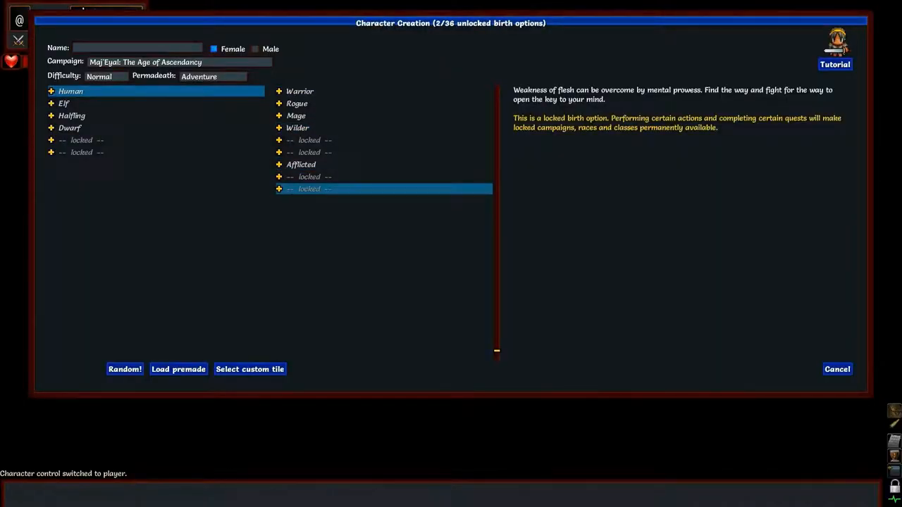
- Choose the Warrior class and name the character 'Ms McDiesALot'
{"action": "left_click", "coordinate": [299, 90]}
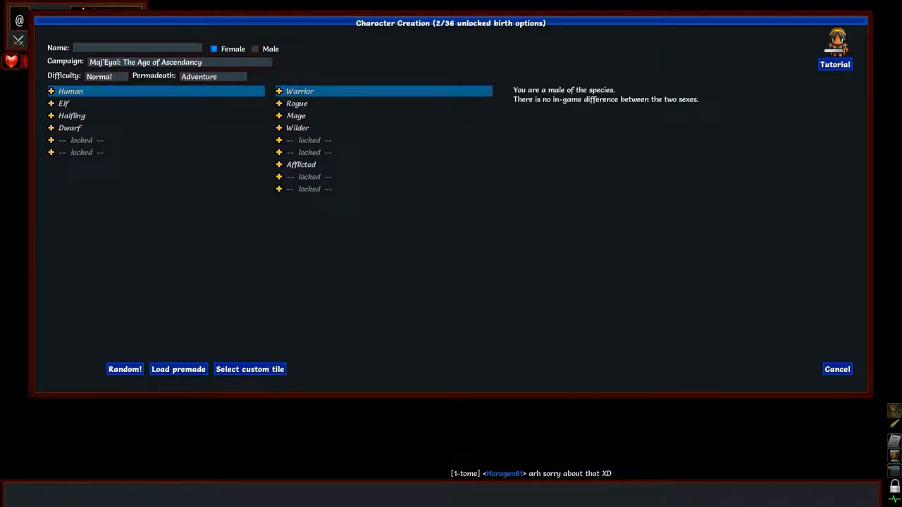
{"action": "left_click", "coordinate": [138, 48]}
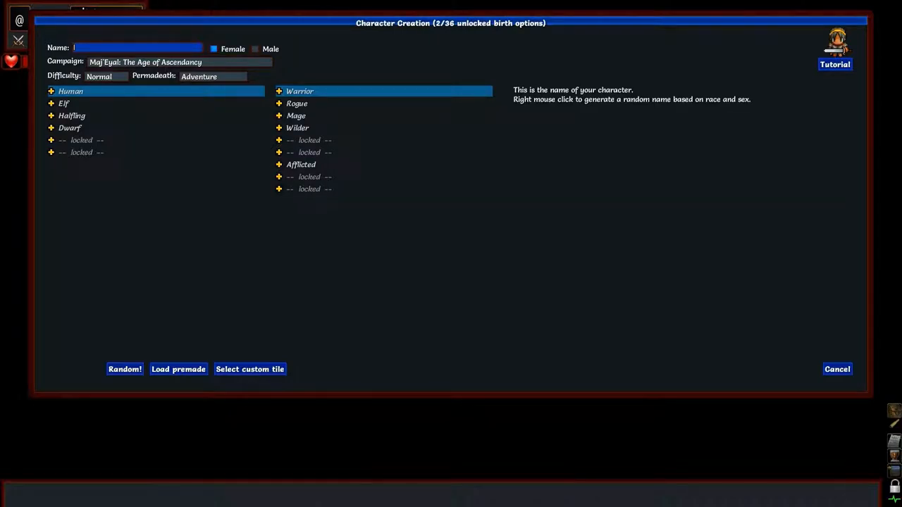
{"action": "type", "text": "Ms McDiesA"}
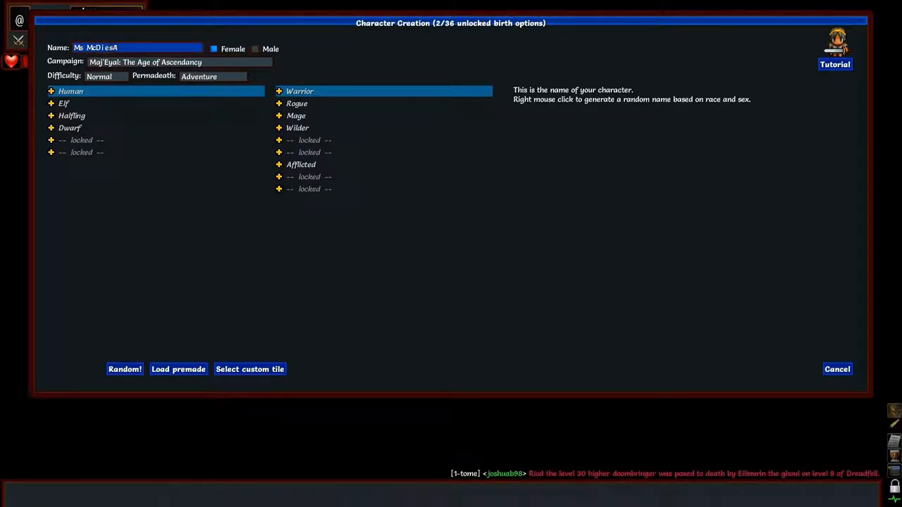
{"action": "type", "text": "Lot"}
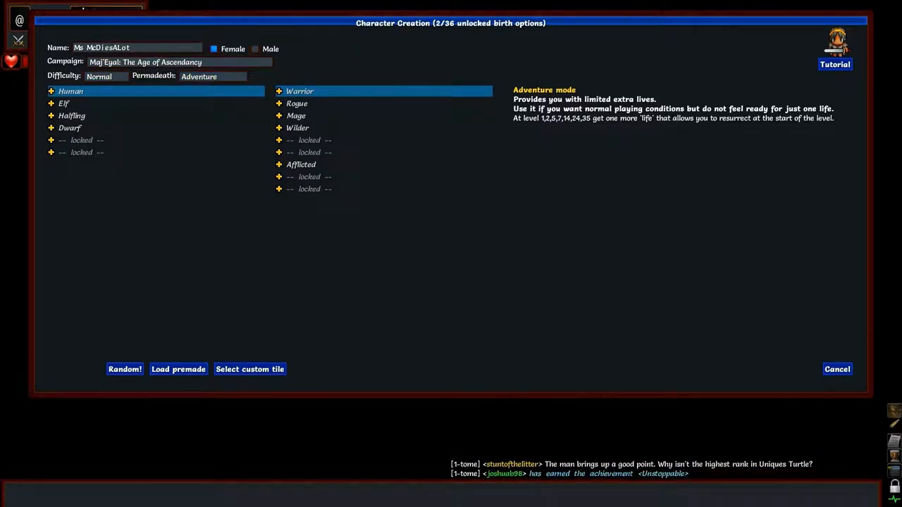
- Keep difficulty at Normal and set permadeath to Roguelike
{"action": "left_click", "coordinate": [104, 76]}
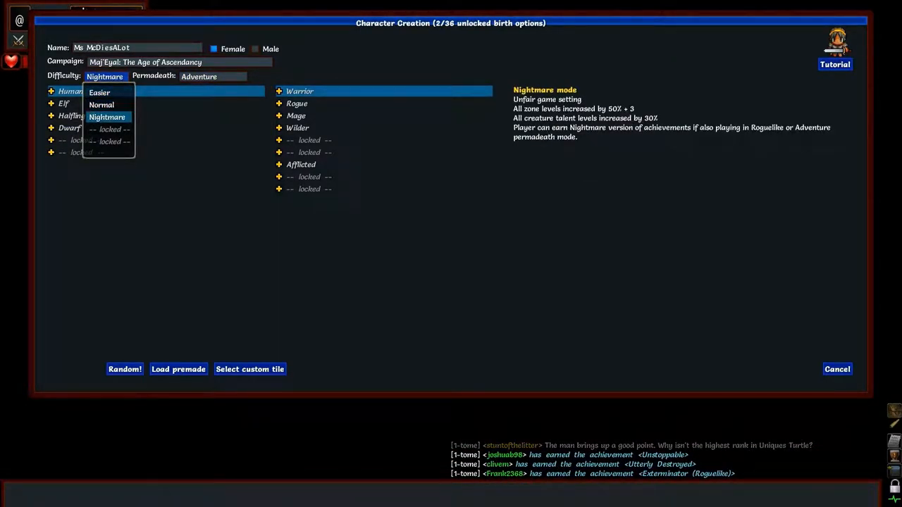
{"action": "left_click", "coordinate": [98, 93]}
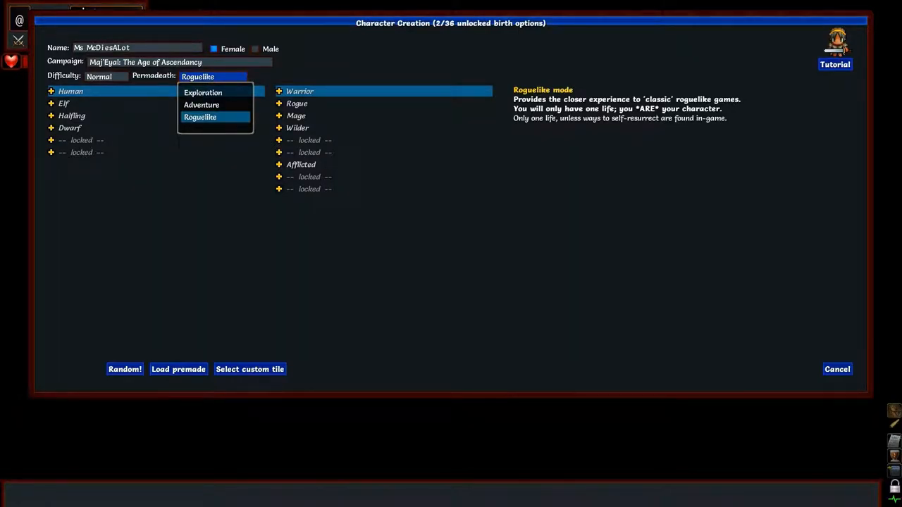
{"action": "left_click", "coordinate": [64, 103]}
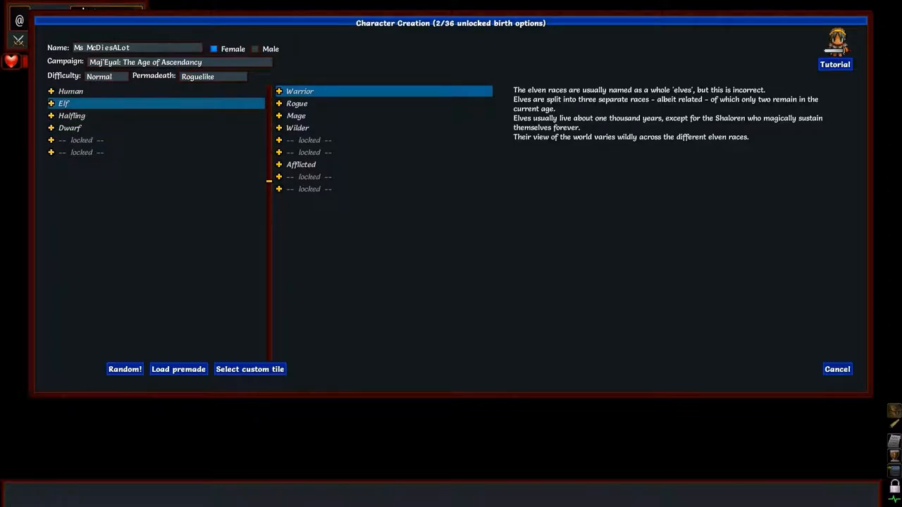
- Read the Human and Dwarf race descriptions and expand the race subgroups
{"action": "left_click", "coordinate": [70, 90]}
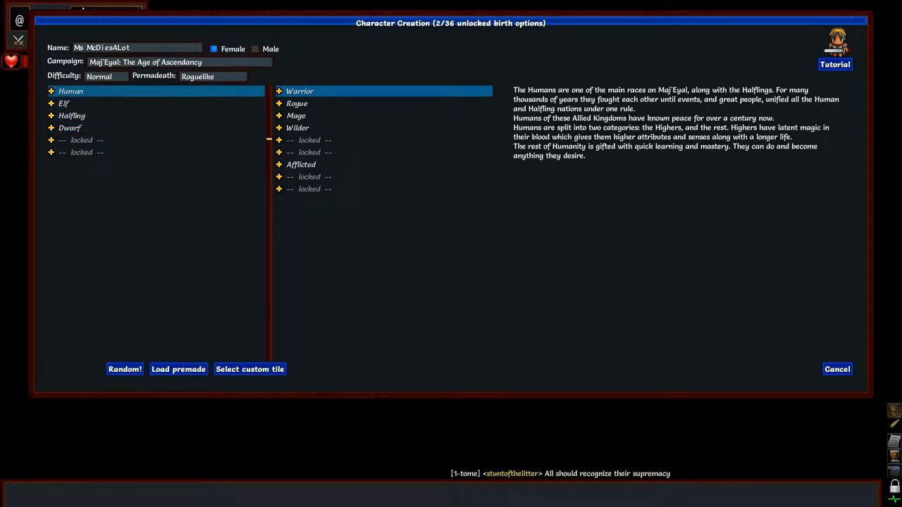
{"action": "left_click", "coordinate": [70, 127]}
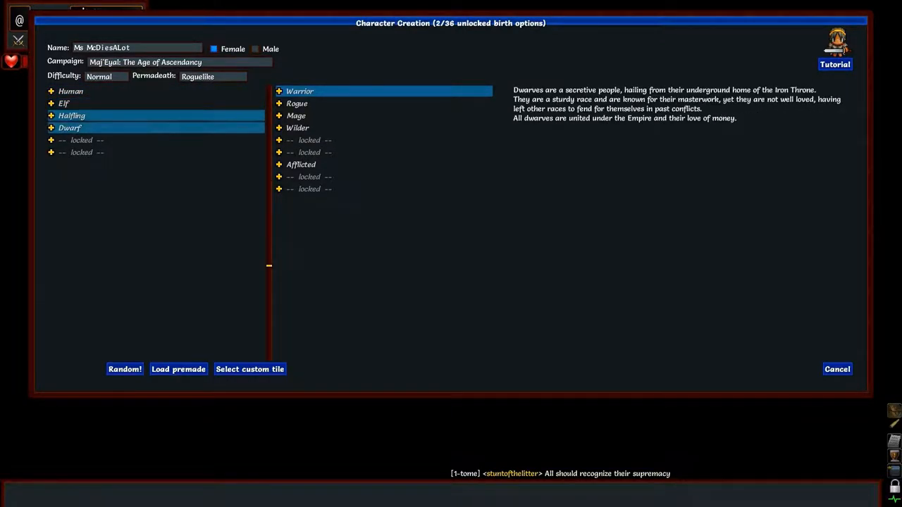
{"action": "left_click", "coordinate": [70, 90]}
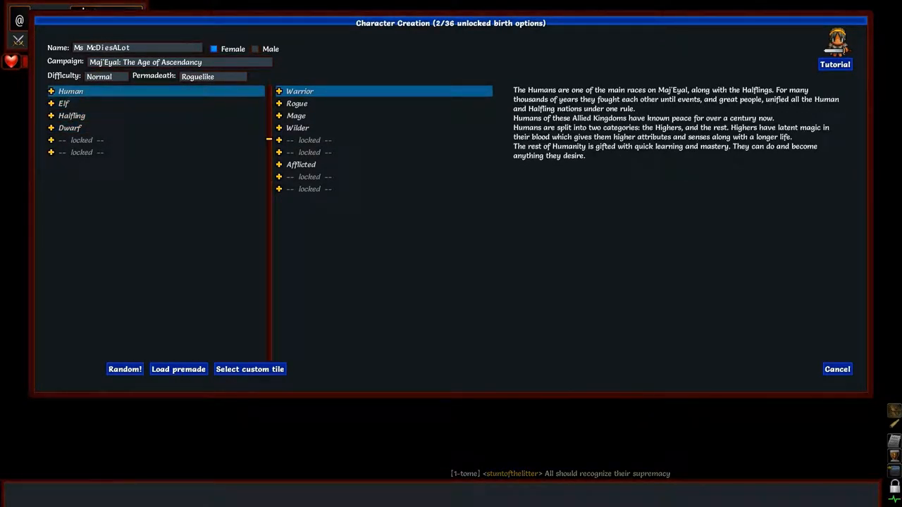
{"action": "left_click", "coordinate": [51, 90]}
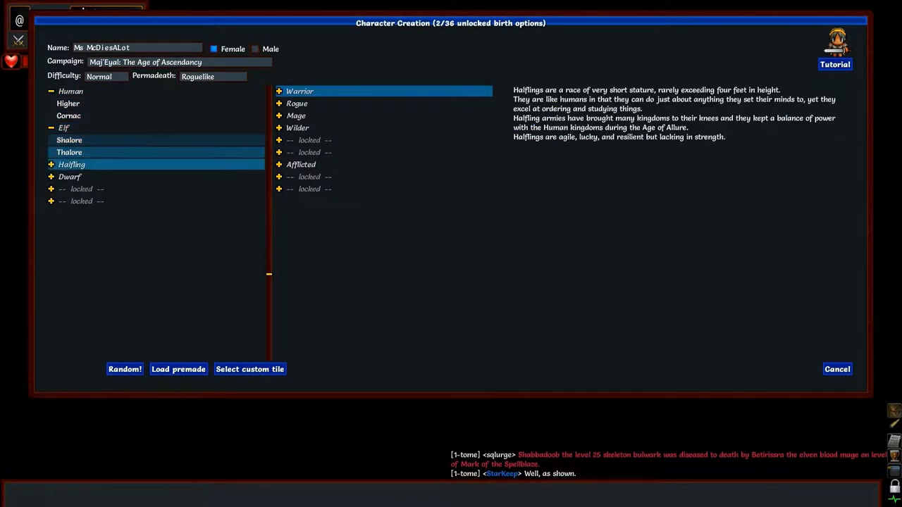
{"action": "left_click", "coordinate": [69, 176]}
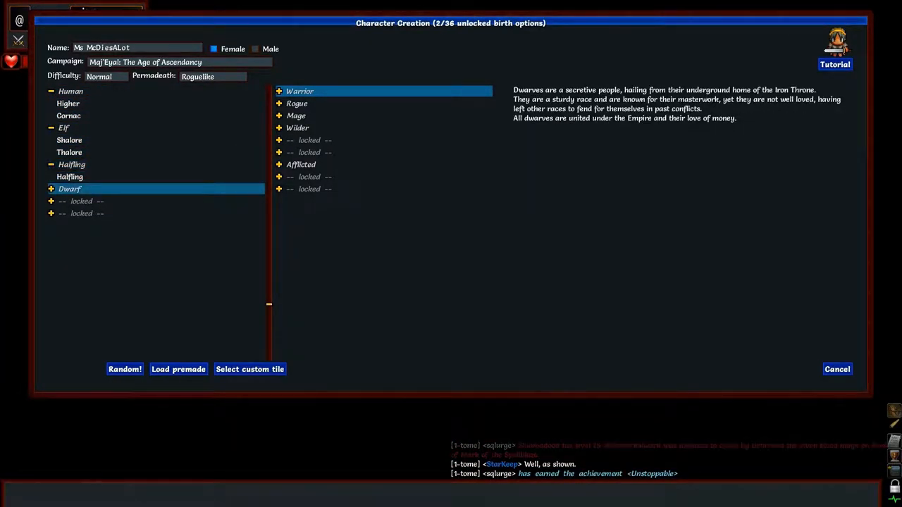
{"action": "left_click", "coordinate": [70, 90]}
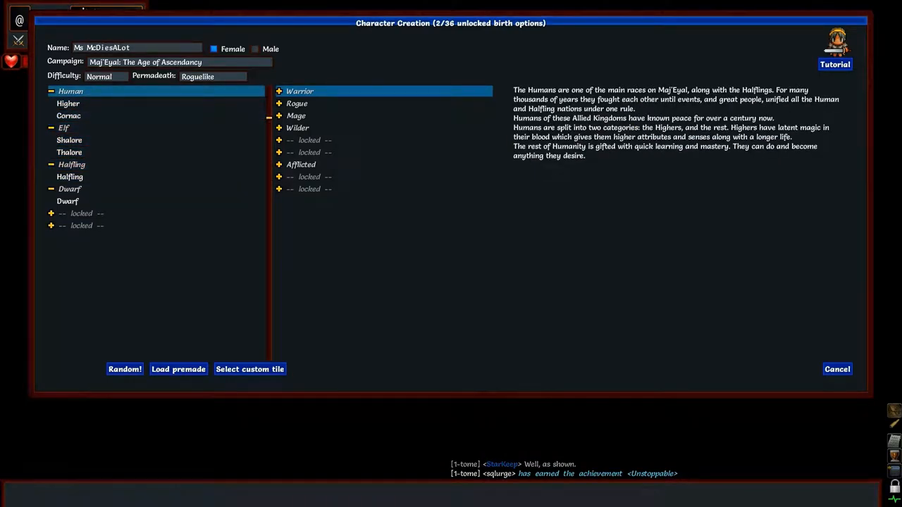
- Compare the Higher, Cornac, Shalore and Thalore subrace descriptions
{"action": "left_click", "coordinate": [68, 103]}
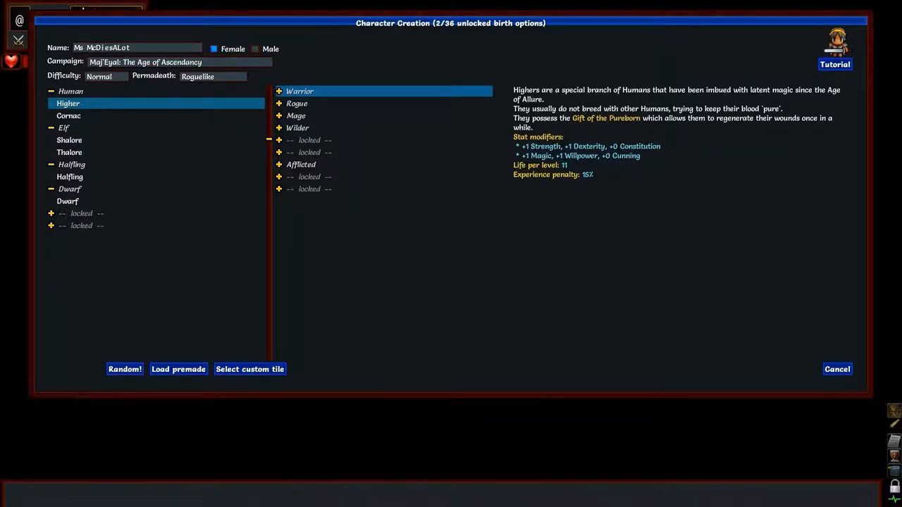
{"action": "left_click", "coordinate": [67, 115]}
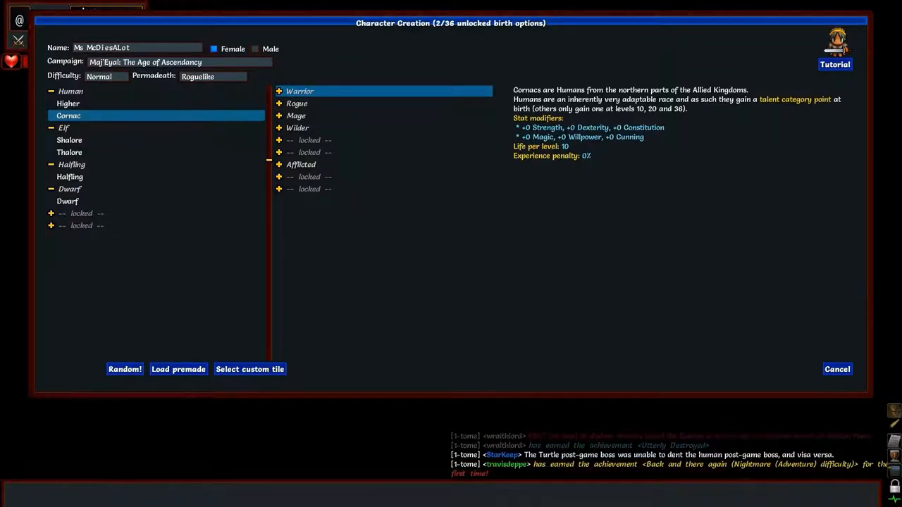
{"action": "left_click", "coordinate": [68, 103]}
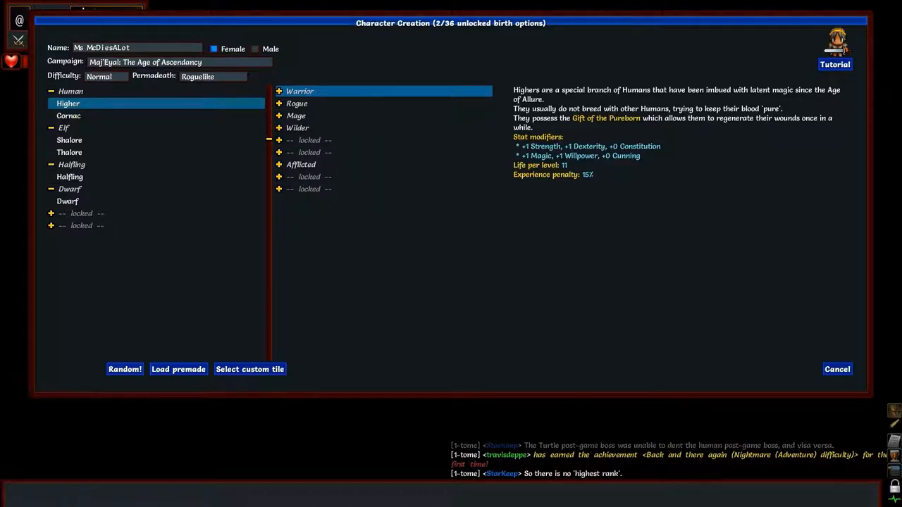
{"action": "left_click", "coordinate": [68, 115]}
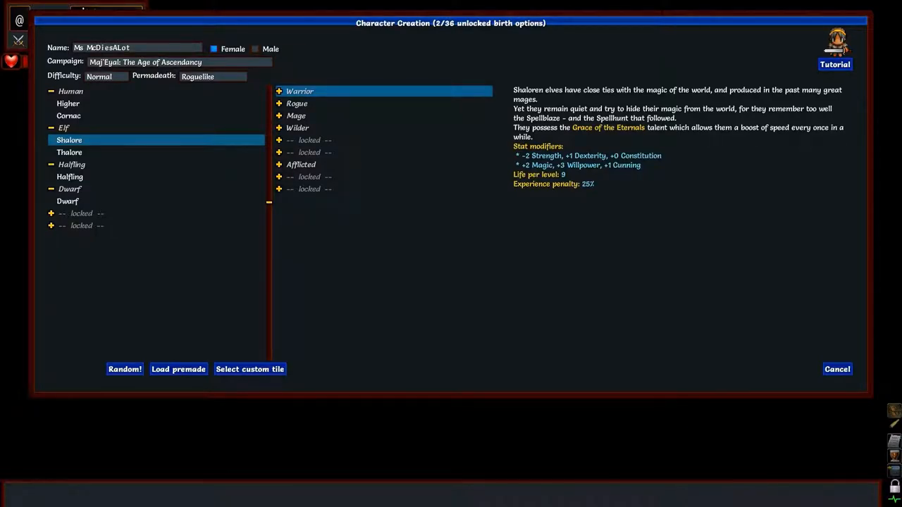
{"action": "left_click", "coordinate": [69, 152]}
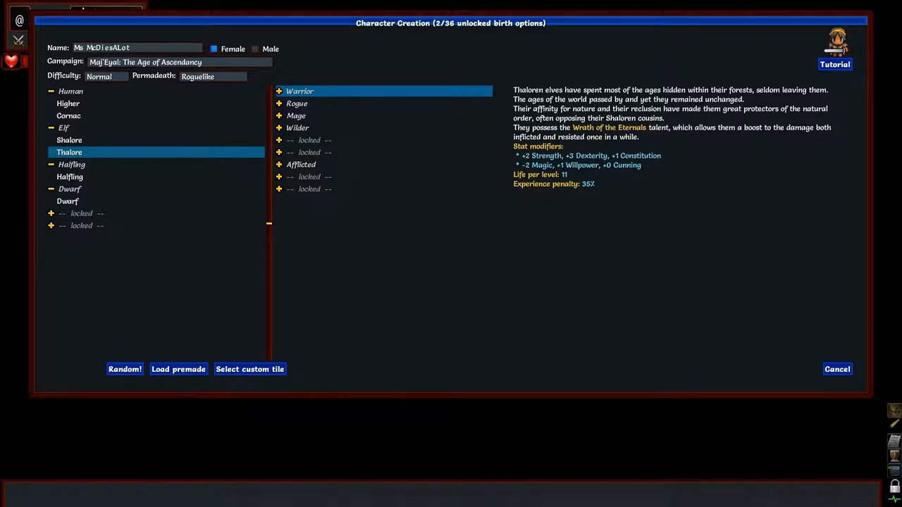
- Weigh Halfling against Dwarf and settle on Dwarf as the race
{"action": "left_click", "coordinate": [68, 200]}
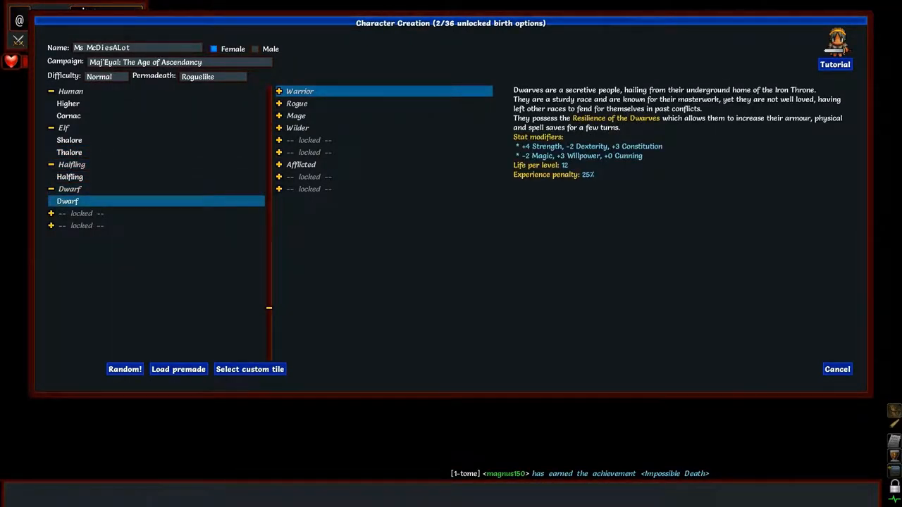
{"action": "left_click", "coordinate": [71, 177]}
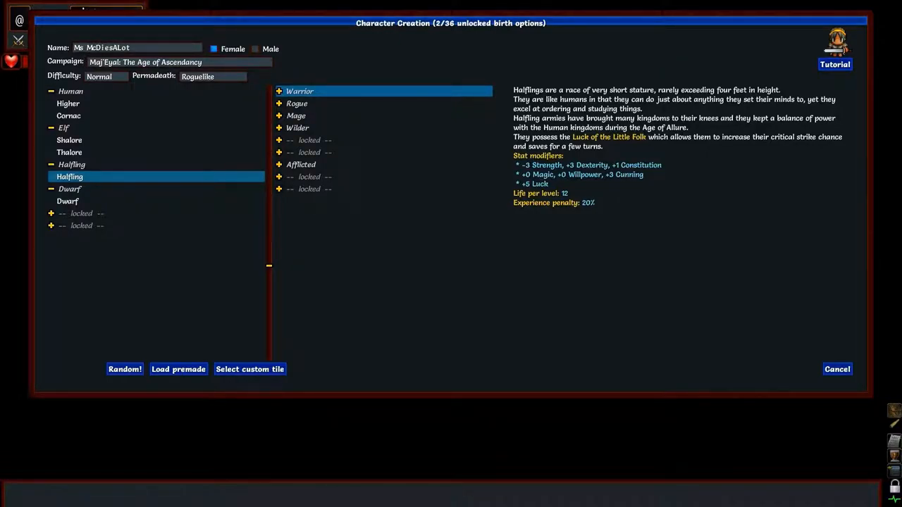
{"action": "left_click", "coordinate": [68, 200]}
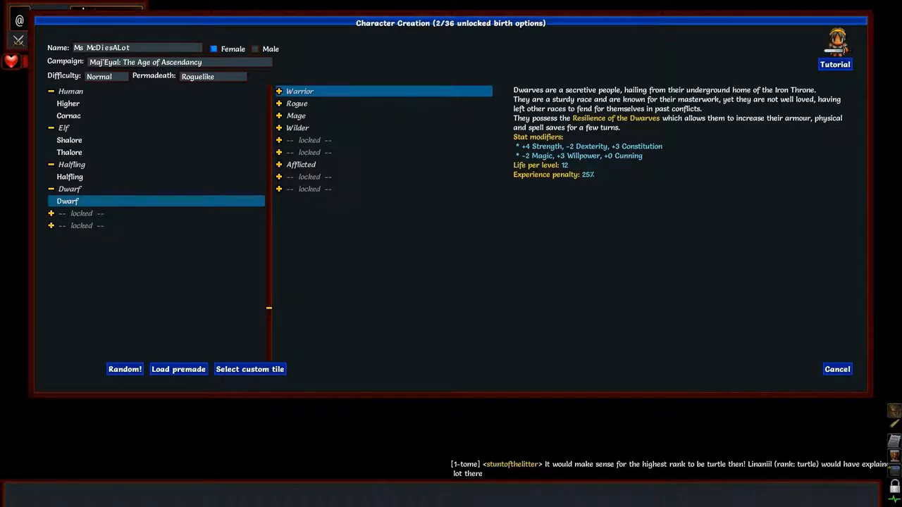
{"action": "left_click", "coordinate": [67, 200]}
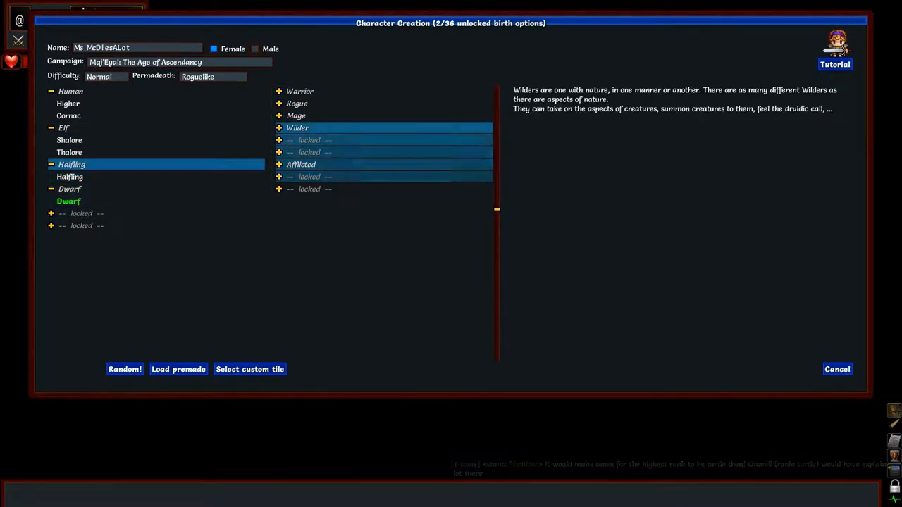
- Read the Warrior, Mage and Rogue class descriptions for a human character
{"action": "left_click", "coordinate": [299, 90]}
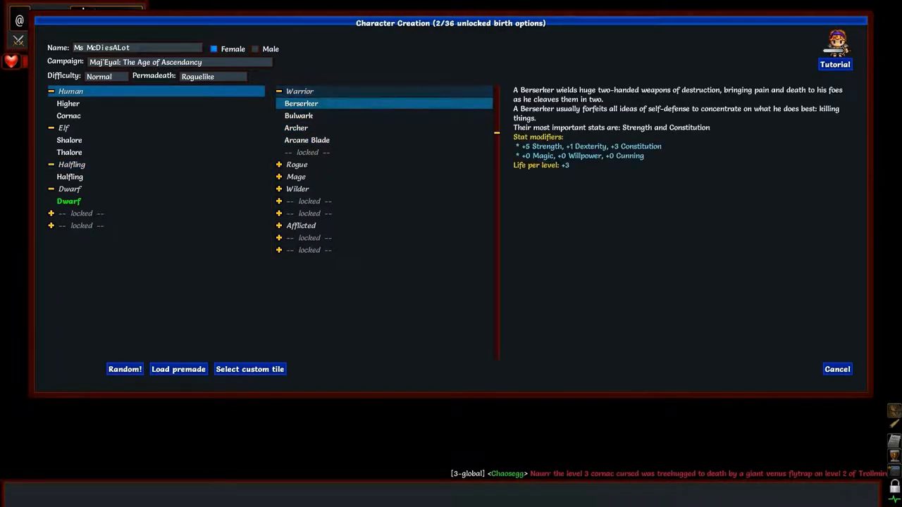
{"action": "left_click", "coordinate": [300, 91]}
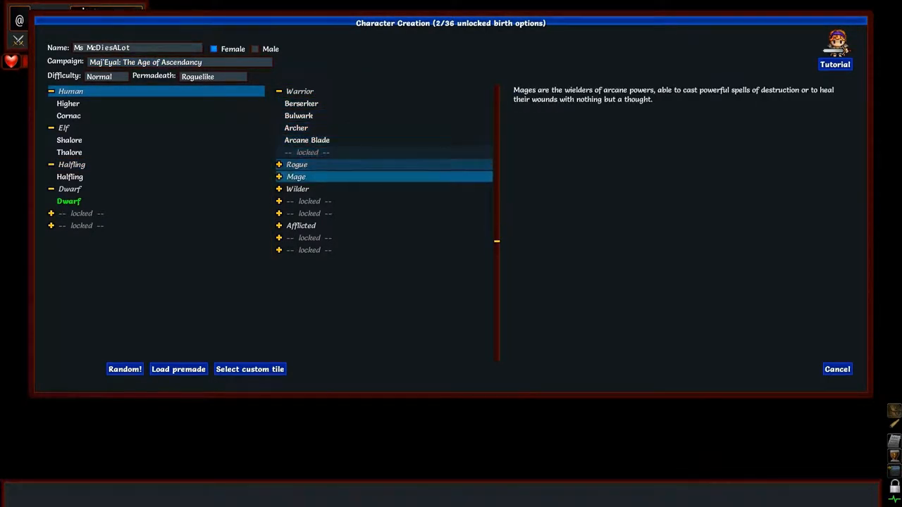
{"action": "left_click", "coordinate": [299, 90]}
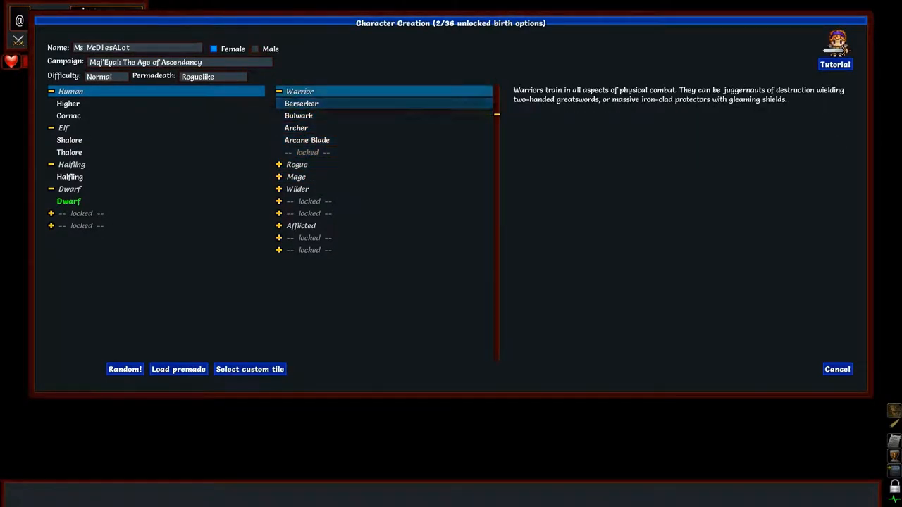
{"action": "left_click", "coordinate": [296, 176]}
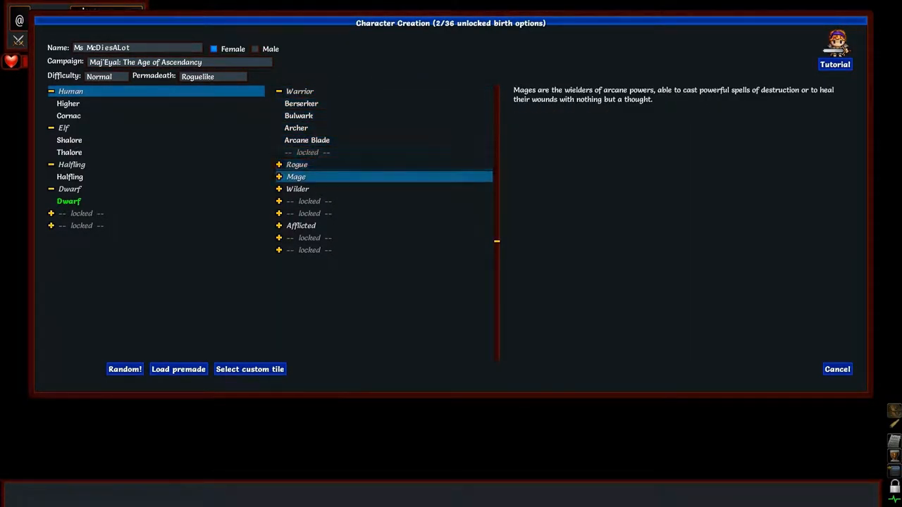
{"action": "left_click", "coordinate": [296, 163]}
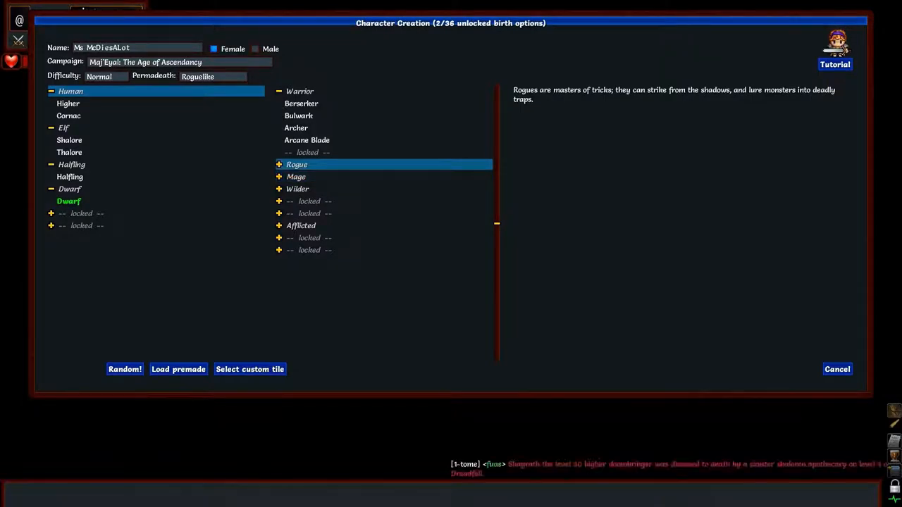
{"action": "left_click", "coordinate": [296, 164]}
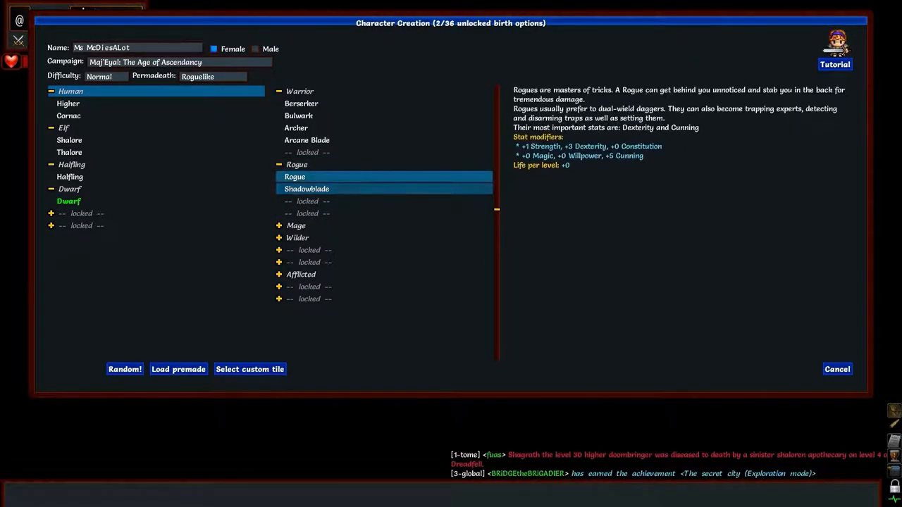
- Look through the Wilder, Stone Warden and Afflicted entries, then settle on Berserker
{"action": "left_click", "coordinate": [71, 116]}
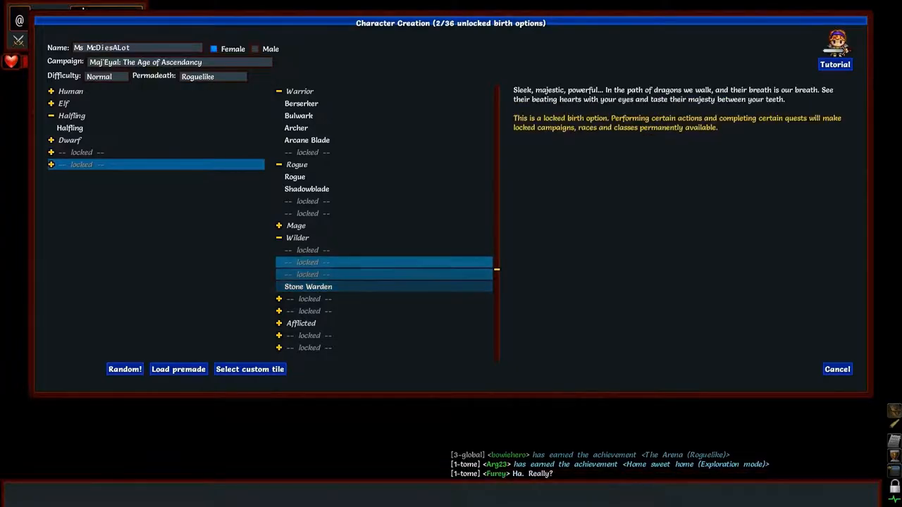
{"action": "left_click", "coordinate": [297, 237]}
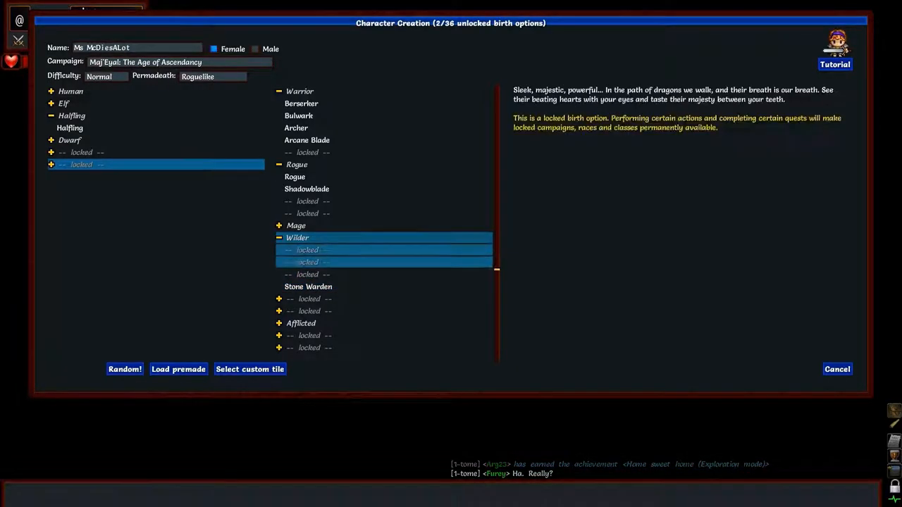
{"action": "left_click", "coordinate": [307, 286]}
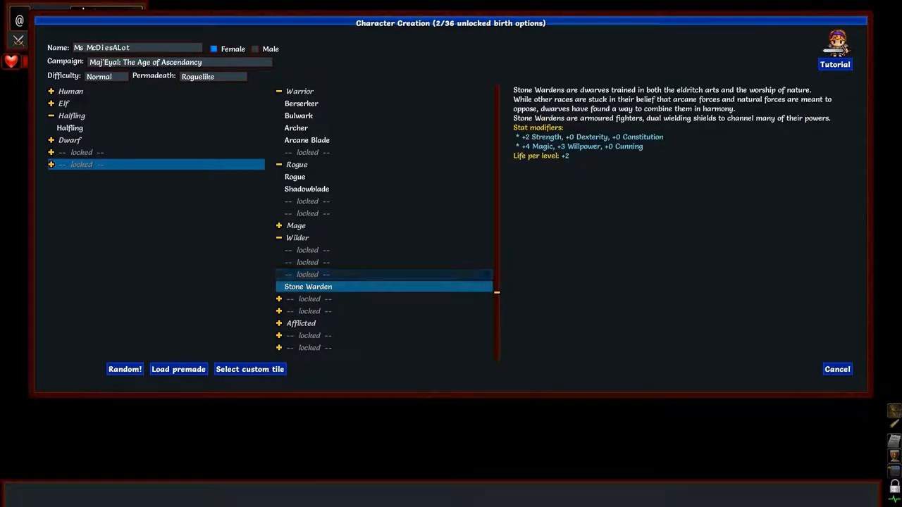
{"action": "left_click", "coordinate": [301, 322]}
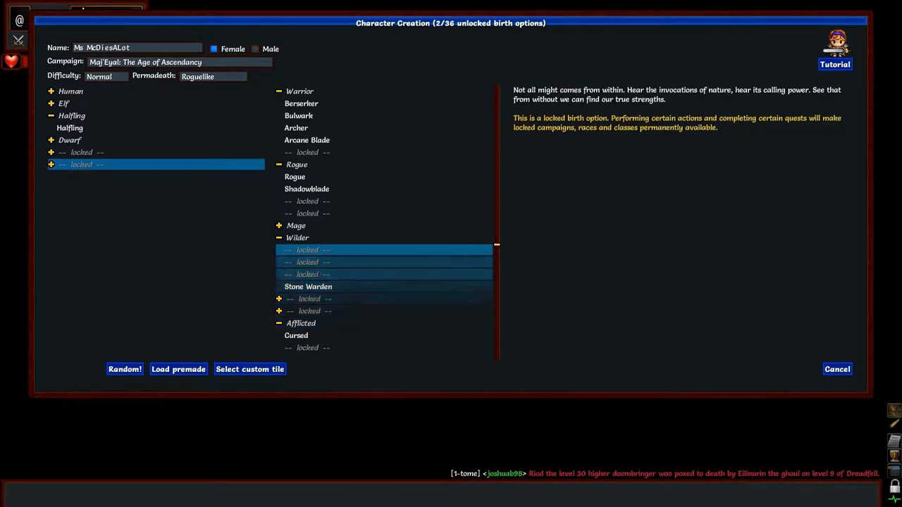
{"action": "left_click", "coordinate": [301, 103]}
{"action": "type", "text": "Sunshine"}
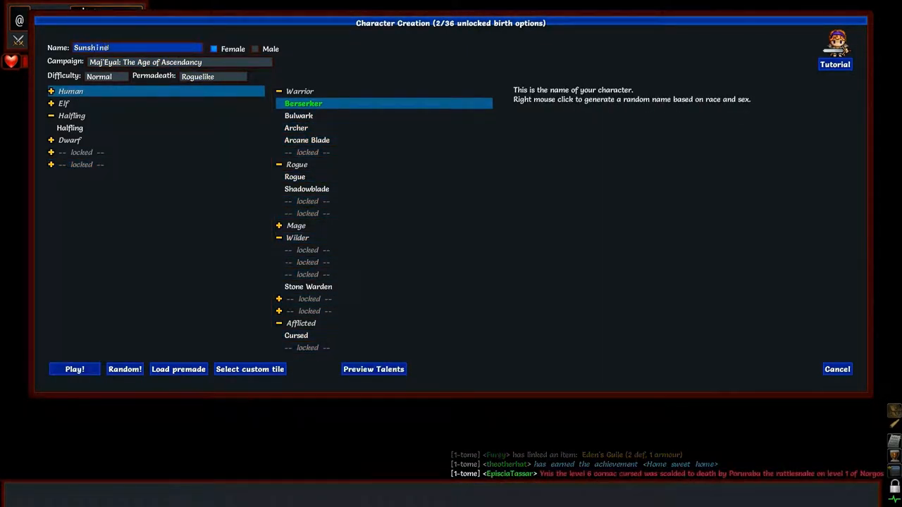
- Make the Berserker male, check the Dwarf and locked race entries, and start playing
{"action": "left_click", "coordinate": [254, 48]}
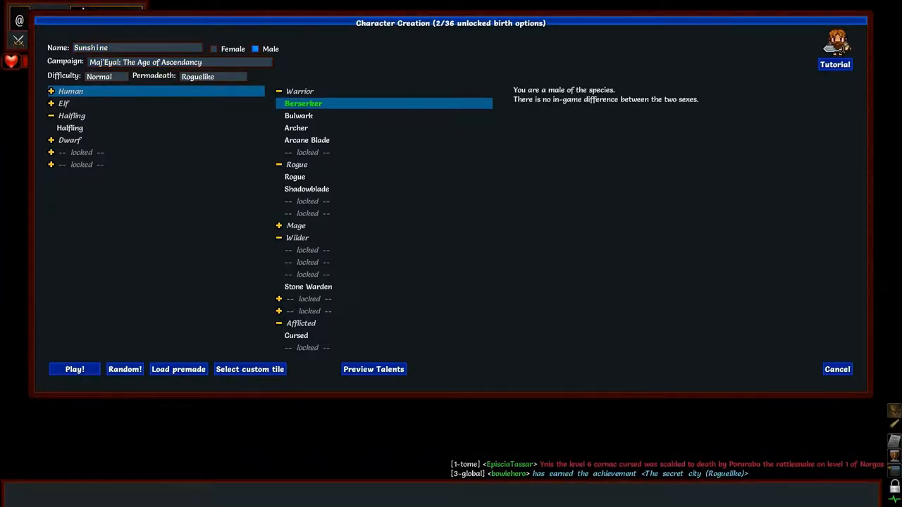
{"action": "left_click", "coordinate": [69, 140]}
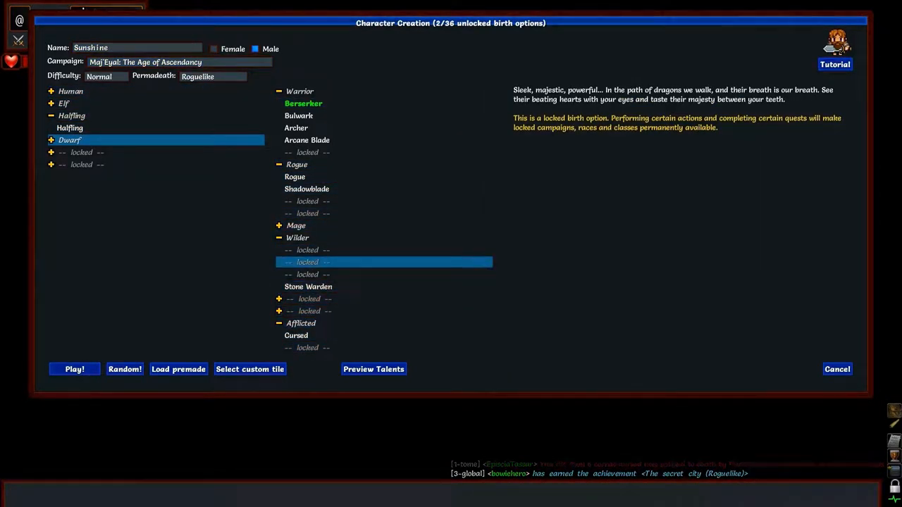
{"action": "left_click", "coordinate": [81, 164]}
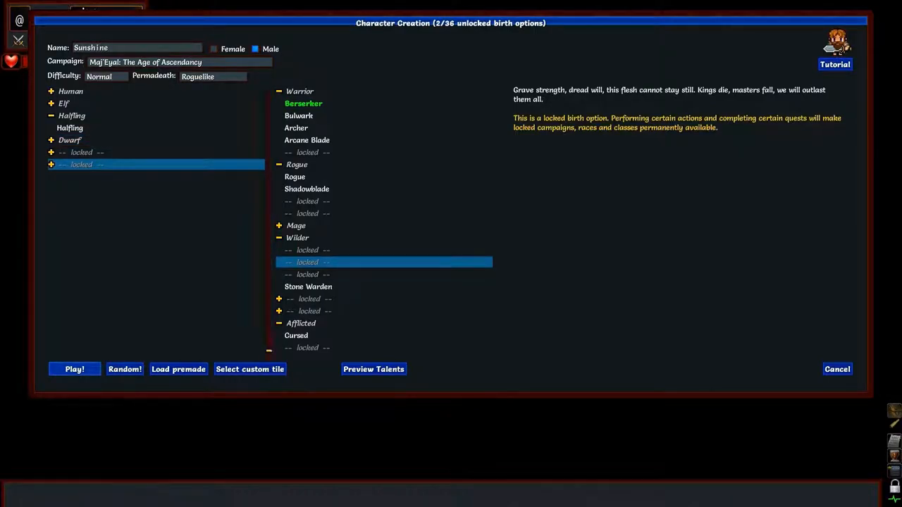
{"action": "left_click", "coordinate": [73, 370]}
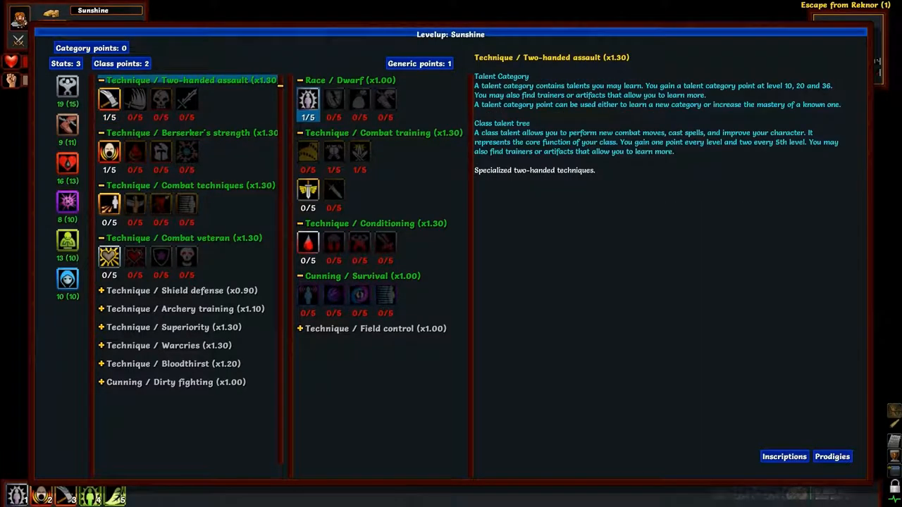
{"action": "mouse_move", "coordinate": [166, 290]}
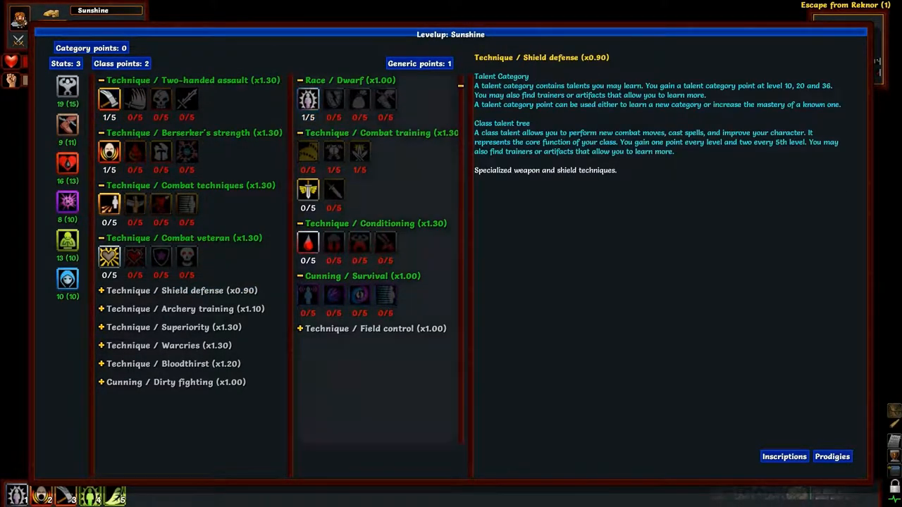
- Learn the Rush and Resilience of the Dwarves talents
{"action": "left_click", "coordinate": [375, 329]}
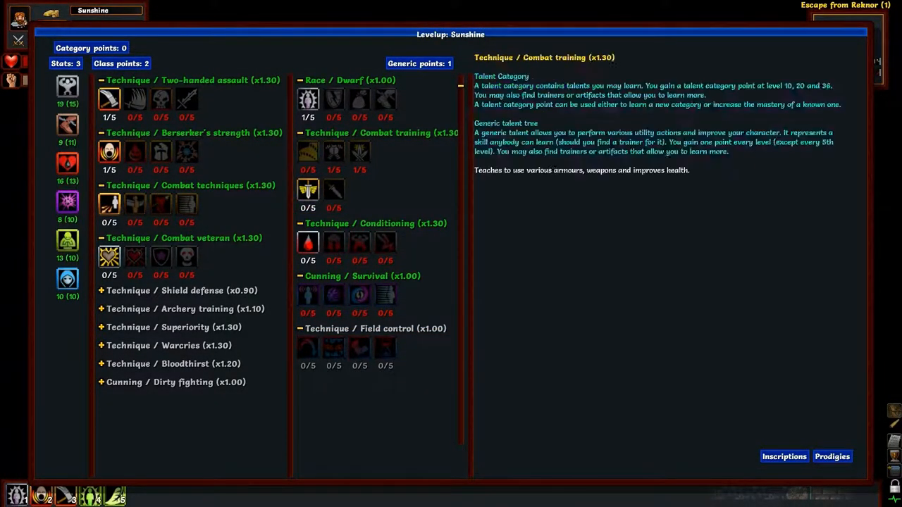
{"action": "left_click", "coordinate": [308, 98]}
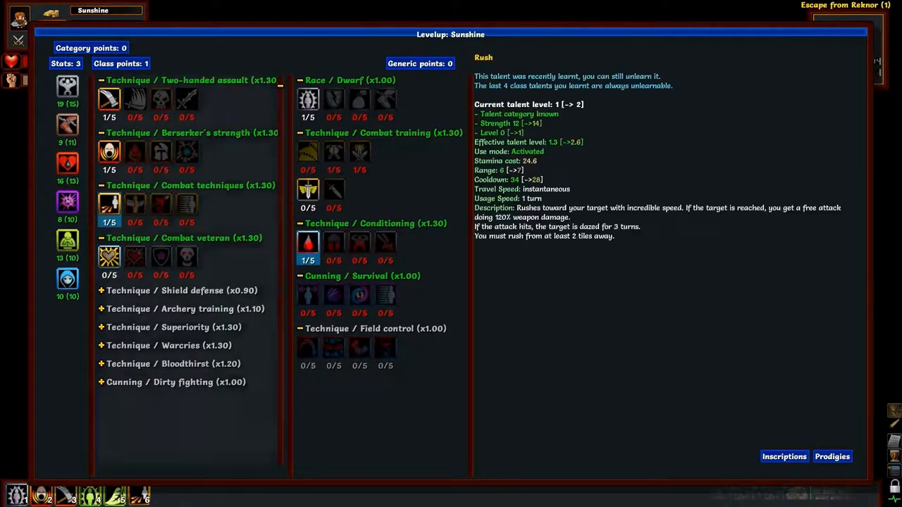
{"action": "left_click", "coordinate": [307, 98]}
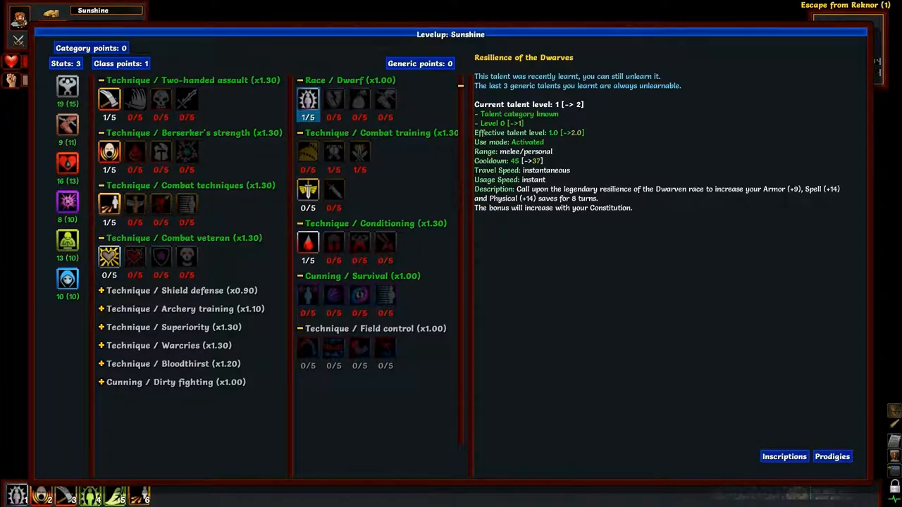
{"action": "mouse_move", "coordinate": [333, 99]}
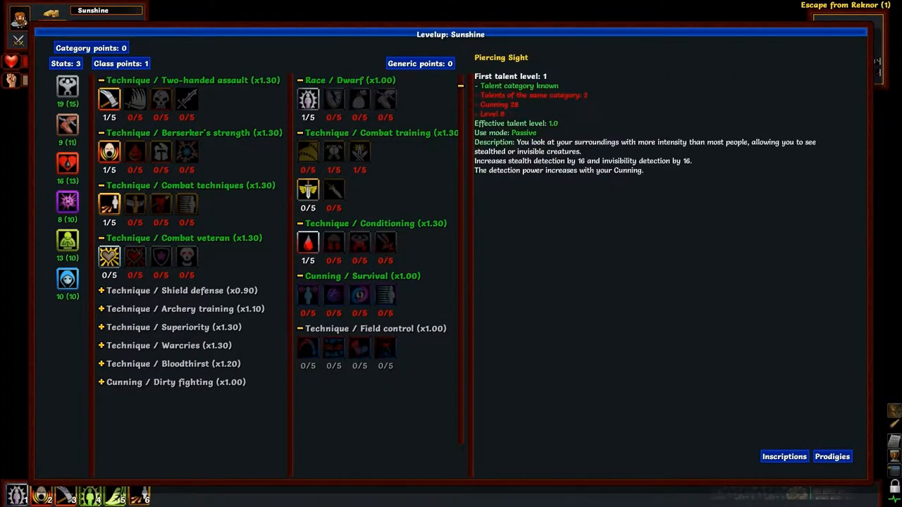
- Spend the last class point and raise Strength to 21 and Constitution to 17
{"action": "left_click", "coordinate": [307, 243]}
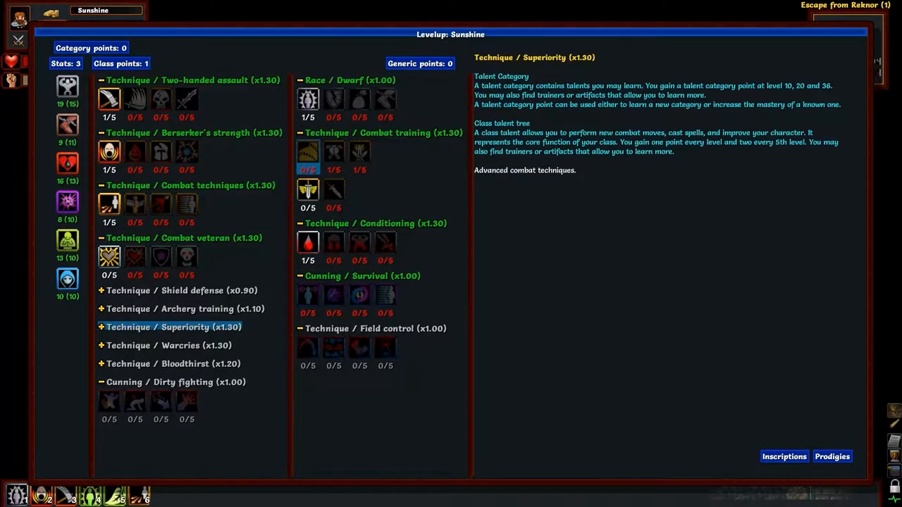
{"action": "left_click", "coordinate": [110, 99]}
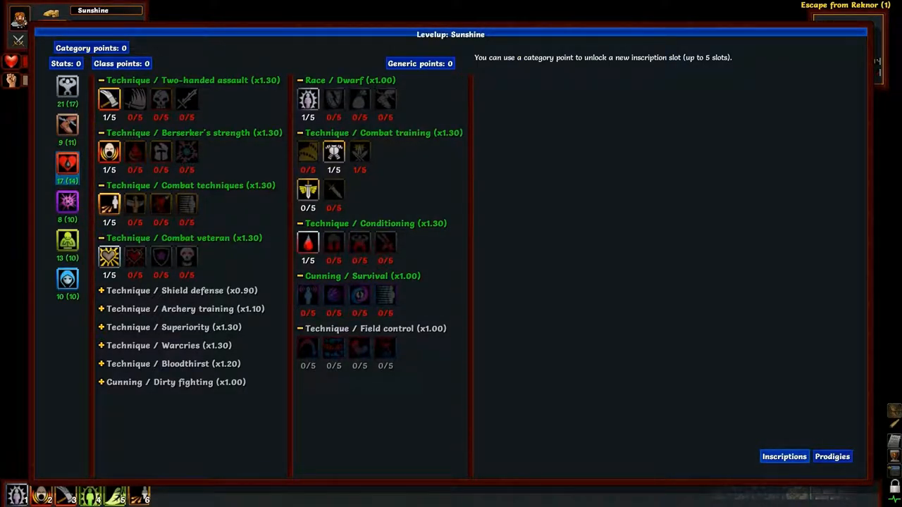
- Close the level-up window so the accept-changes prompt appears
{"action": "left_click", "coordinate": [783, 457]}
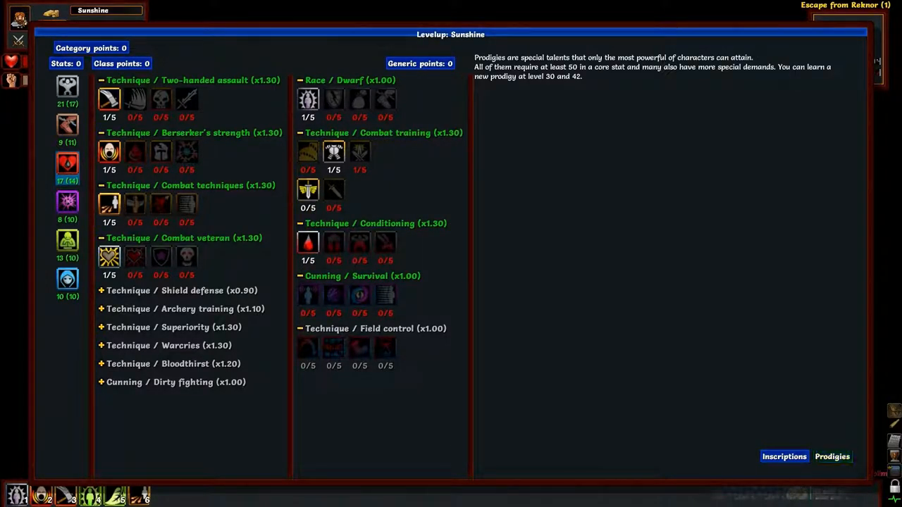
{"action": "left_click", "coordinate": [832, 457]}
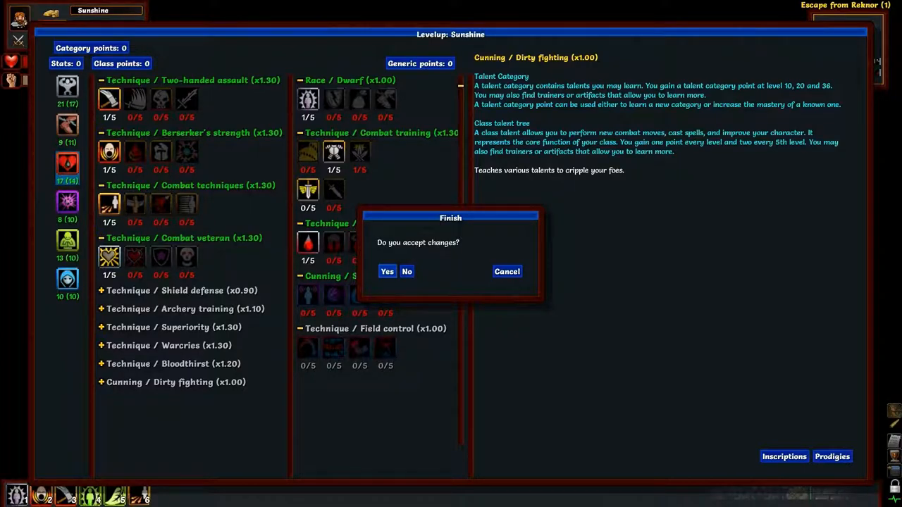
- Accept the level-up changes and dismiss the welcome story message
{"action": "left_click", "coordinate": [386, 271]}
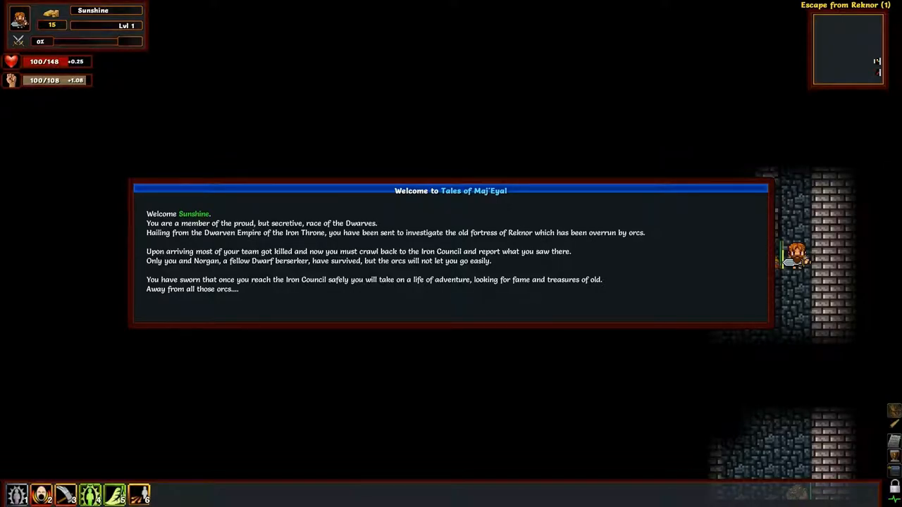
{"action": "key", "text": "Escape"}
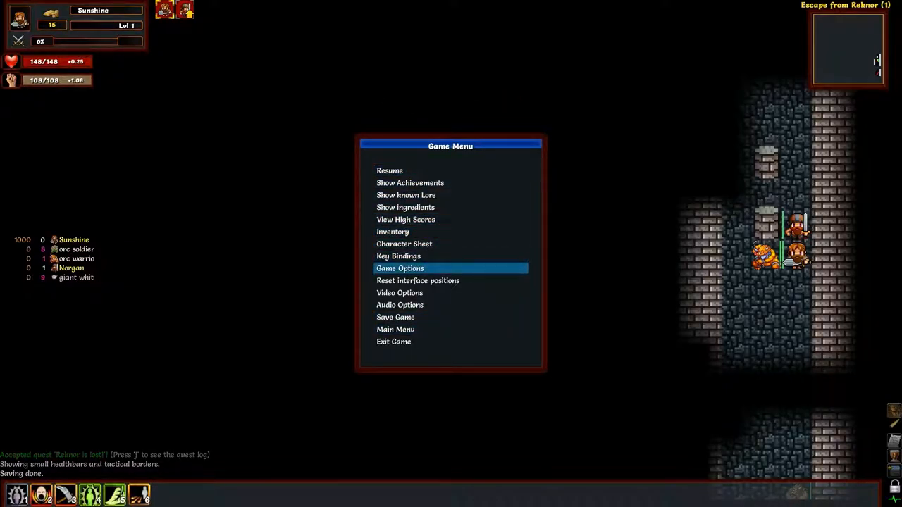
{"action": "left_click", "coordinate": [401, 267]}
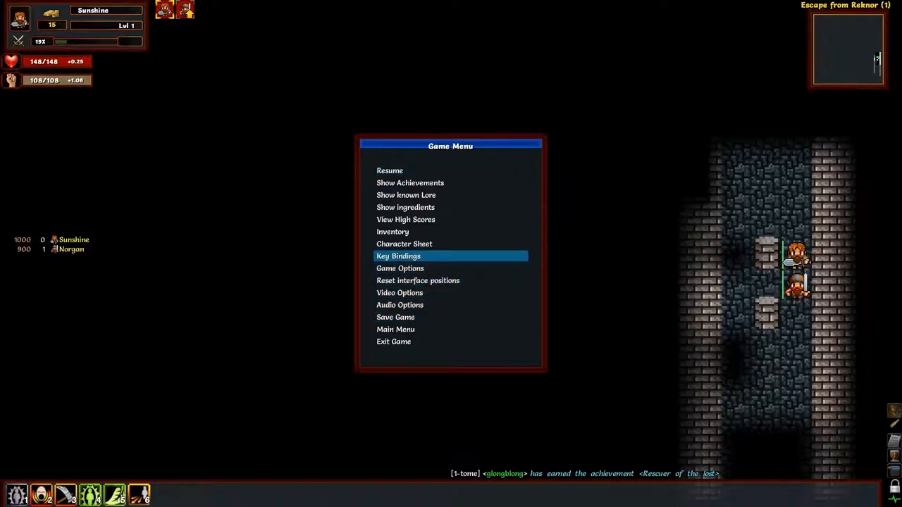
- Review the key bindings, scrolling through the Inventory and Movement shortcuts
{"action": "left_click", "coordinate": [397, 257]}
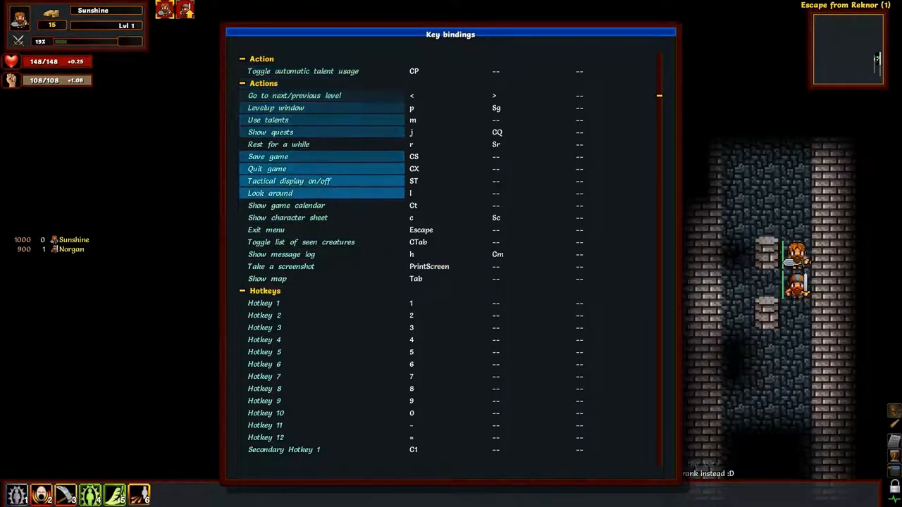
{"action": "scroll", "scroll_direction": "down", "scroll_amount": 3}
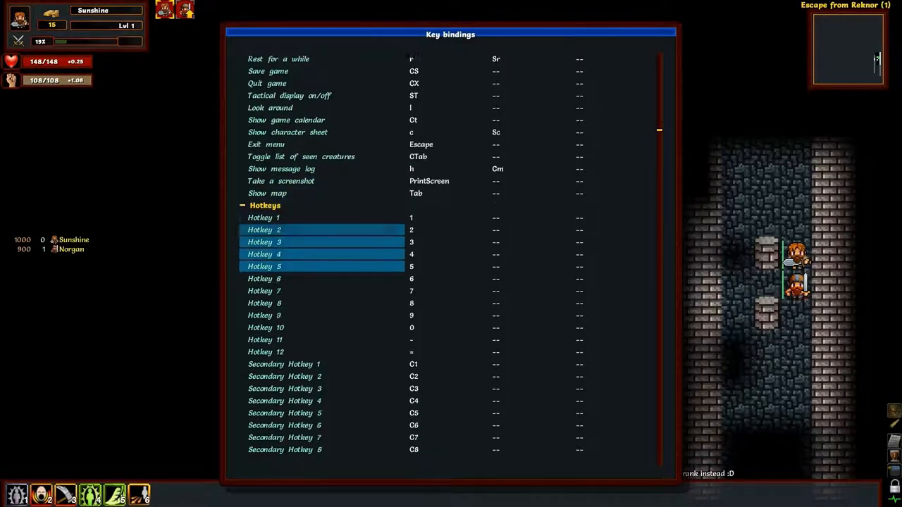
{"action": "scroll", "scroll_direction": "down", "scroll_amount": 3}
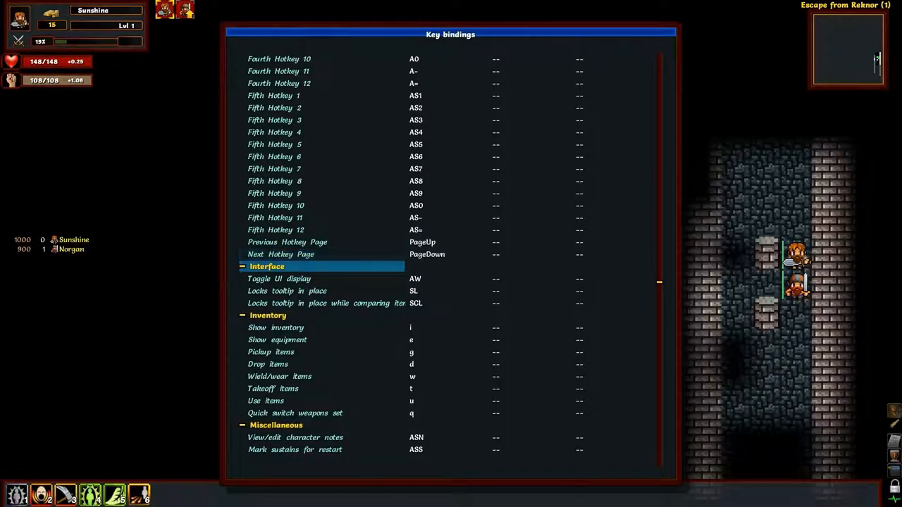
{"action": "scroll", "scroll_direction": "down", "scroll_amount": 3}
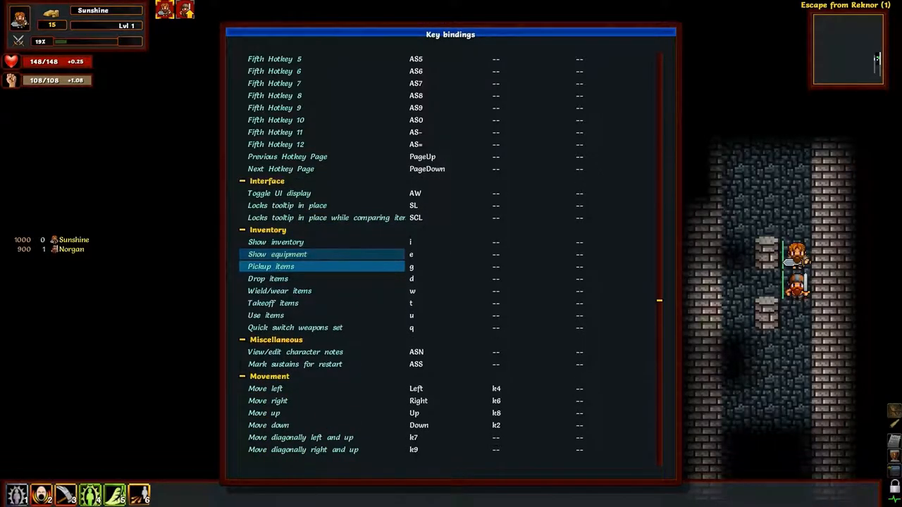
{"action": "left_click", "coordinate": [445, 193]}
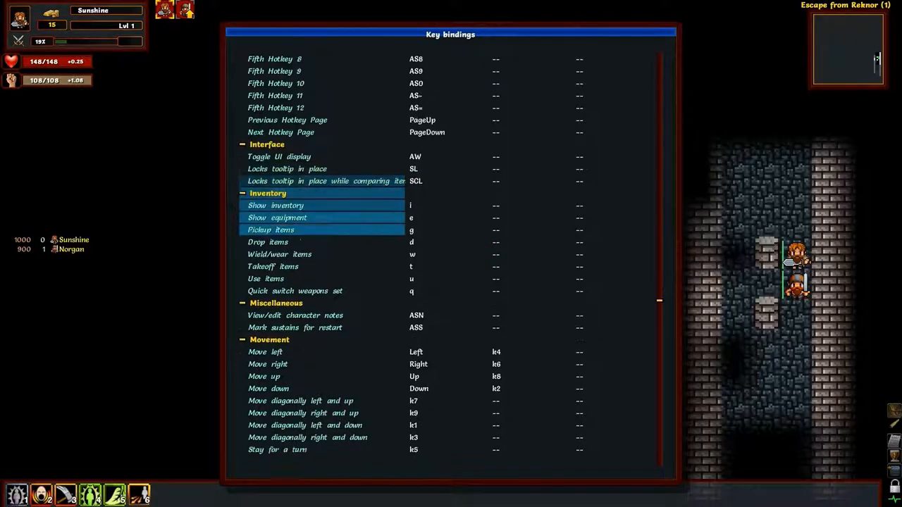
{"action": "scroll", "scroll_direction": "down", "scroll_amount": 3}
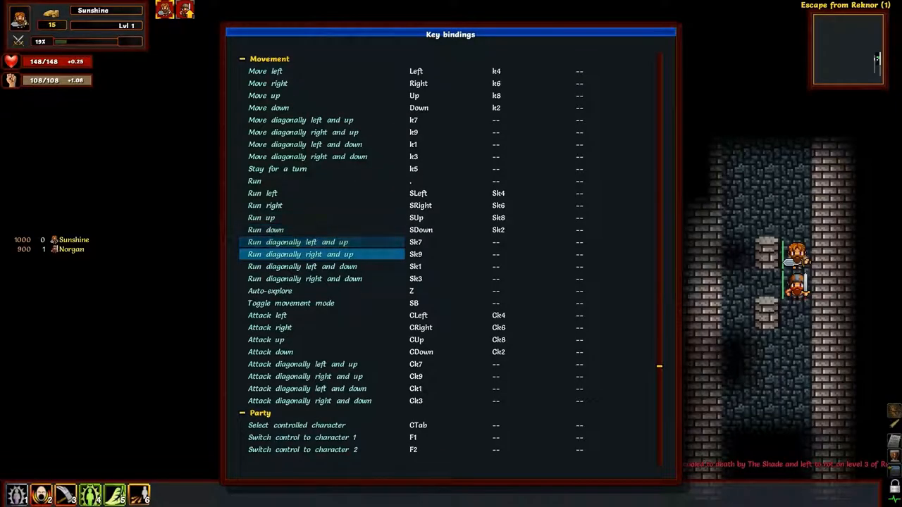
{"action": "scroll", "scroll_direction": "down", "scroll_amount": 3}
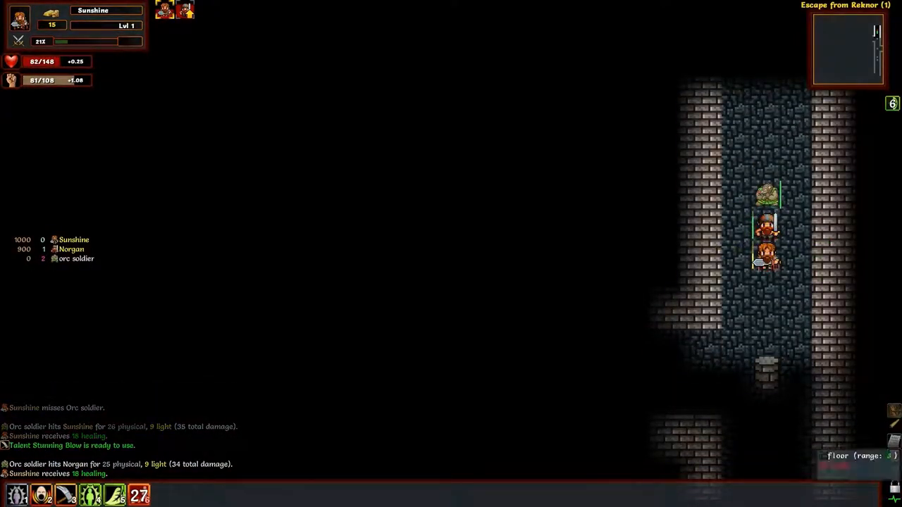
{"action": "mouse_move", "coordinate": [112, 495]}
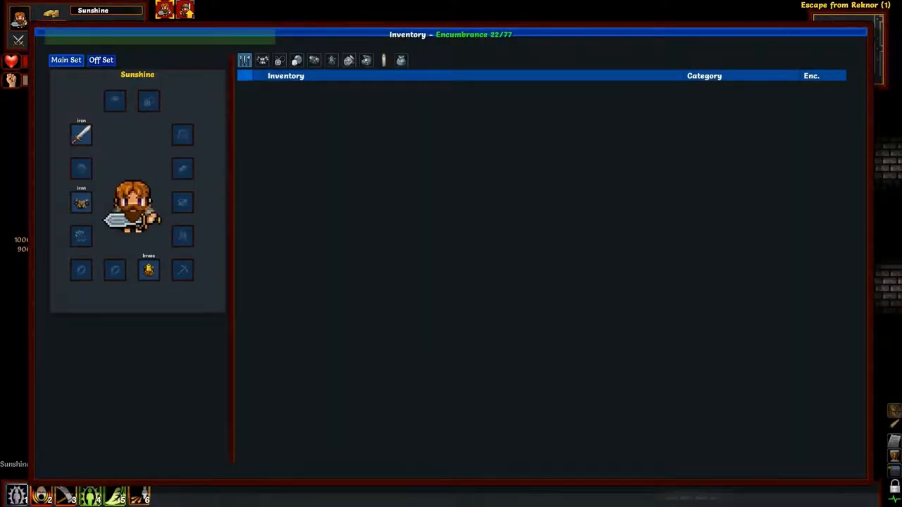
{"action": "mouse_move", "coordinate": [246, 59]}
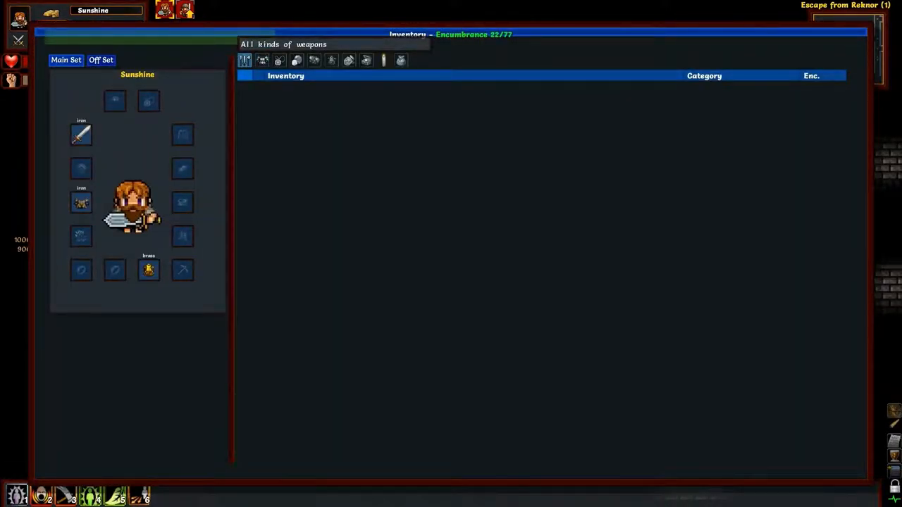
- Filter the inventory list to show only weapons
{"action": "left_click", "coordinate": [401, 60]}
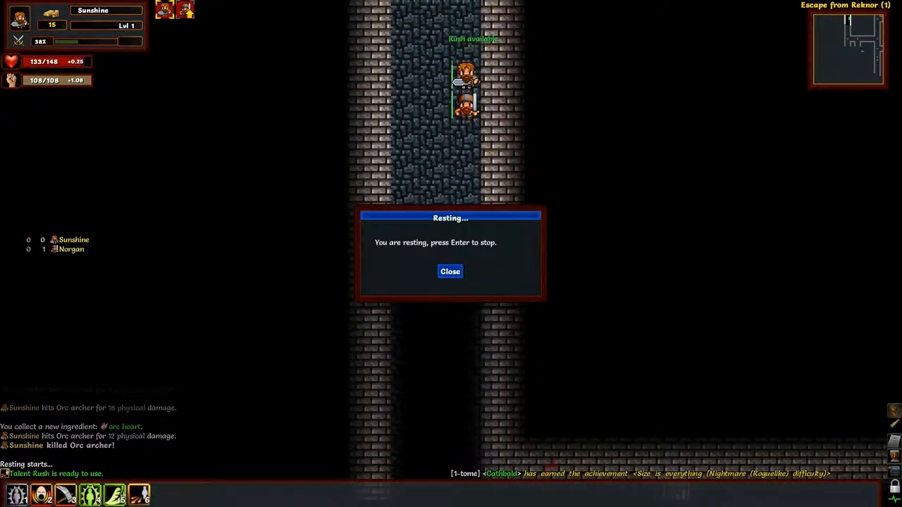
- Rest after the snake fight and dismiss the Resting dialog when done
{"action": "left_click", "coordinate": [449, 271]}
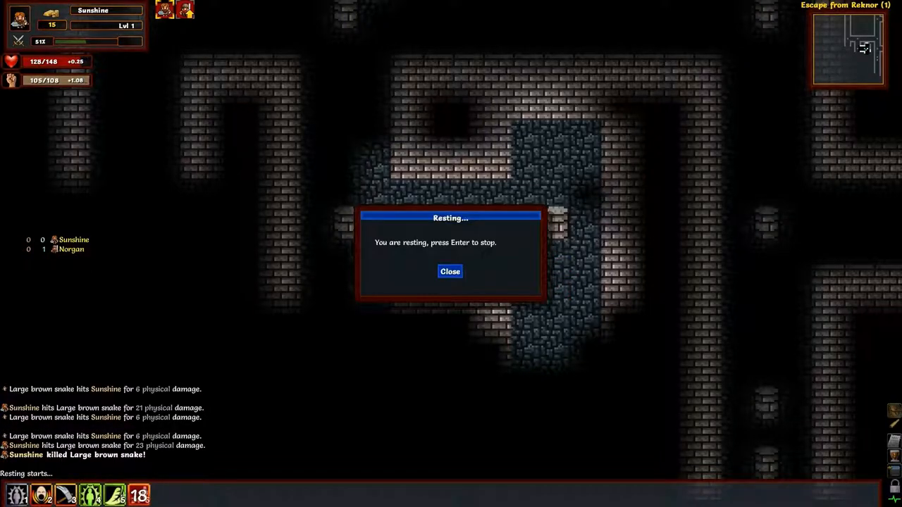
{"action": "left_click", "coordinate": [450, 271]}
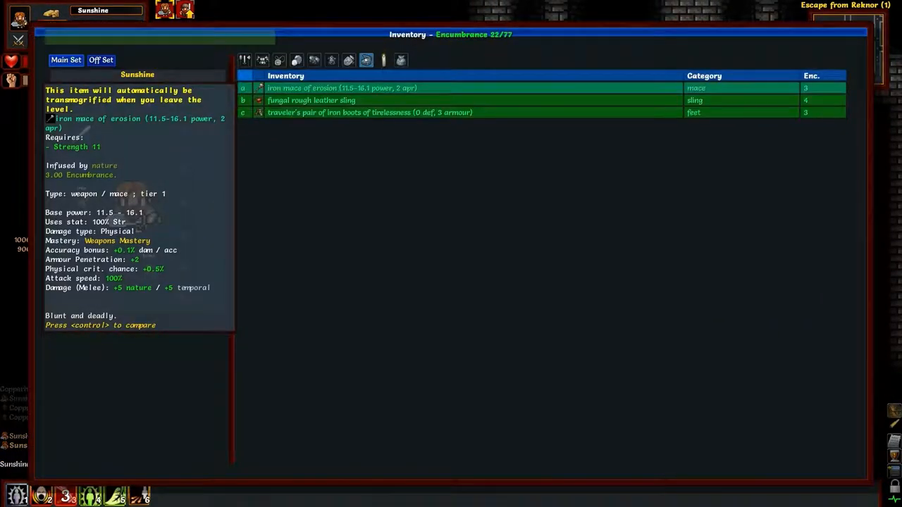
- Wear the traveler's iron boots of tirelessness from the armour list and return to the map
{"action": "left_click", "coordinate": [245, 59]}
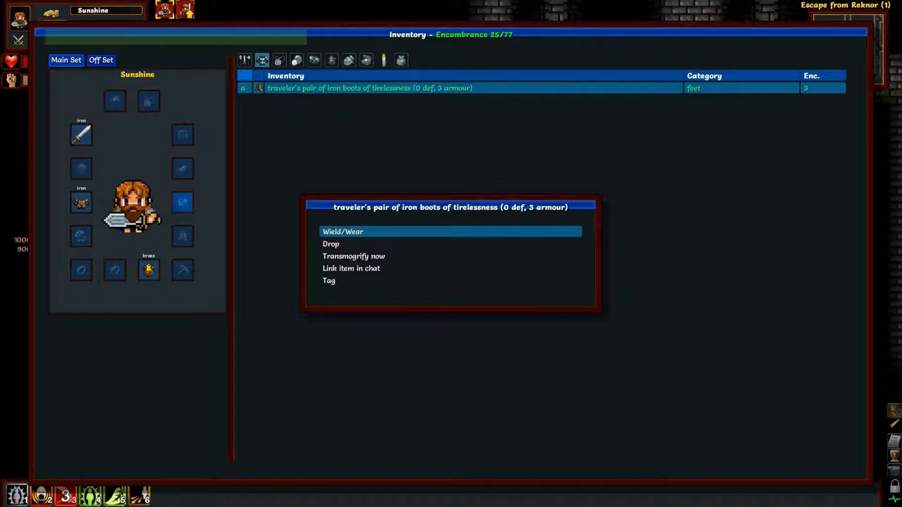
{"action": "left_click", "coordinate": [342, 231]}
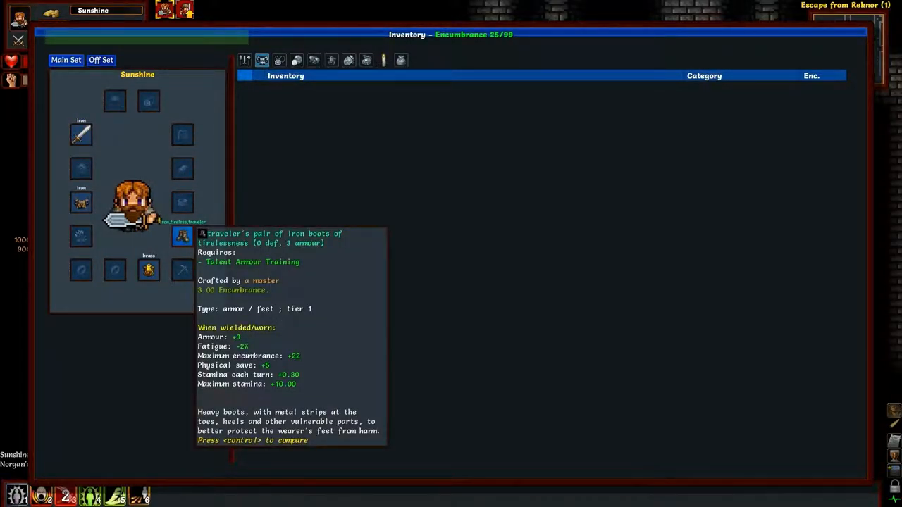
{"action": "key", "text": "ctrl"}
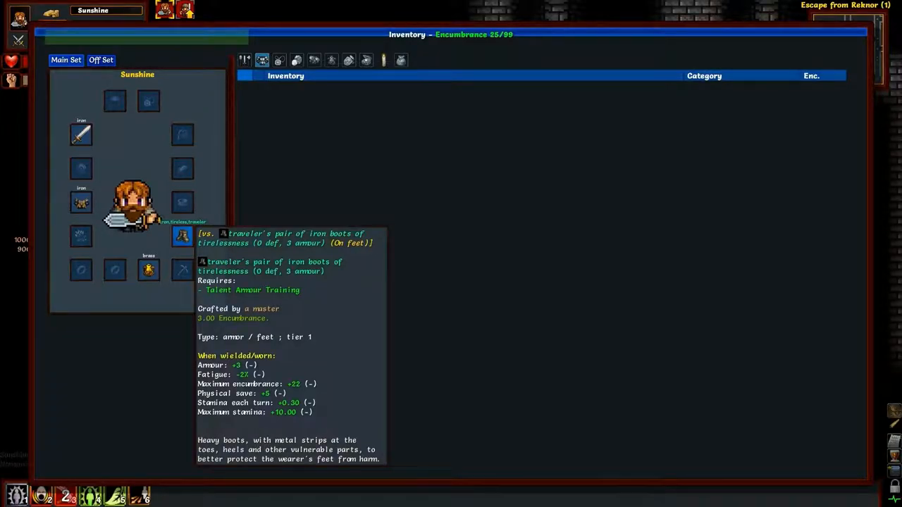
{"action": "key", "text": "Escape"}
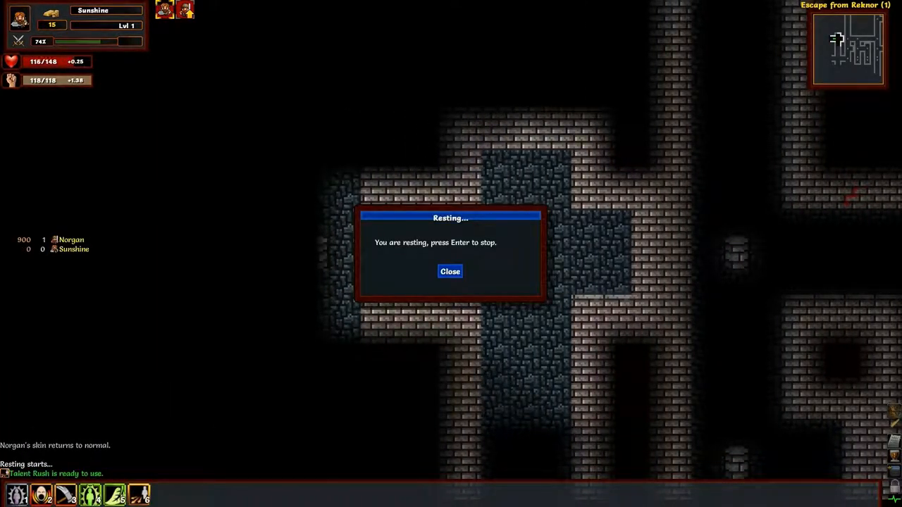
- Dismiss the Resting notice to resume exploring and fighting toward level 2
{"action": "left_click", "coordinate": [450, 270]}
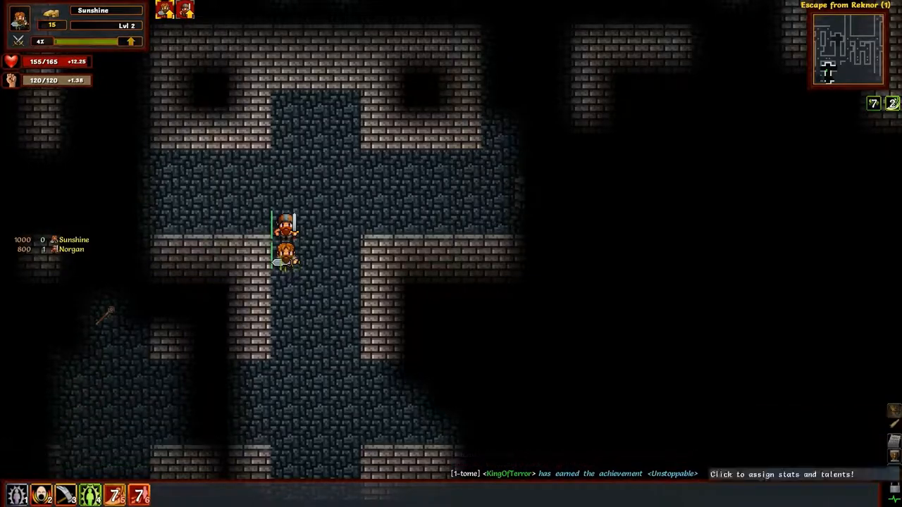
- Assign the level-2 stat points on the Levelup screen and confirm with Yes
{"action": "left_click", "coordinate": [781, 473]}
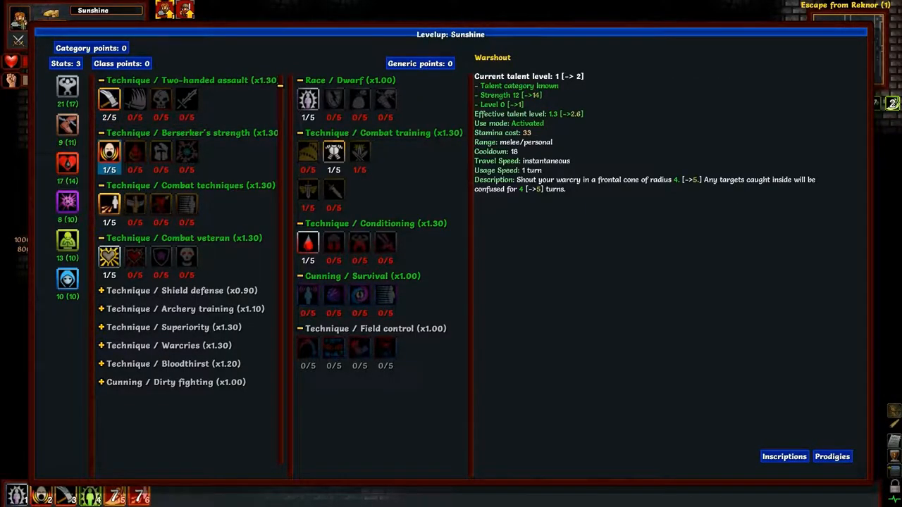
{"action": "left_click", "coordinate": [110, 98]}
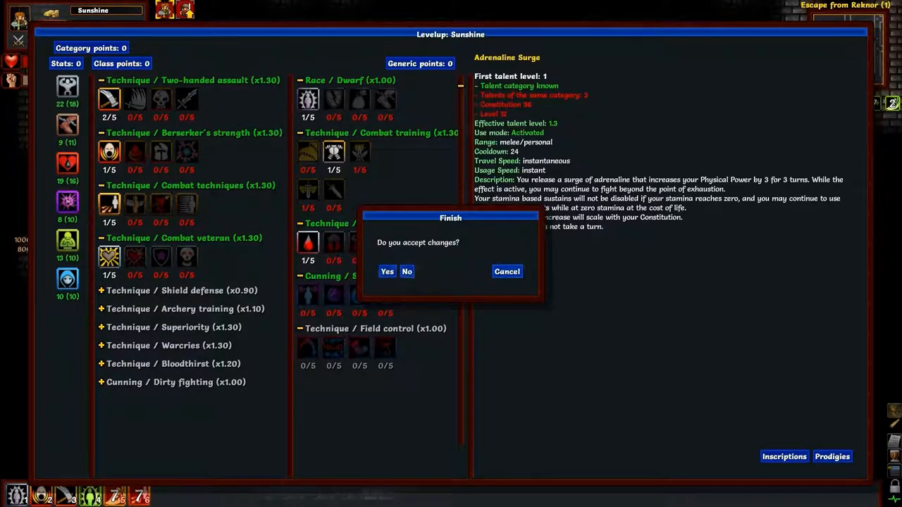
{"action": "left_click", "coordinate": [386, 271]}
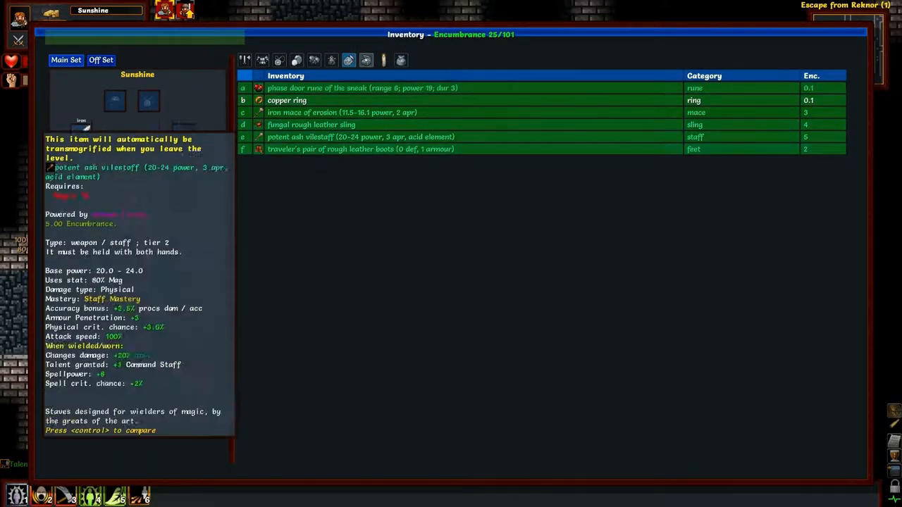
- Bring up the item actions for a newly collected inventory item
{"action": "right_click", "coordinate": [287, 100]}
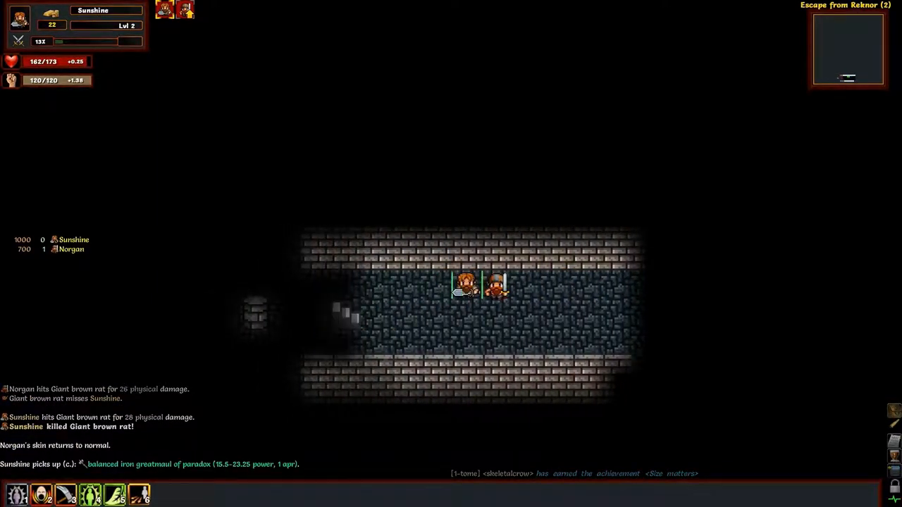
- Check the inventory before fighting the orc soldier and giant brown mouse
{"action": "key", "text": "i"}
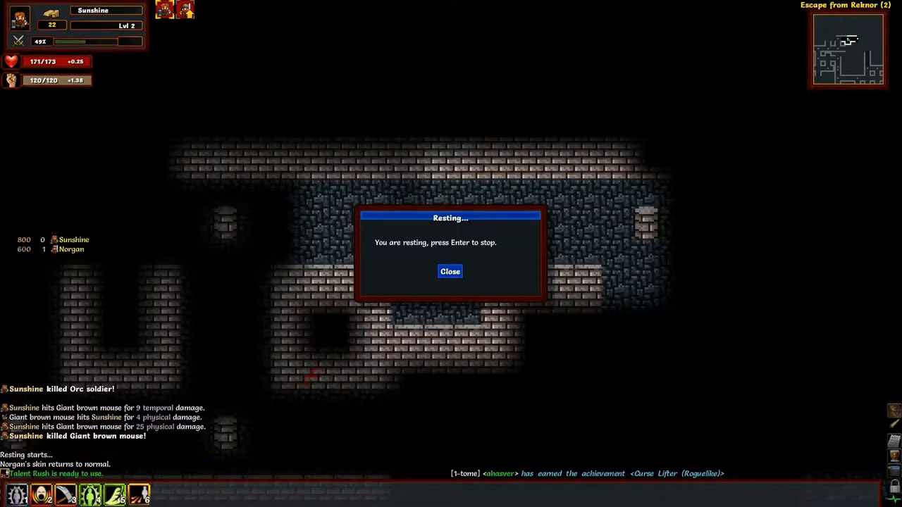
- Dismiss the Resting popup to go fight the large white snake and worm mass
{"action": "left_click", "coordinate": [450, 271]}
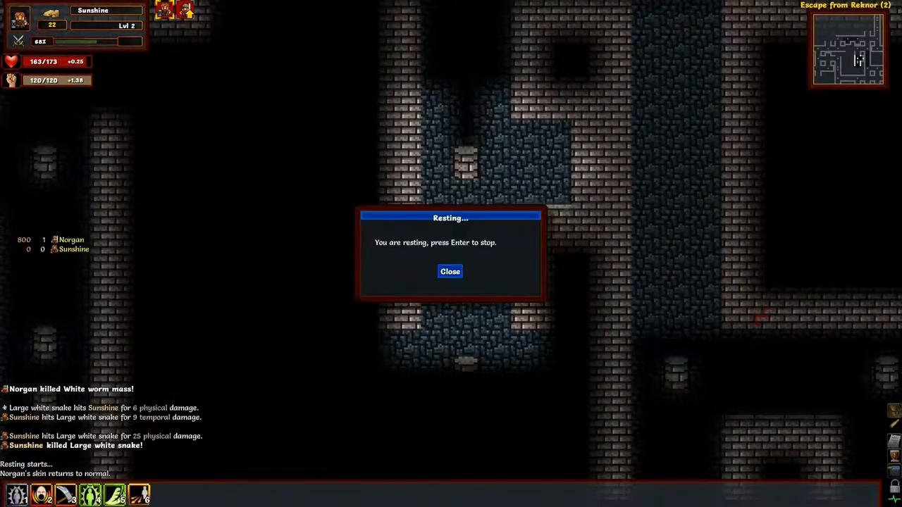
{"action": "left_click", "coordinate": [450, 271]}
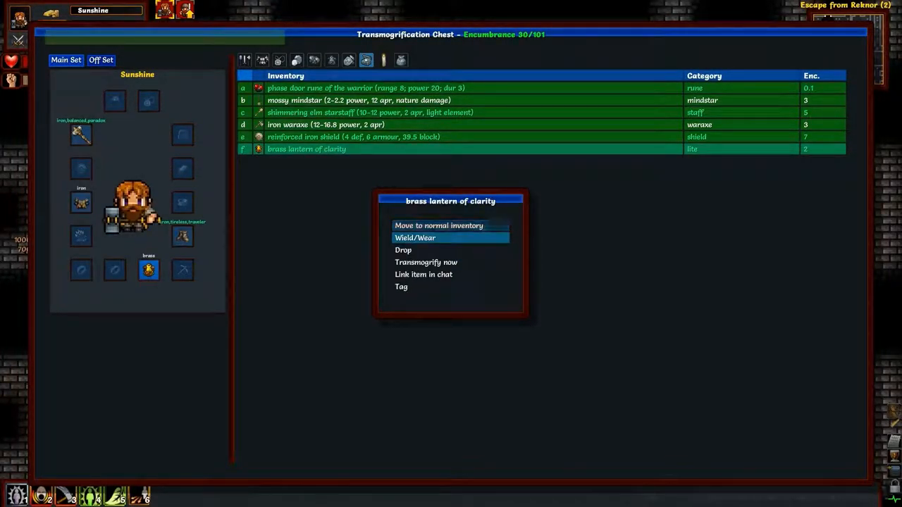
- Wear the brass lantern of clarity and bring up the iron greatsword's actions
{"action": "left_click", "coordinate": [414, 237]}
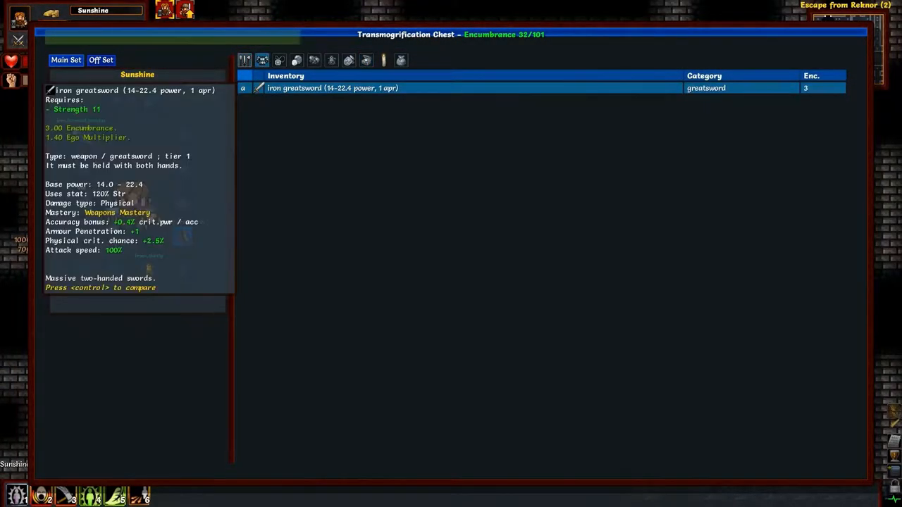
{"action": "right_click", "coordinate": [332, 87]}
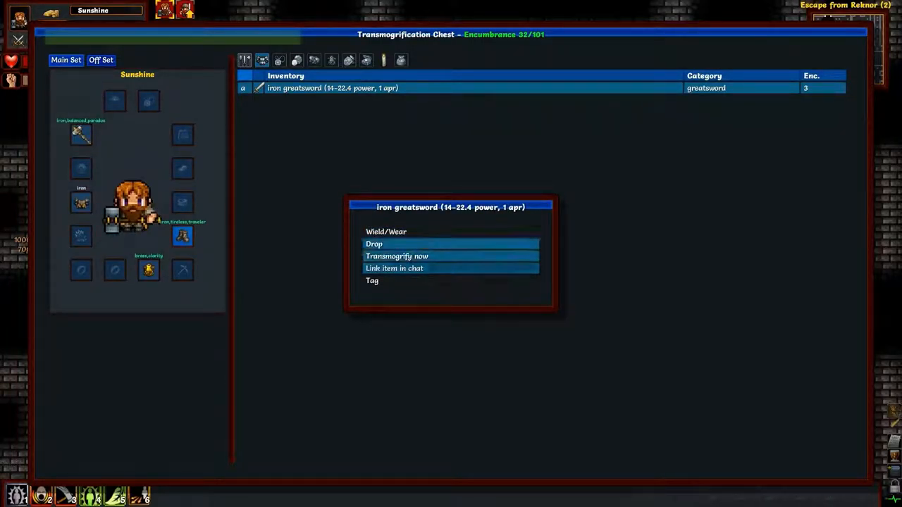
- Transmogrify the iron greatsword for gold and wear the copper ring
{"action": "left_click", "coordinate": [396, 257]}
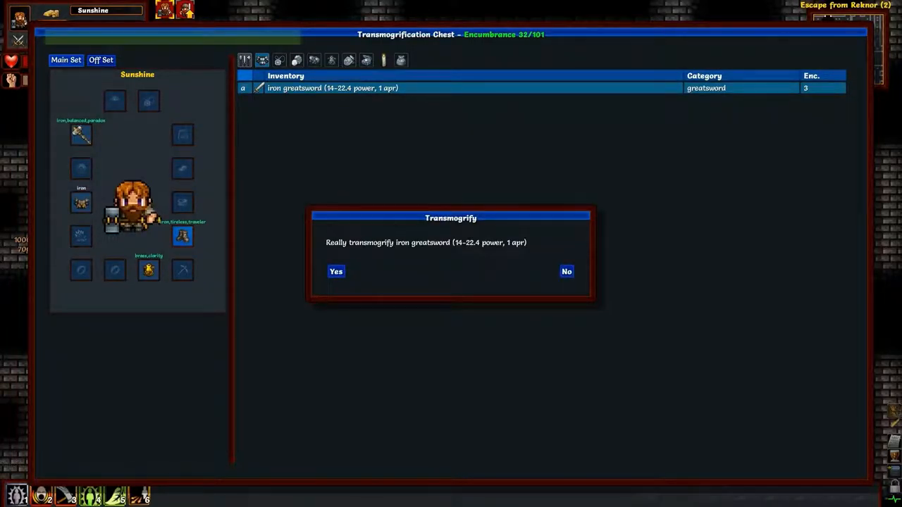
{"action": "left_click", "coordinate": [335, 271]}
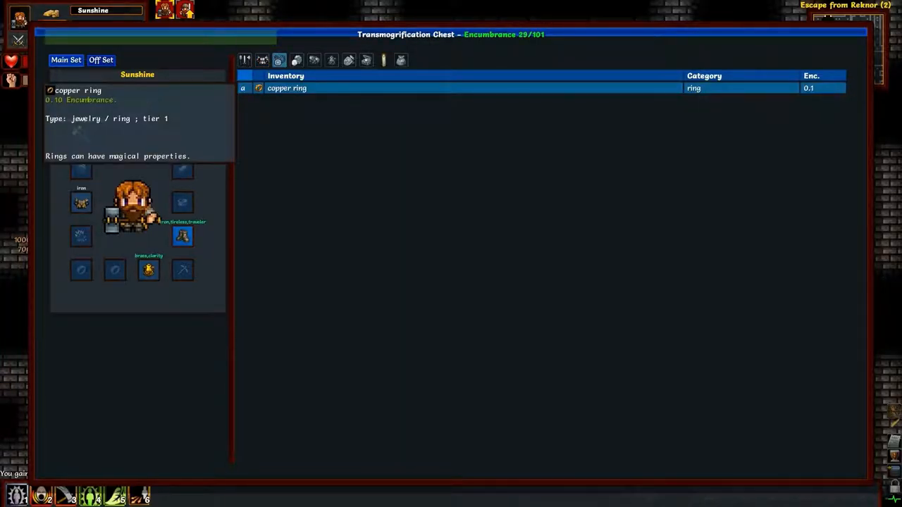
{"action": "right_click", "coordinate": [288, 87]}
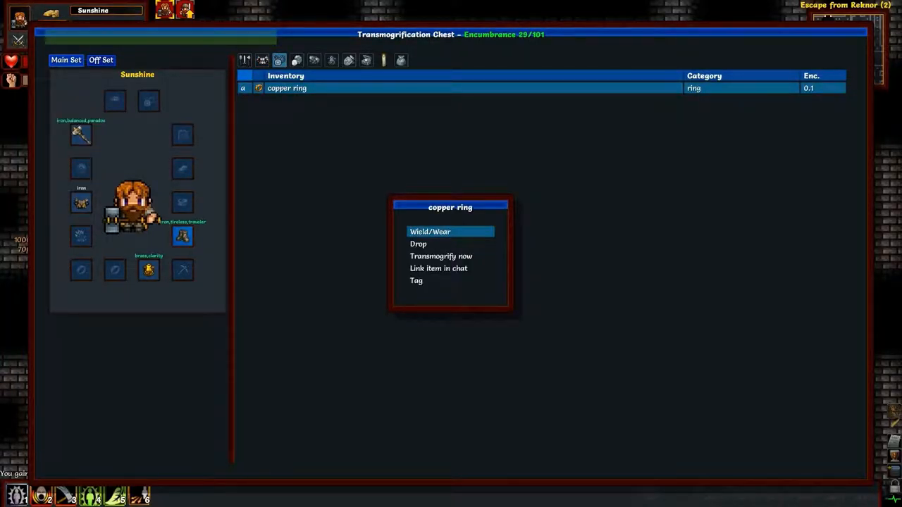
{"action": "left_click", "coordinate": [430, 231]}
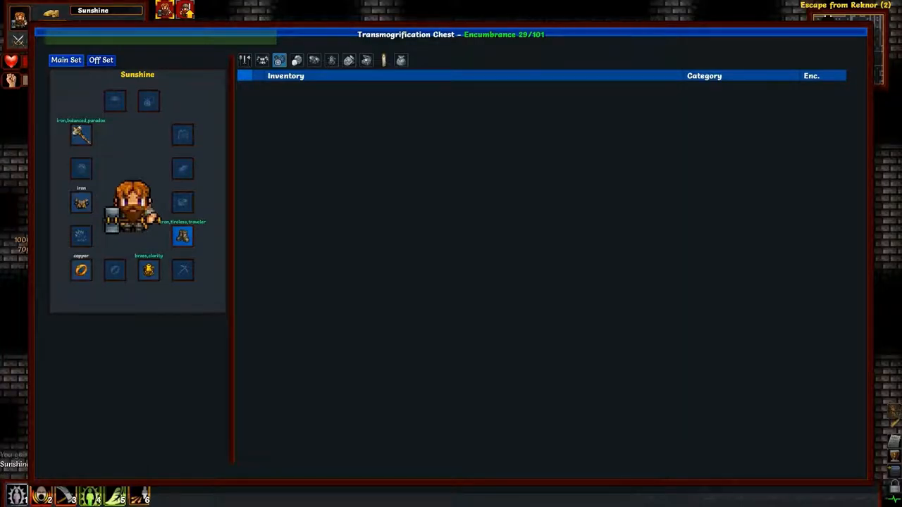
- Transmogrify the agate, the ametrine and the brass lantern from the gems list into gold
{"action": "left_click", "coordinate": [296, 60]}
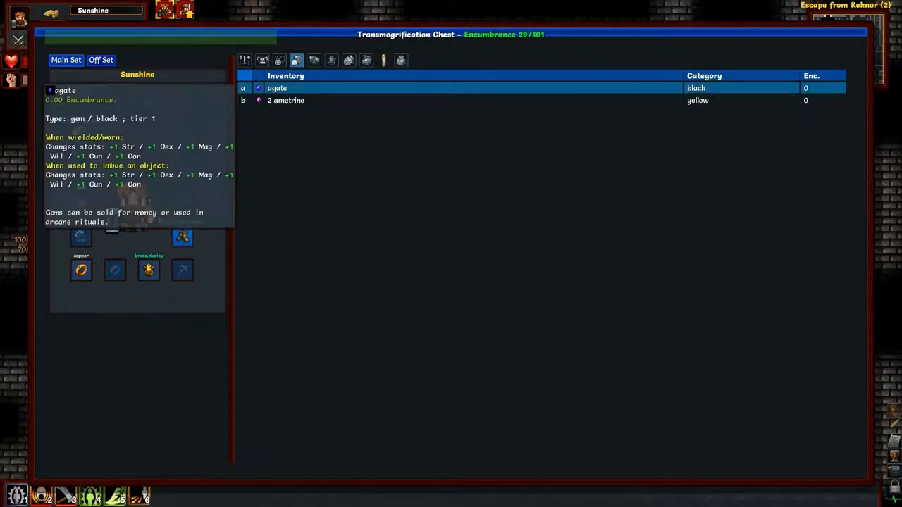
{"action": "right_click", "coordinate": [276, 88]}
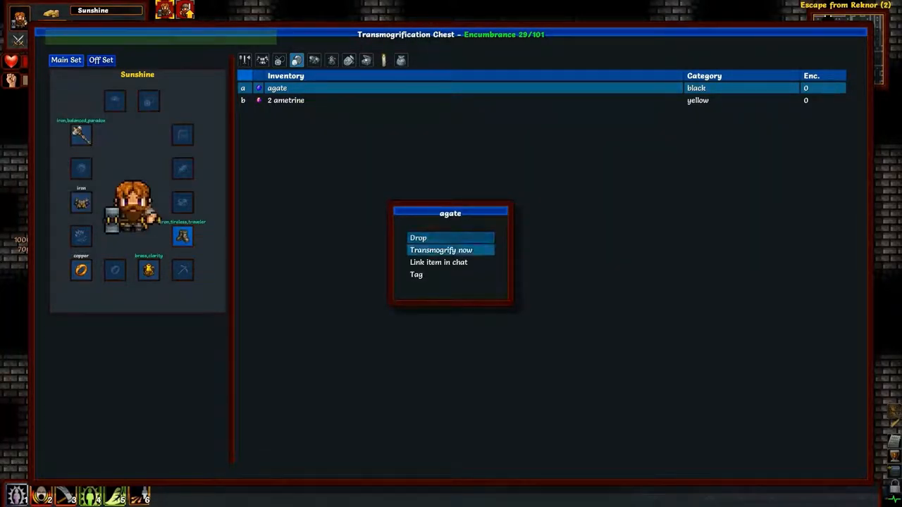
{"action": "left_click", "coordinate": [439, 251]}
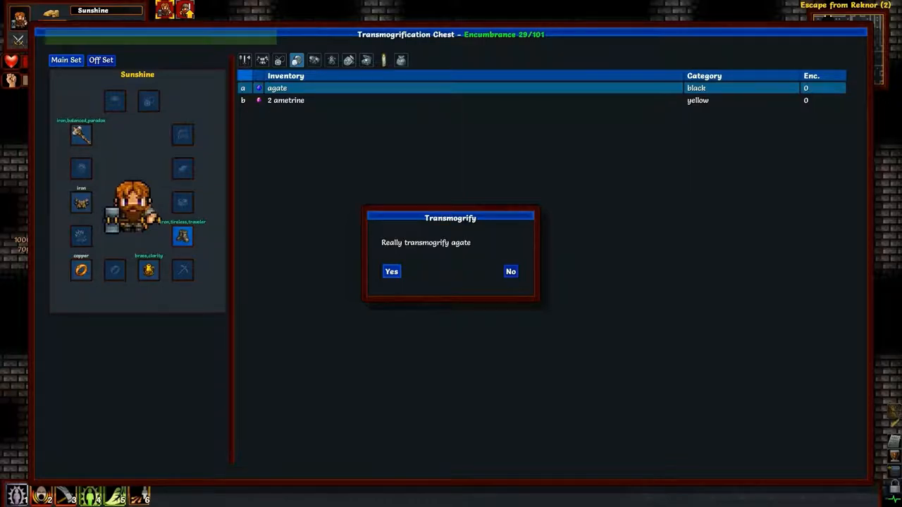
{"action": "left_click", "coordinate": [392, 271]}
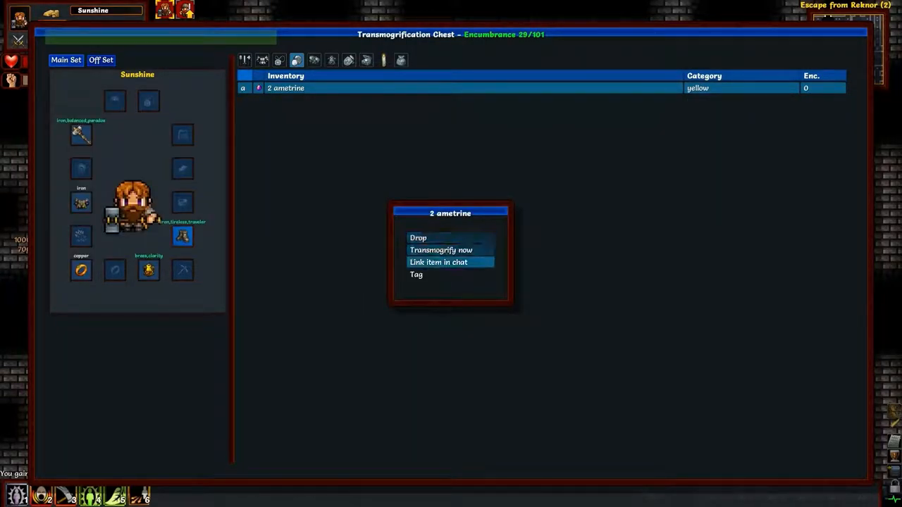
{"action": "left_click", "coordinate": [440, 251]}
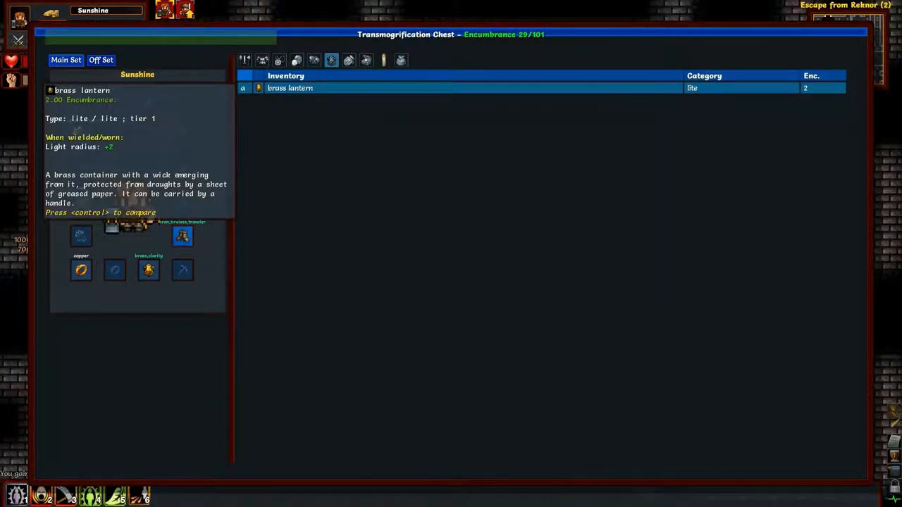
{"action": "mouse_move", "coordinate": [148, 270]}
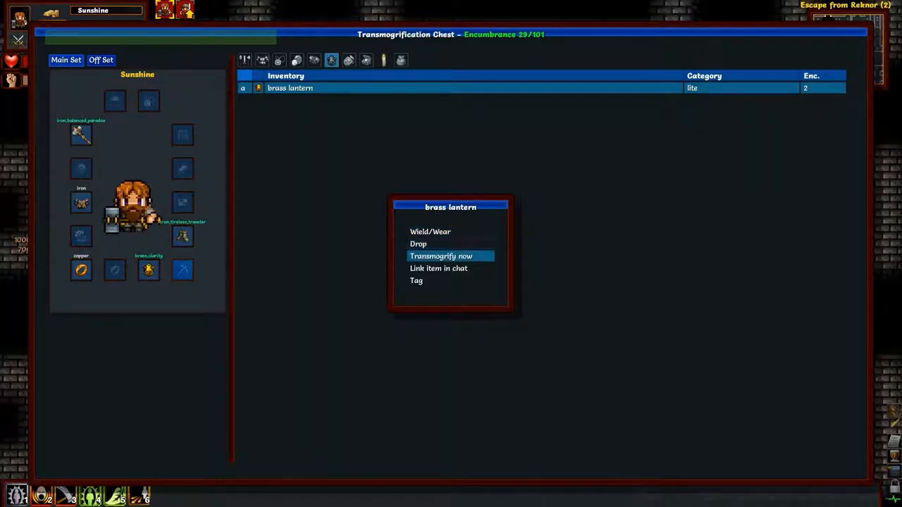
{"action": "left_click", "coordinate": [439, 257]}
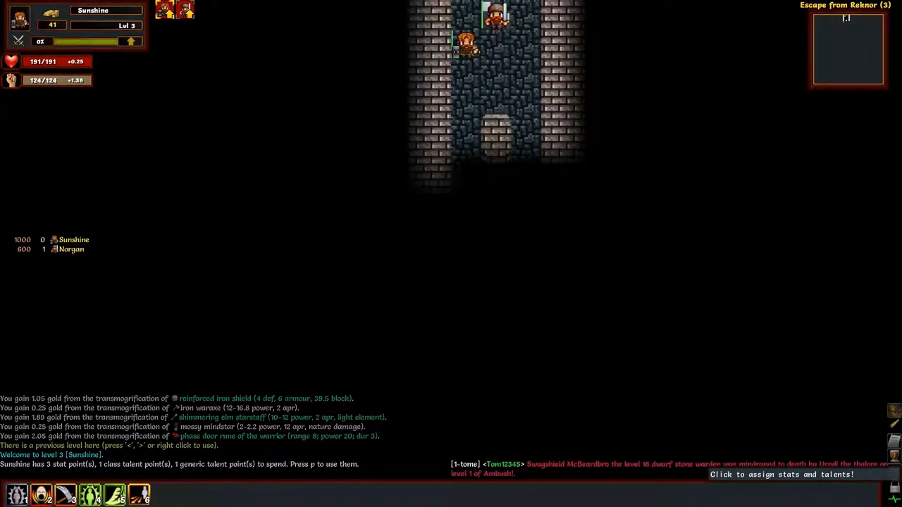
- Accept the level-up and spend the class point plus a second rank of Vitality
{"action": "left_click", "coordinate": [781, 474]}
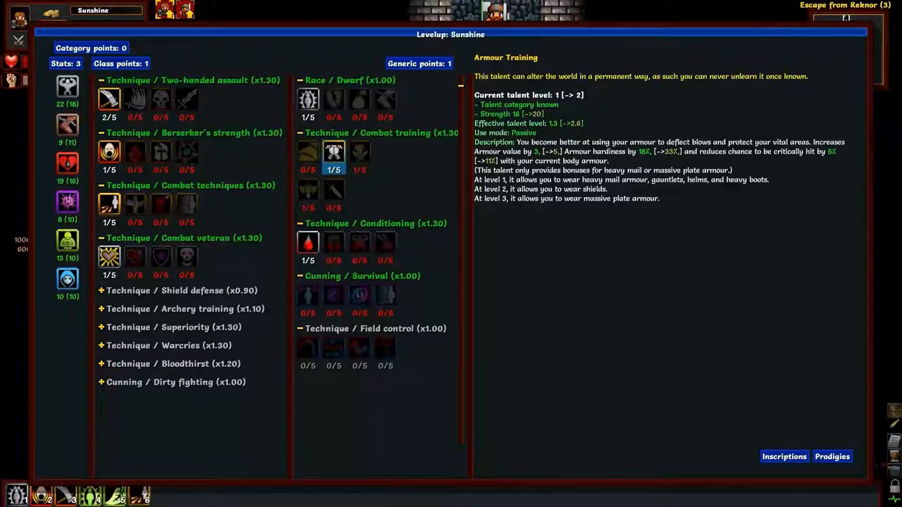
{"action": "mouse_move", "coordinate": [307, 152]}
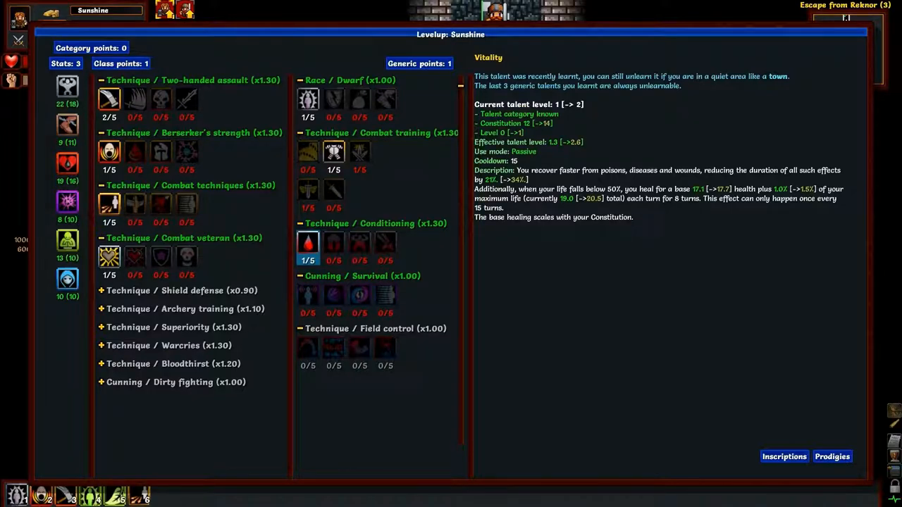
{"action": "mouse_move", "coordinate": [333, 243]}
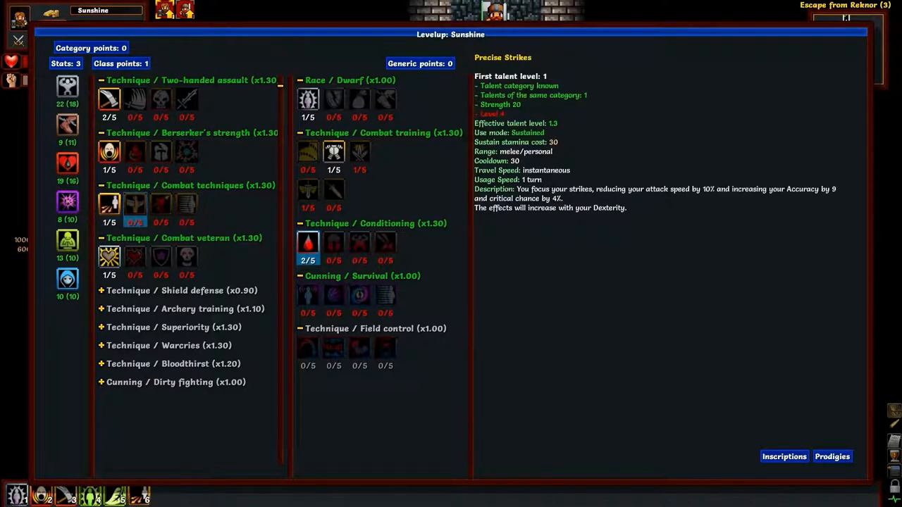
{"action": "left_click", "coordinate": [110, 257]}
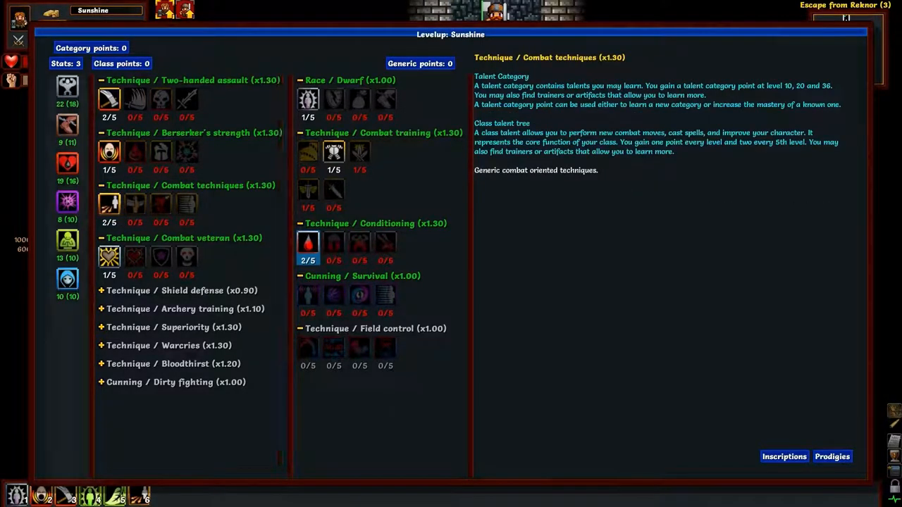
{"action": "left_click", "coordinate": [68, 164]}
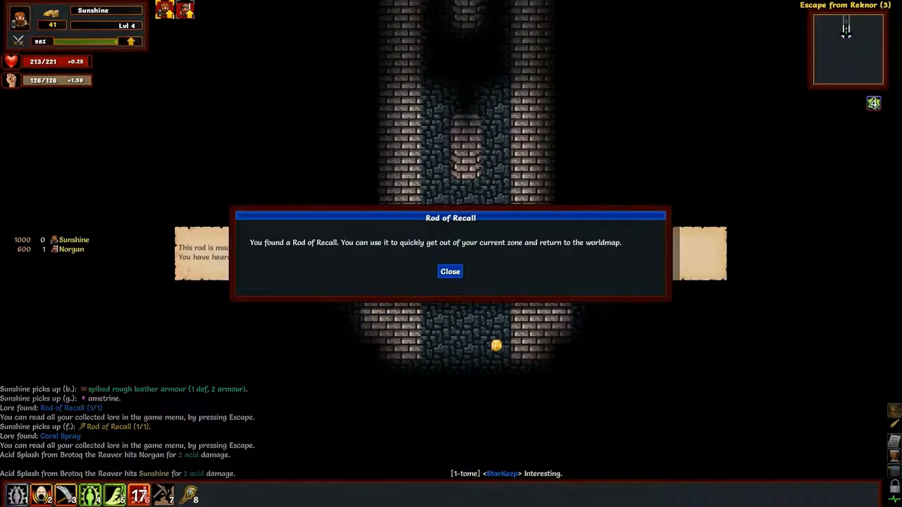
- Close the notice about finding the Rod of Recall
{"action": "left_click", "coordinate": [449, 271]}
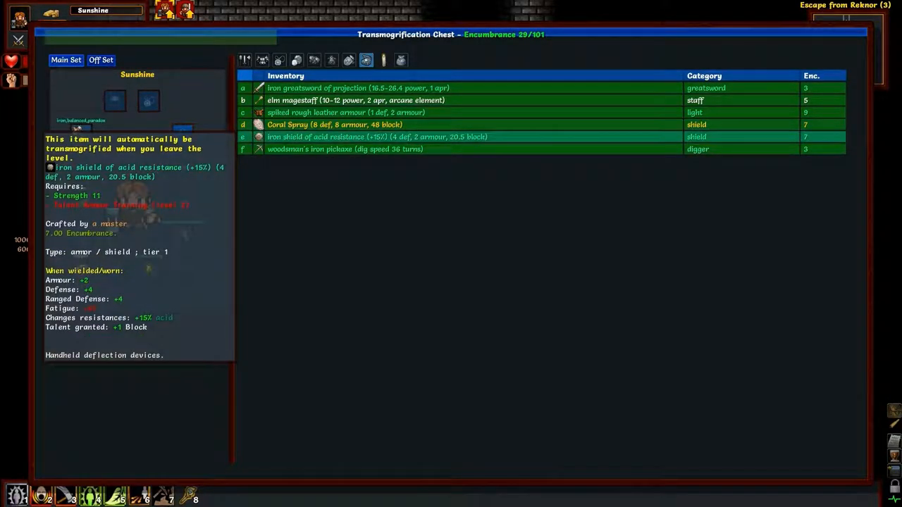
{"action": "mouse_move", "coordinate": [345, 112]}
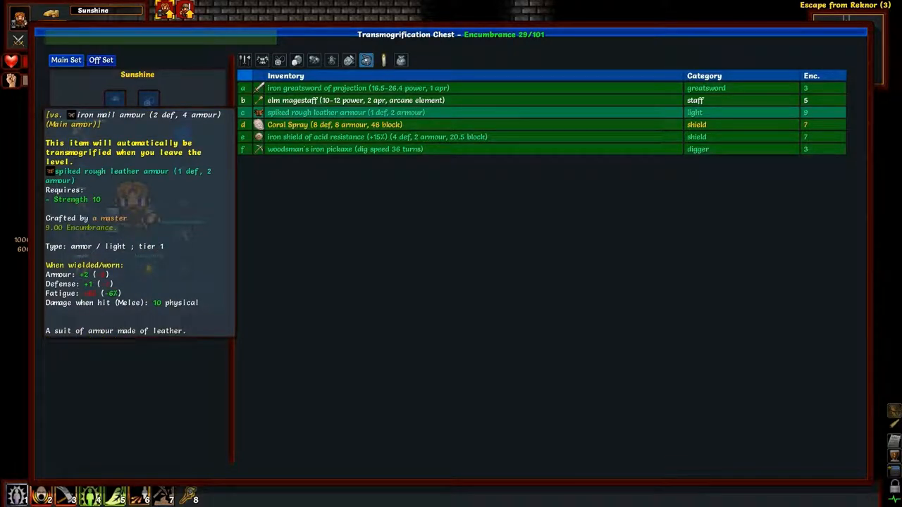
- Wield the iron greatsword of projection and keep the woodsman's iron pickaxe from the chest
{"action": "left_click", "coordinate": [358, 87]}
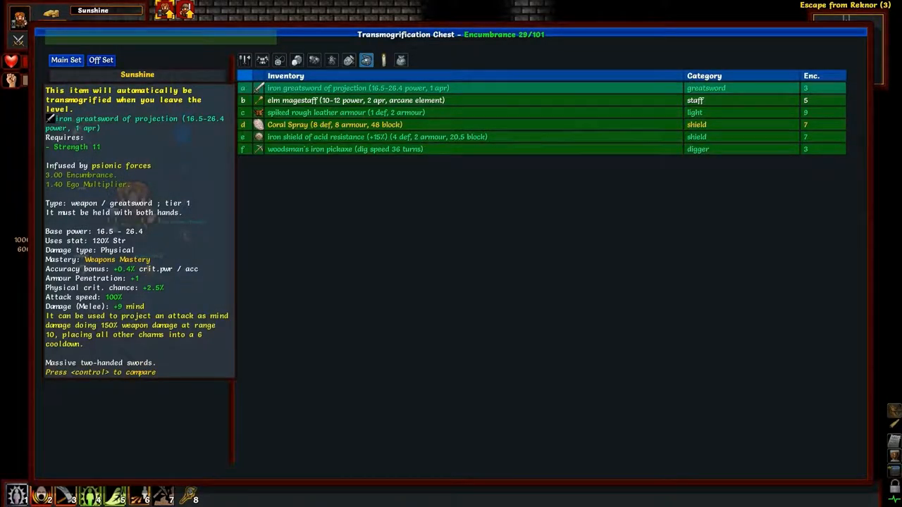
{"action": "left_click", "coordinate": [358, 88]}
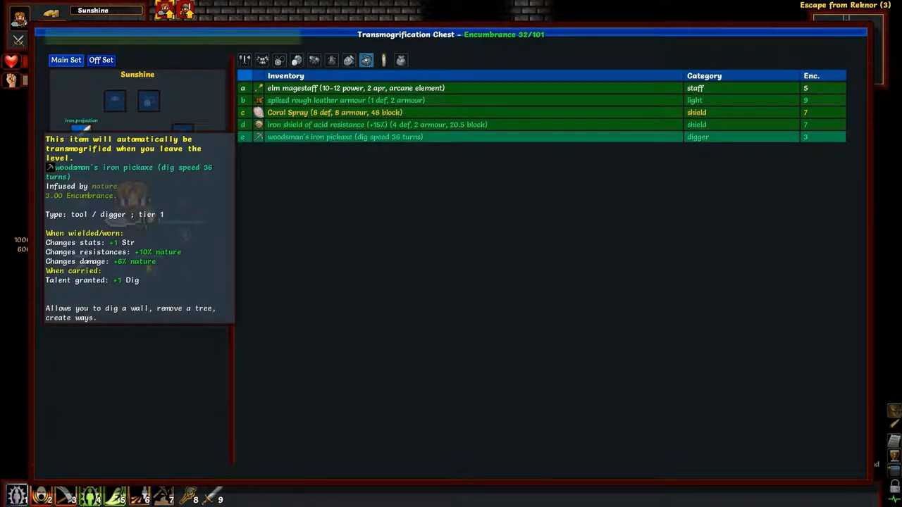
{"action": "right_click", "coordinate": [344, 136]}
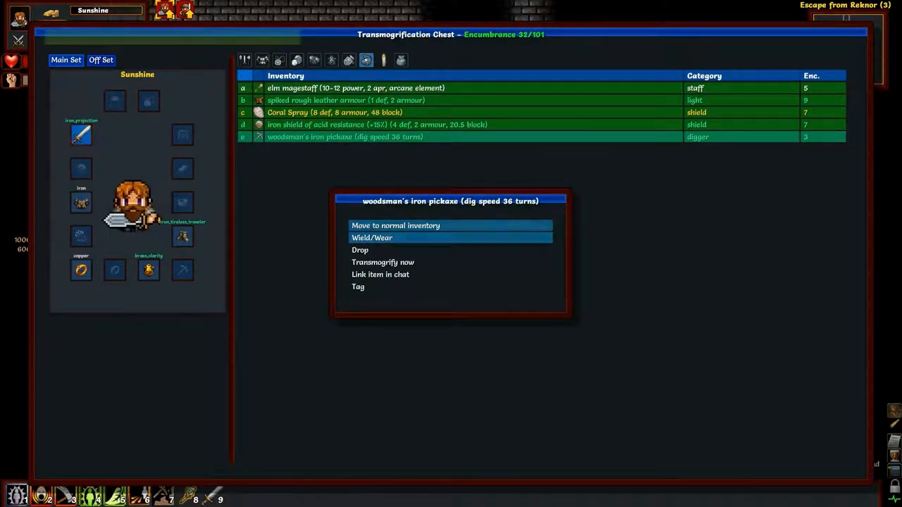
{"action": "left_click", "coordinate": [383, 261]}
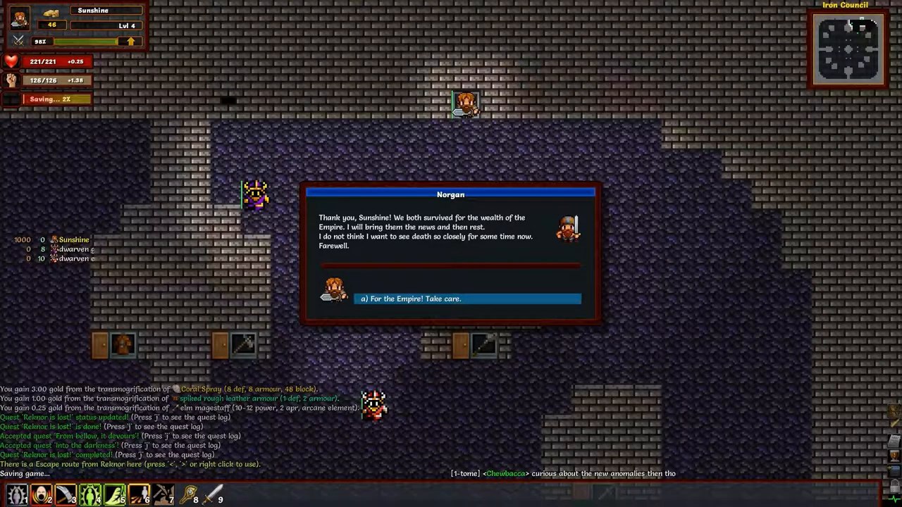
- Reply 'For the Empire! Take care.' to Norgan
{"action": "left_click", "coordinate": [468, 299]}
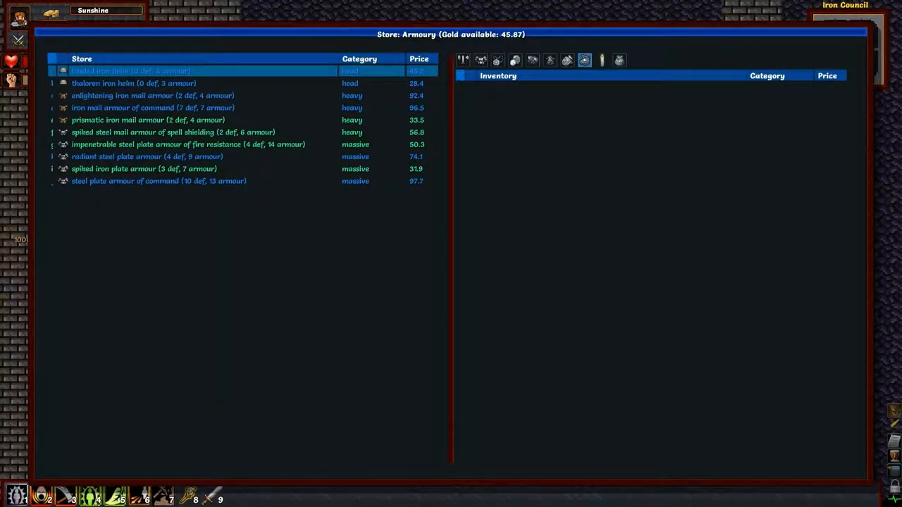
{"action": "mouse_move", "coordinate": [129, 71]}
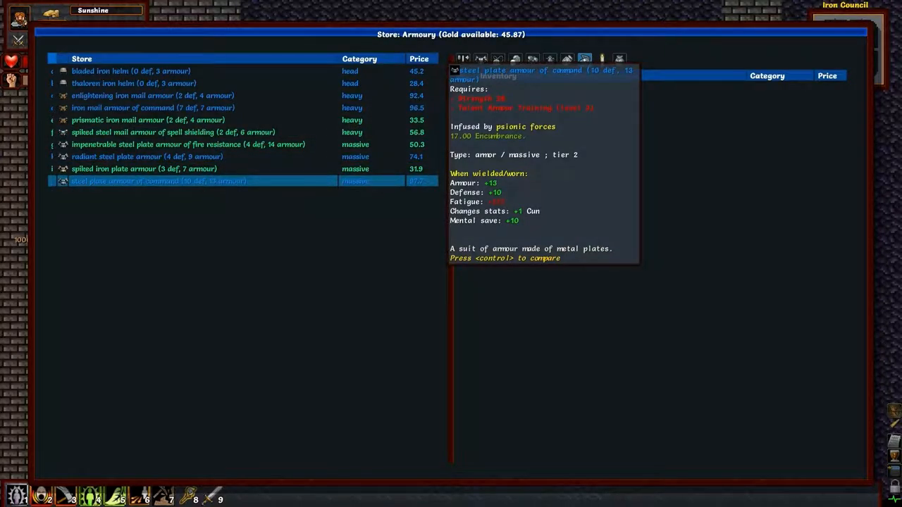
- Buy the bladed iron helm from the armoury for 45.20 gold
{"action": "double_click", "coordinate": [130, 70]}
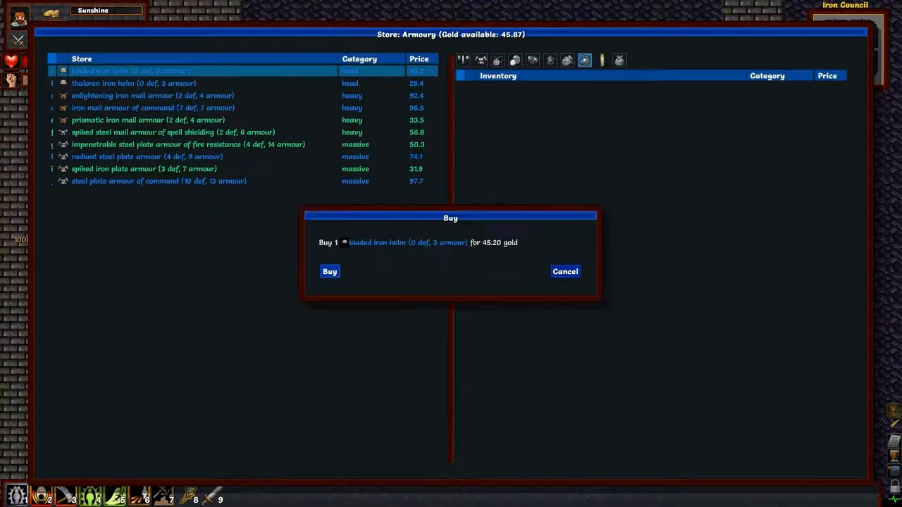
{"action": "left_click", "coordinate": [564, 271]}
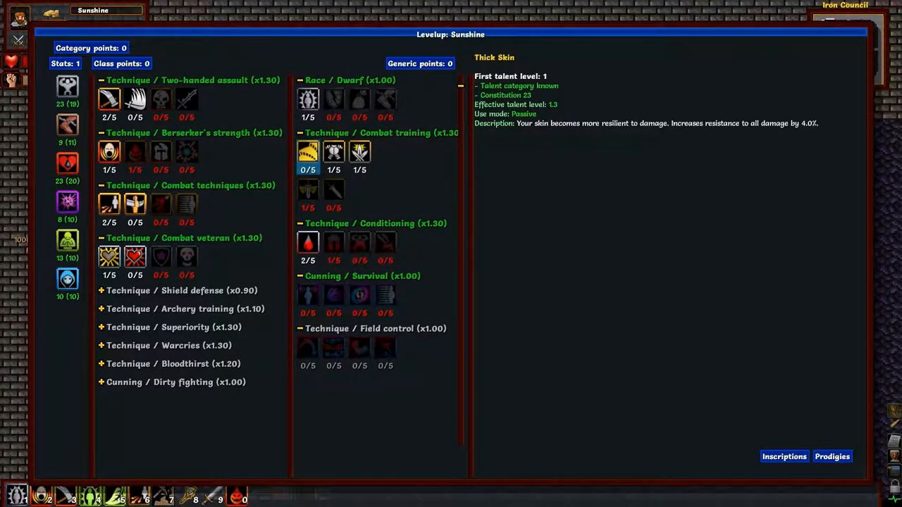
- Learn Berserker Rage under Technique / Berserker's strength
{"action": "left_click", "coordinate": [136, 153]}
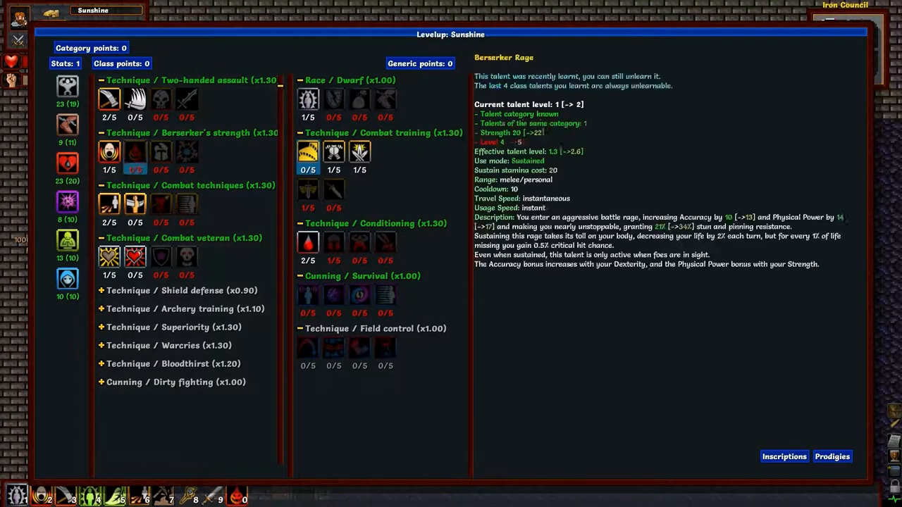
{"action": "left_click", "coordinate": [307, 152]}
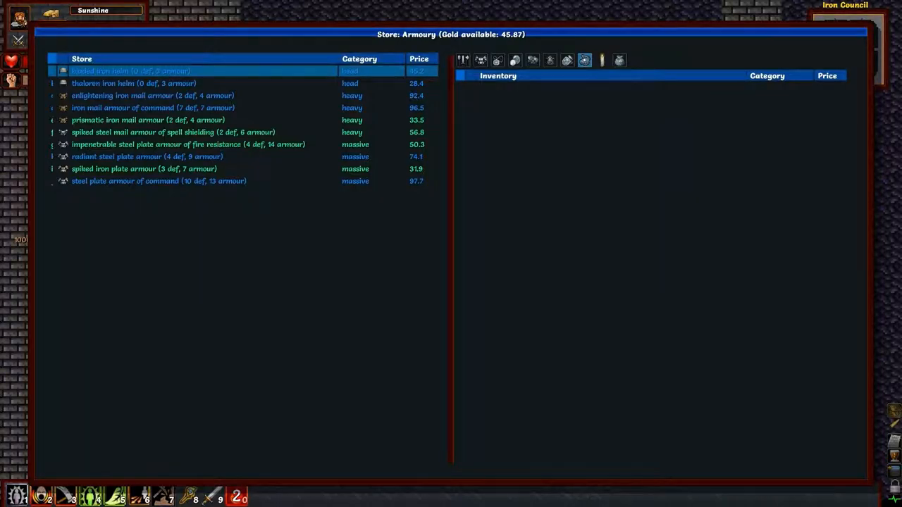
{"action": "mouse_move", "coordinate": [129, 70]}
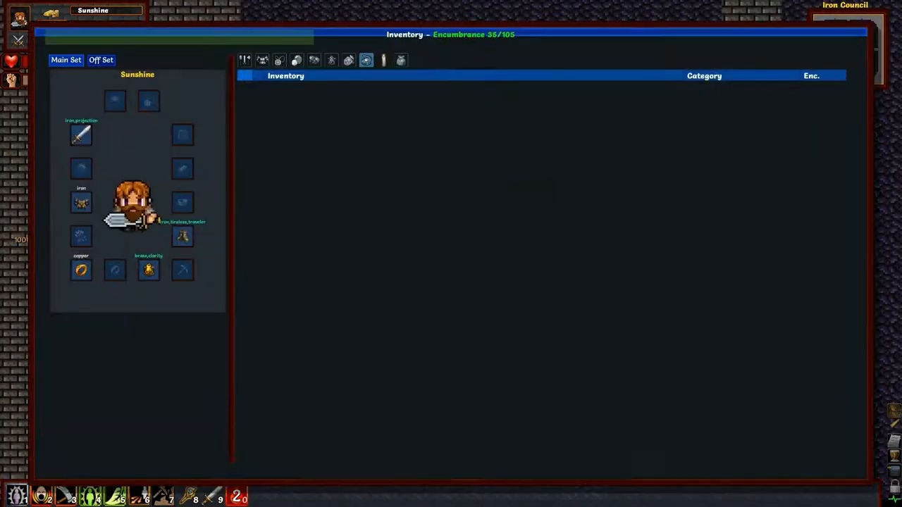
{"action": "mouse_move", "coordinate": [150, 270]}
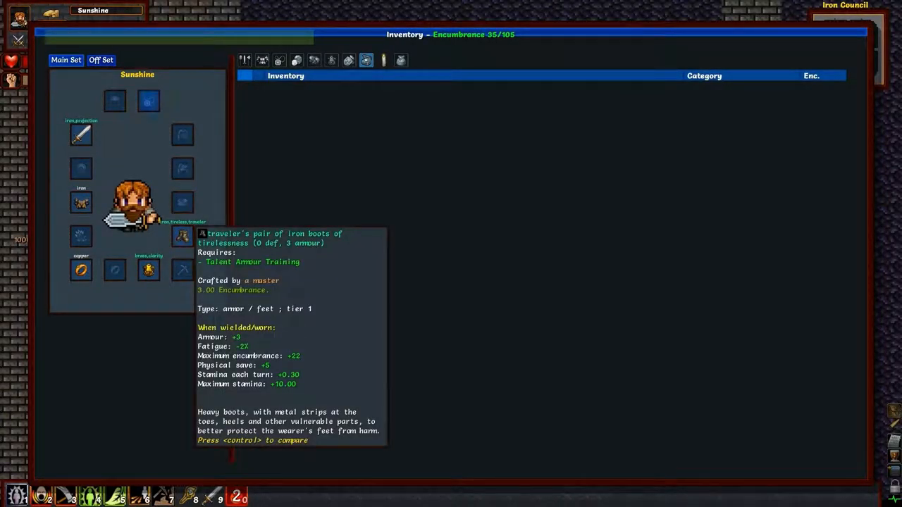
{"action": "mouse_move", "coordinate": [81, 203]}
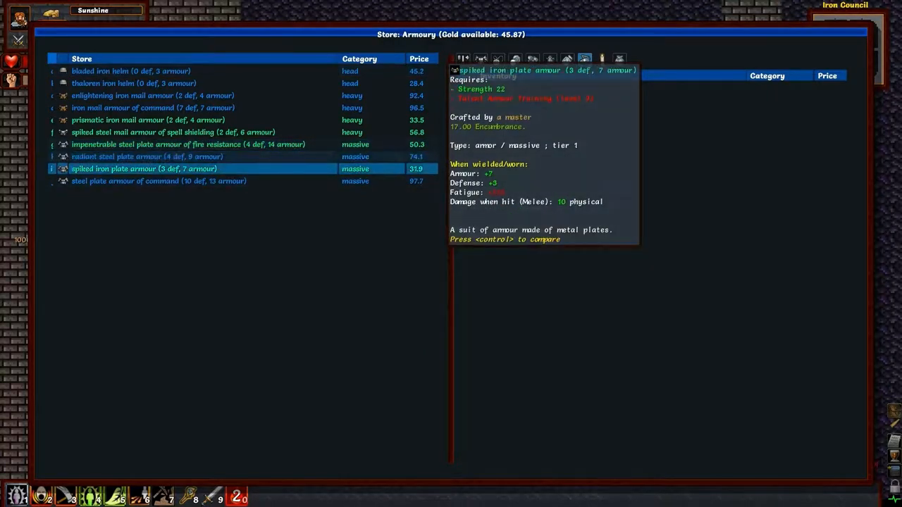
- Buy the bladed iron helm for 45.2 gold and leave the store
{"action": "left_click", "coordinate": [130, 71]}
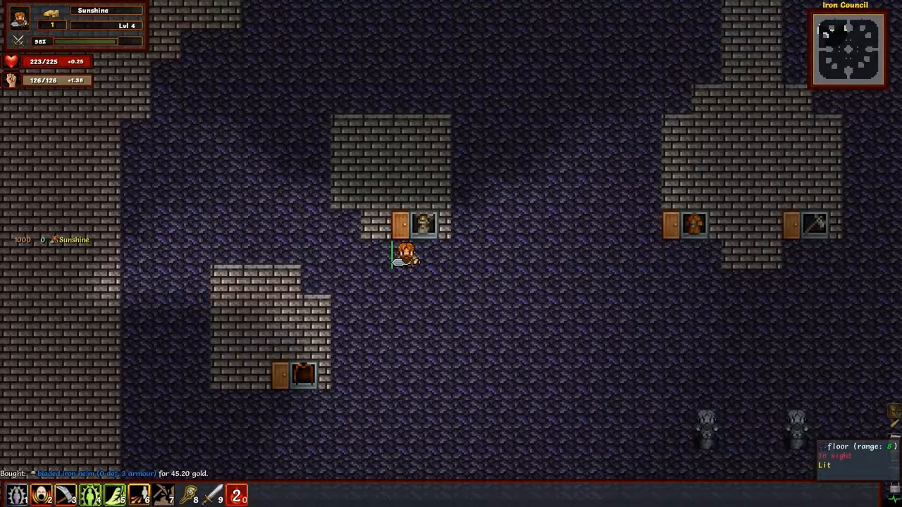
- Wear the bladed iron helm from the inventory
{"action": "key", "text": "i"}
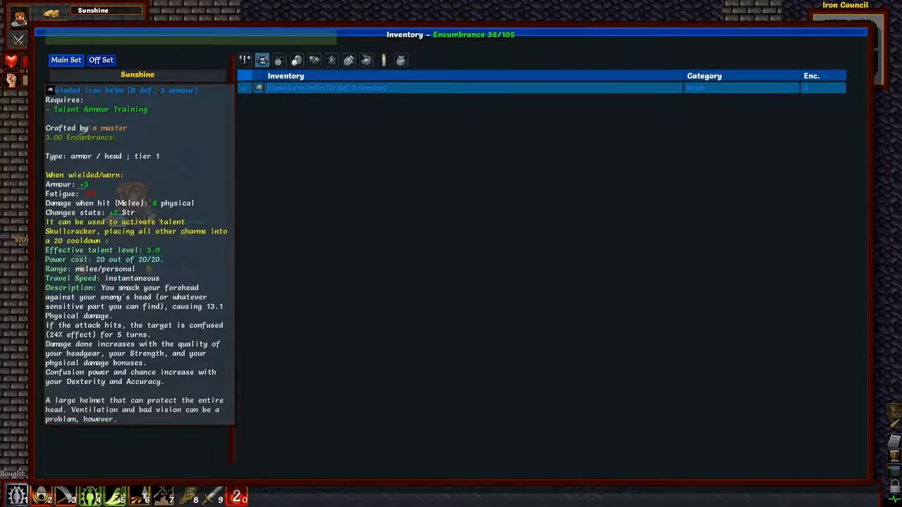
{"action": "right_click", "coordinate": [327, 87]}
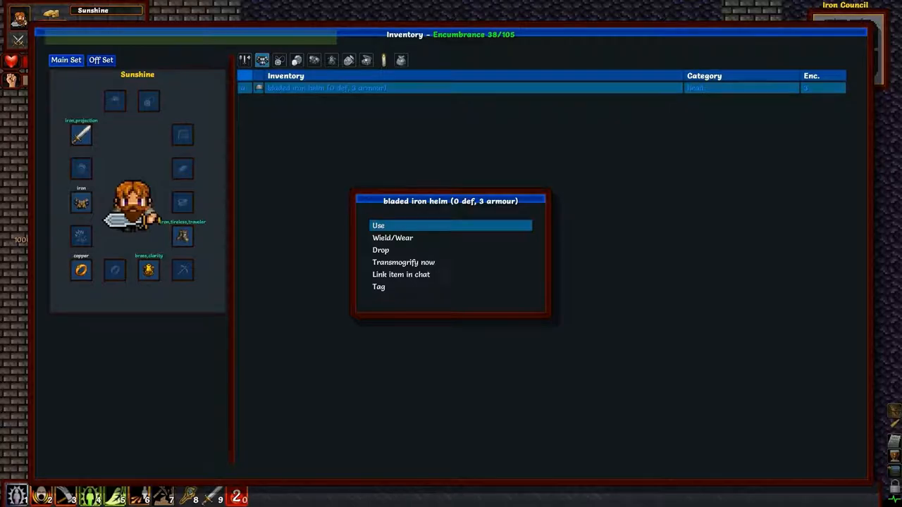
{"action": "left_click", "coordinate": [392, 237]}
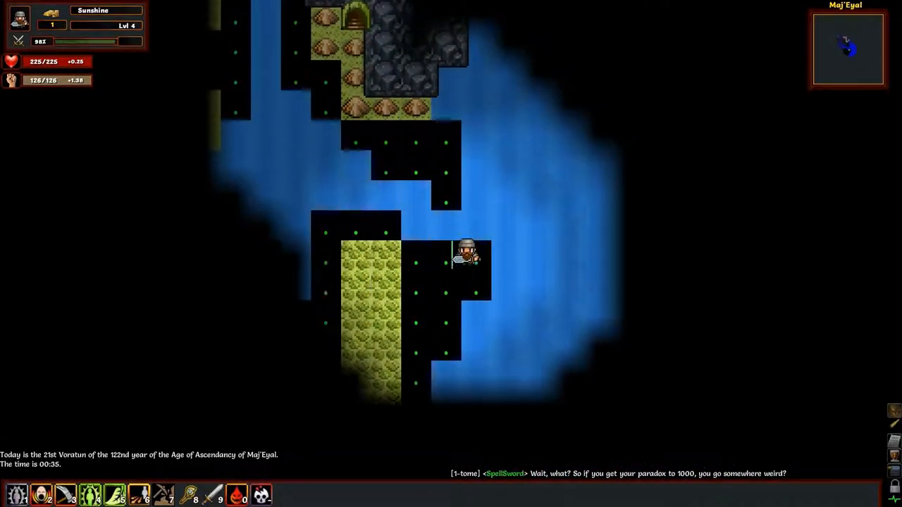
- Change the graphic style from Old RPG to Modern in Game Options
{"action": "key", "text": "Escape"}
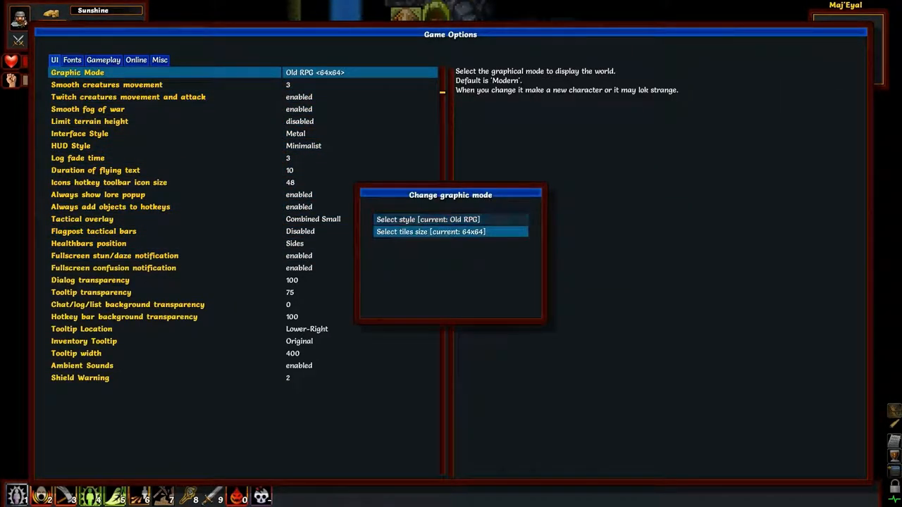
{"action": "left_click", "coordinate": [429, 220]}
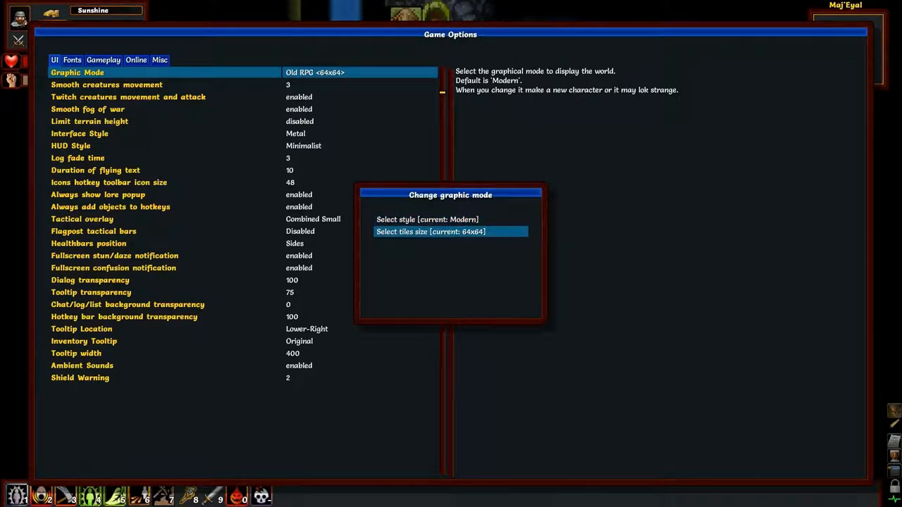
{"action": "left_click", "coordinate": [432, 231]}
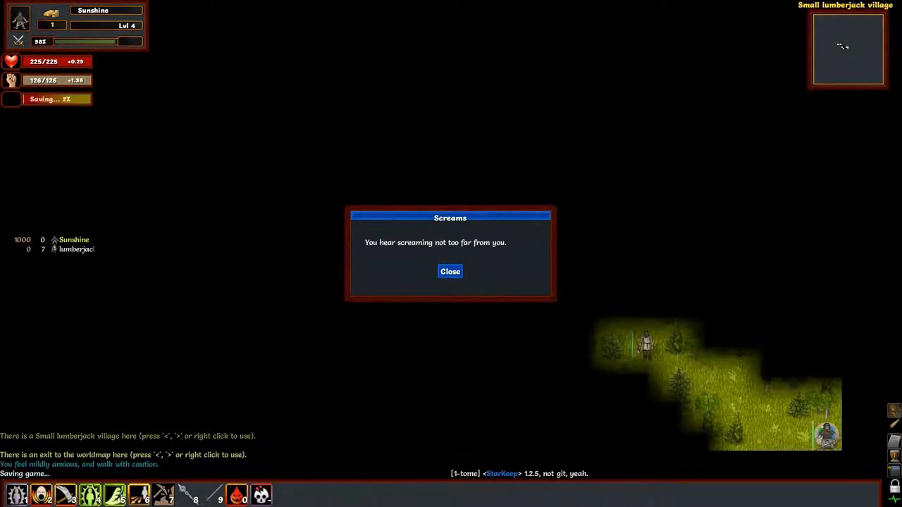
- Dismiss the Screams notice, then let the slain Ben Cruthdar rest in peace
{"action": "left_click", "coordinate": [449, 270]}
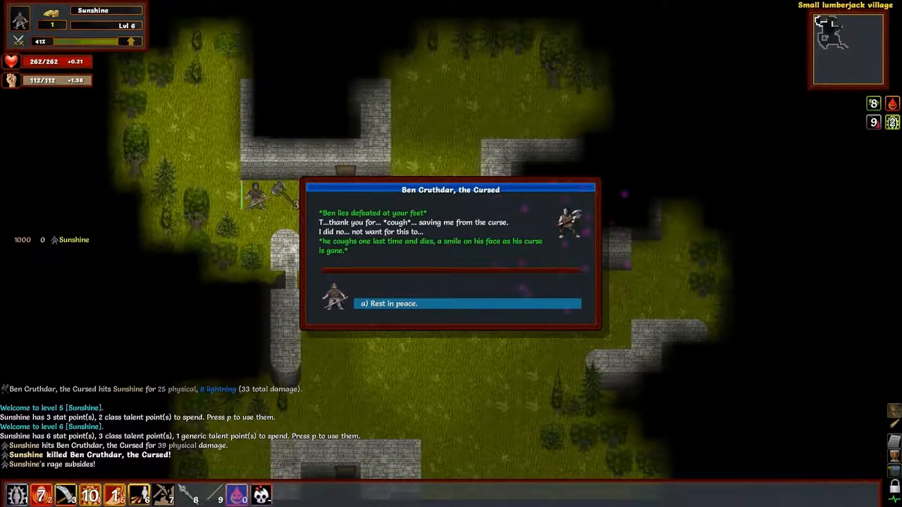
{"action": "left_click", "coordinate": [468, 303]}
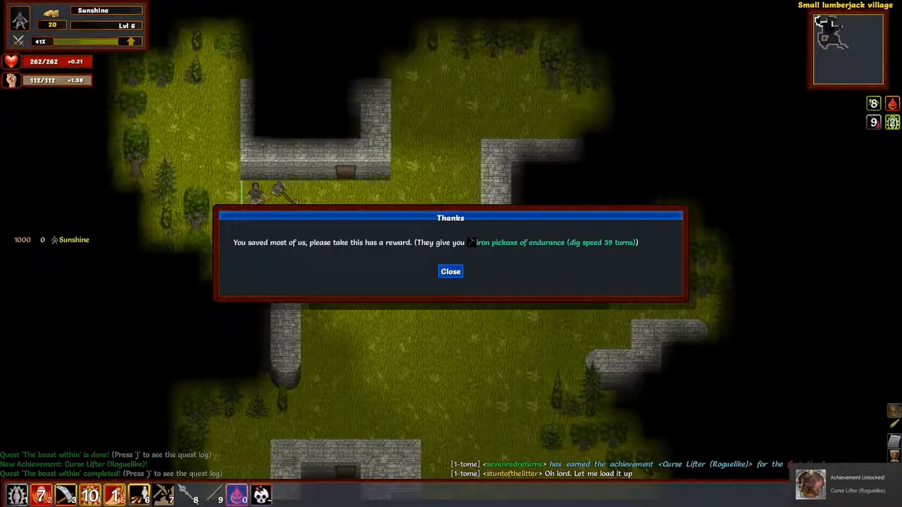
- Dismiss the iron pickaxe reward message and start assigning Sunshine's level-up points
{"action": "left_click", "coordinate": [451, 270]}
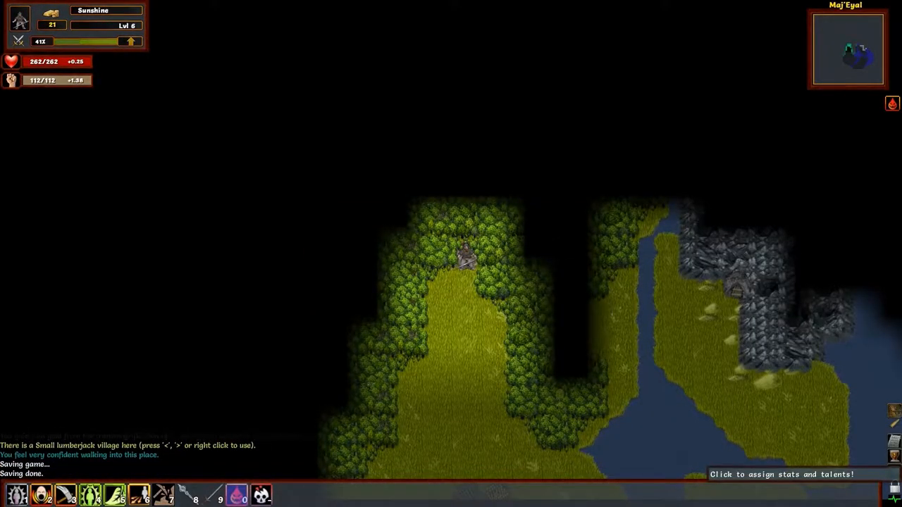
{"action": "left_click", "coordinate": [781, 474]}
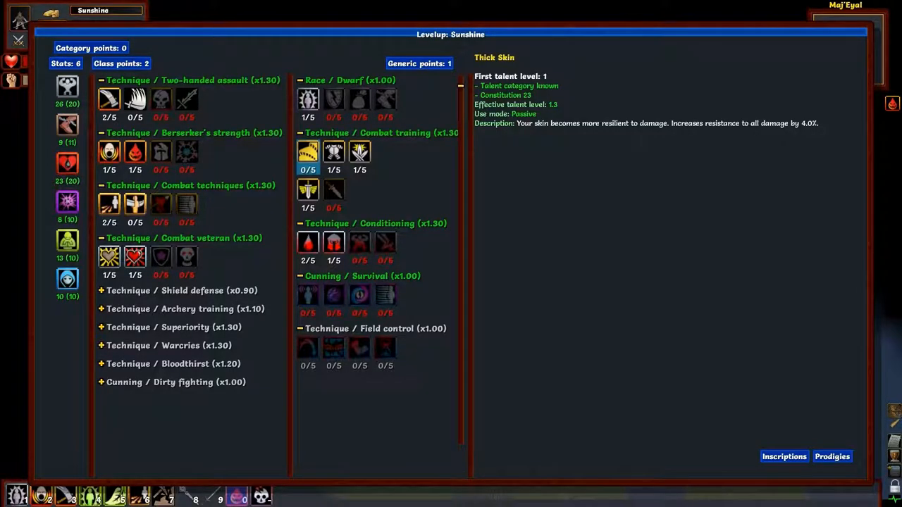
- Spend a stat point, put generic points into Combat Accuracy, learn Precise Strikes and accept the changes
{"action": "left_click", "coordinate": [307, 243]}
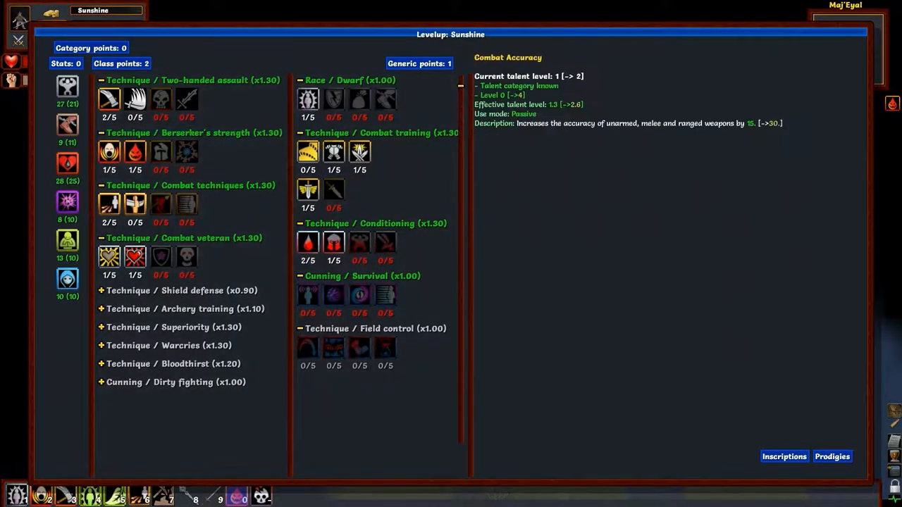
{"action": "left_click", "coordinate": [360, 153]}
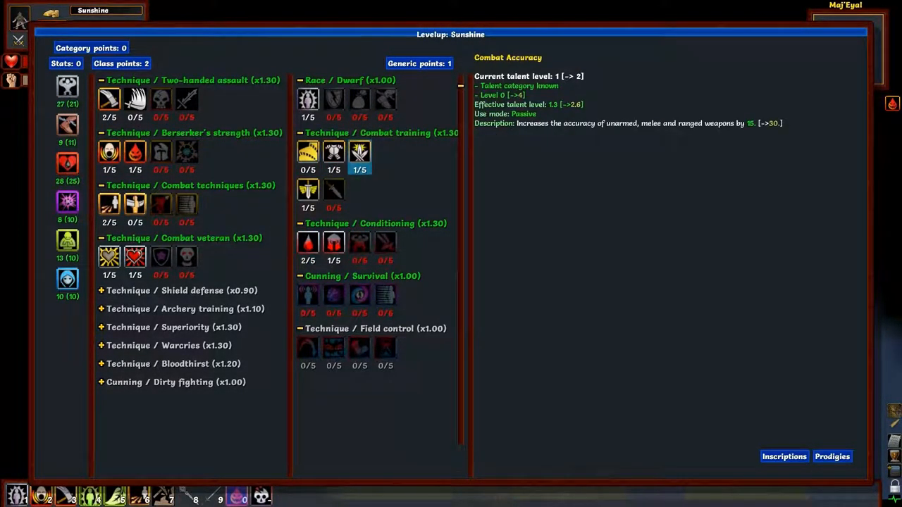
{"action": "left_click", "coordinate": [359, 152]}
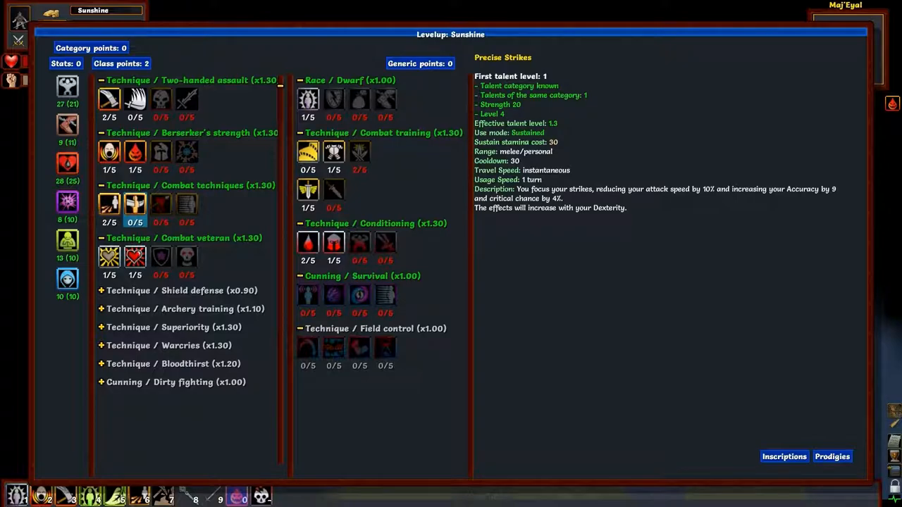
{"action": "left_click", "coordinate": [135, 204]}
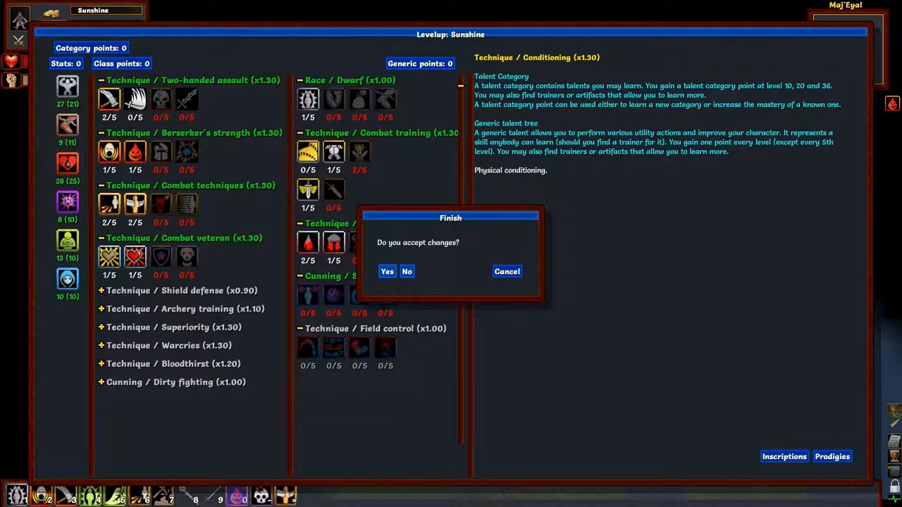
{"action": "left_click", "coordinate": [386, 270]}
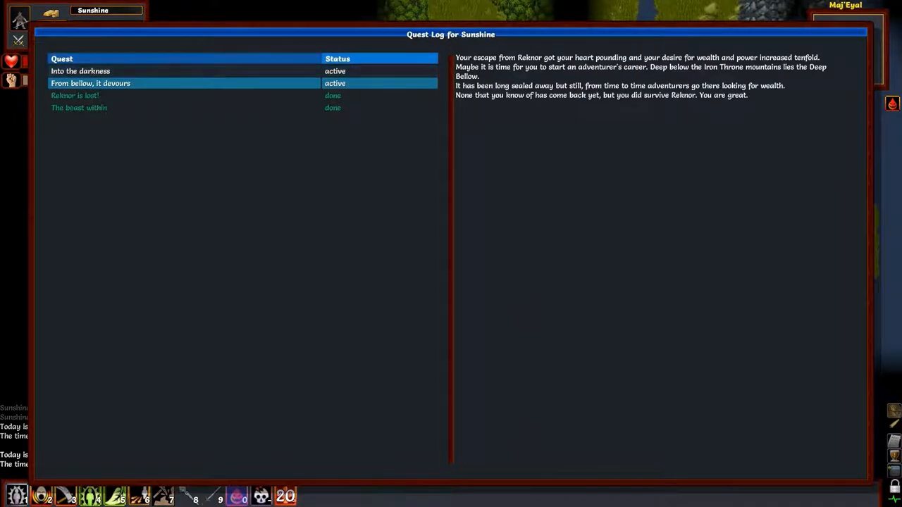
- Read the 'From bellow, it devours' quest entry in the quest log
{"action": "left_click", "coordinate": [80, 70]}
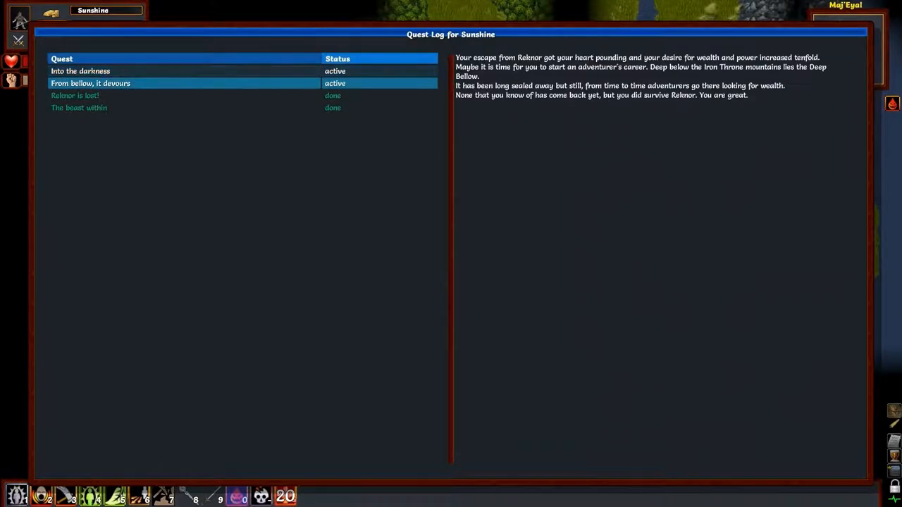
{"action": "left_click", "coordinate": [81, 71]}
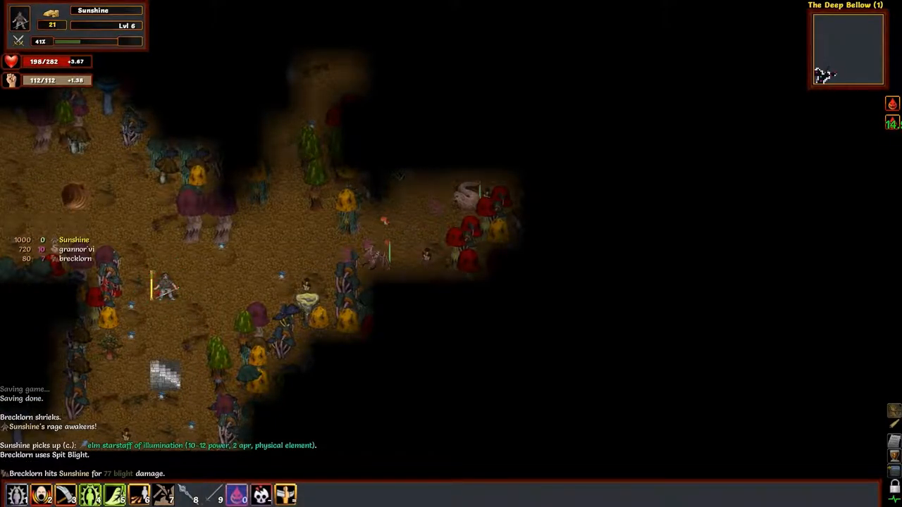
- Apply the Old RPG graphic style from the Game Options graphic mode menu
{"action": "key", "text": "Escape"}
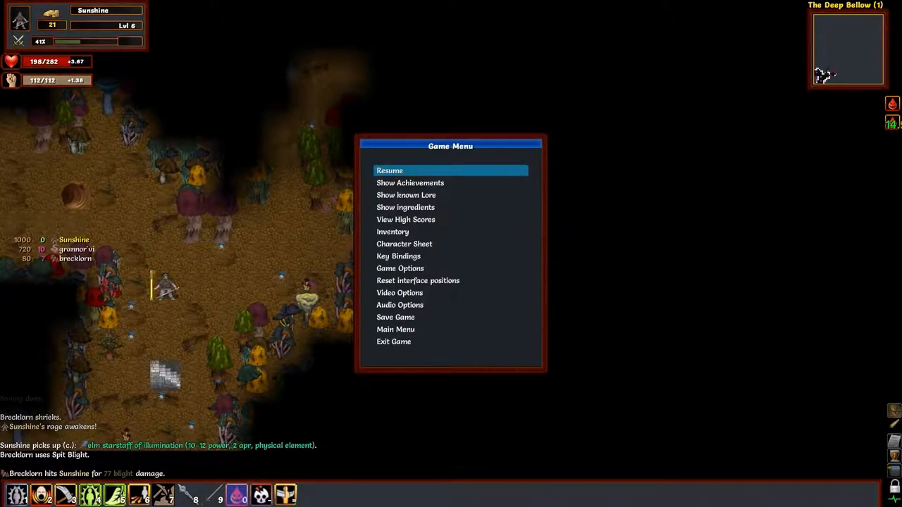
{"action": "left_click", "coordinate": [400, 291]}
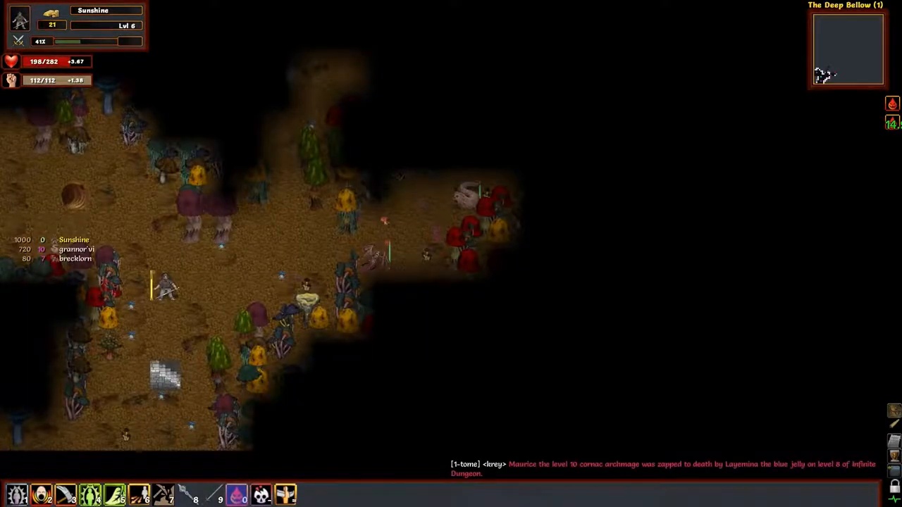
{"action": "key", "text": "Escape"}
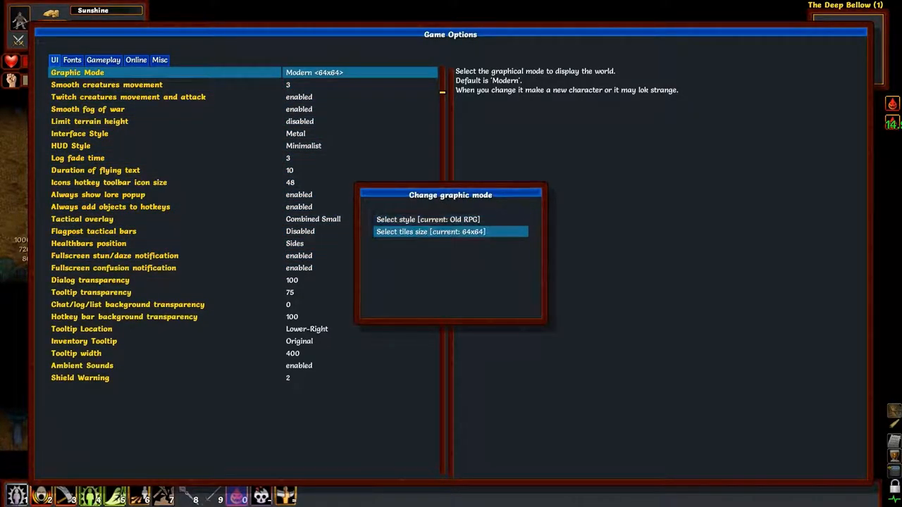
{"action": "left_click", "coordinate": [432, 231]}
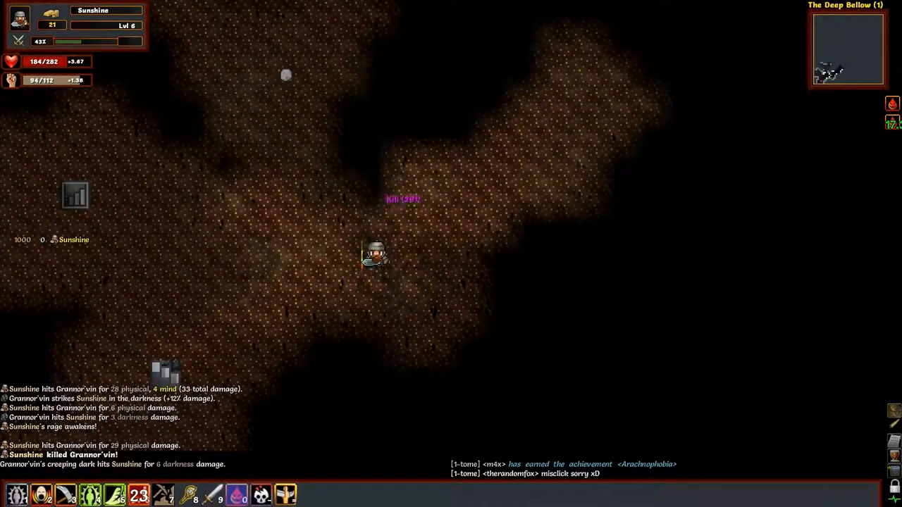
- Reopen the graphic mode choices and select a style change again
{"action": "key", "text": "Escape"}
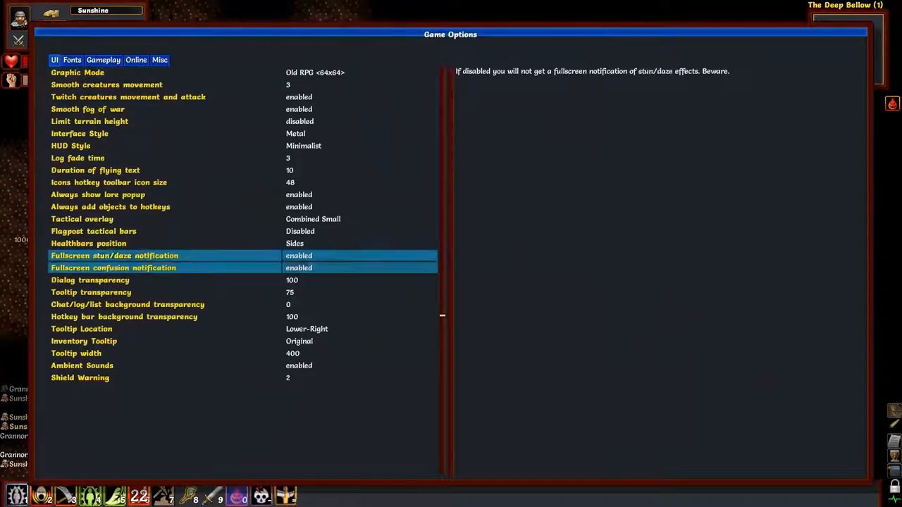
{"action": "left_click", "coordinate": [77, 72]}
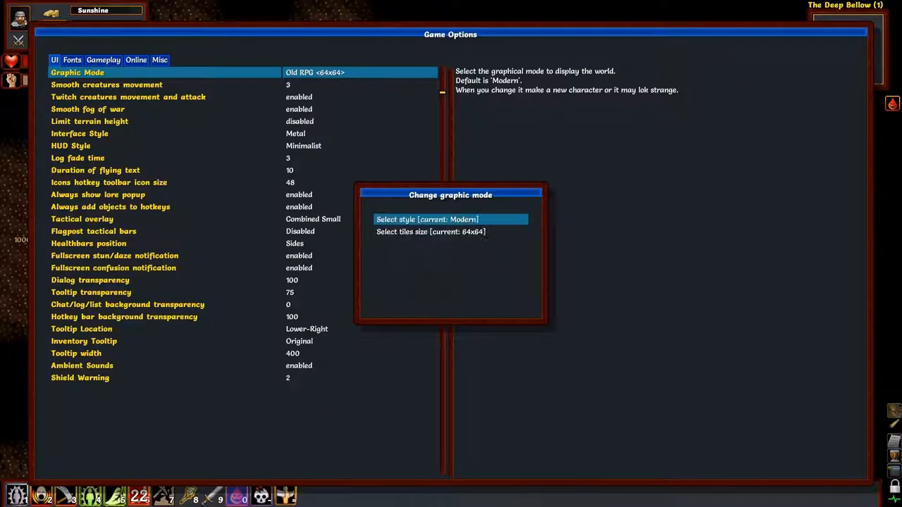
{"action": "left_click", "coordinate": [427, 220]}
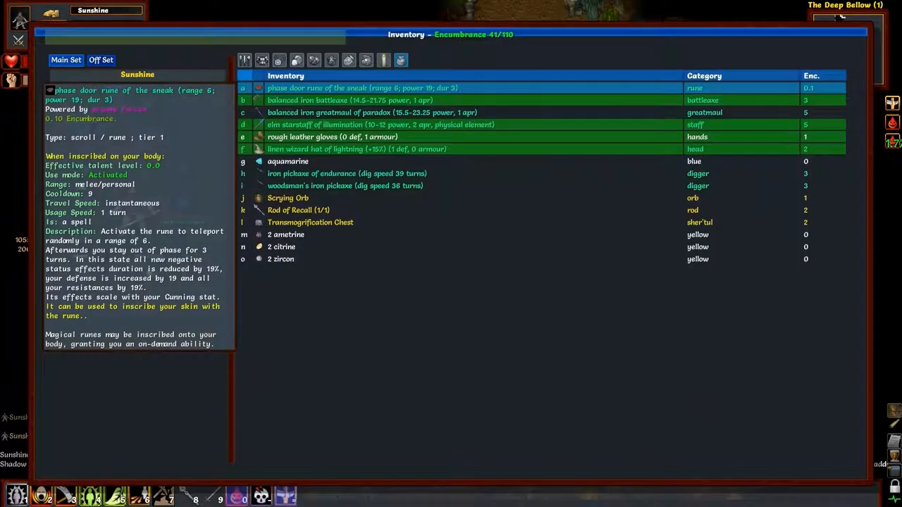
- Filter the inventory to show only equippable gear
{"action": "left_click", "coordinate": [281, 260]}
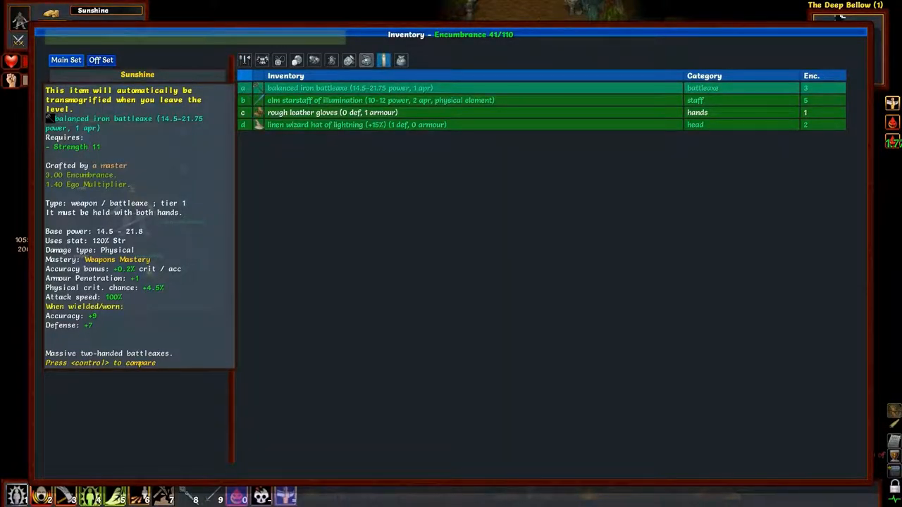
{"action": "key", "text": "ctrl"}
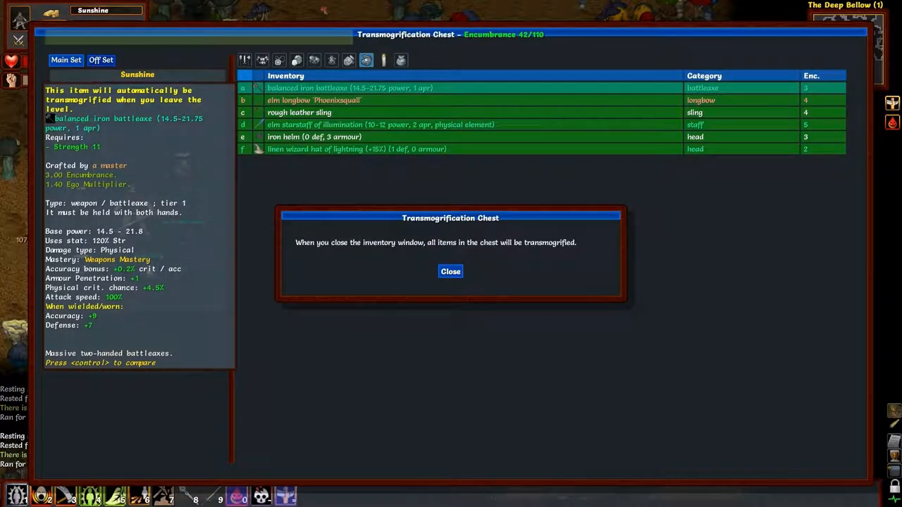
- Dismiss the Transmogrification Chest notice
{"action": "left_click", "coordinate": [451, 270]}
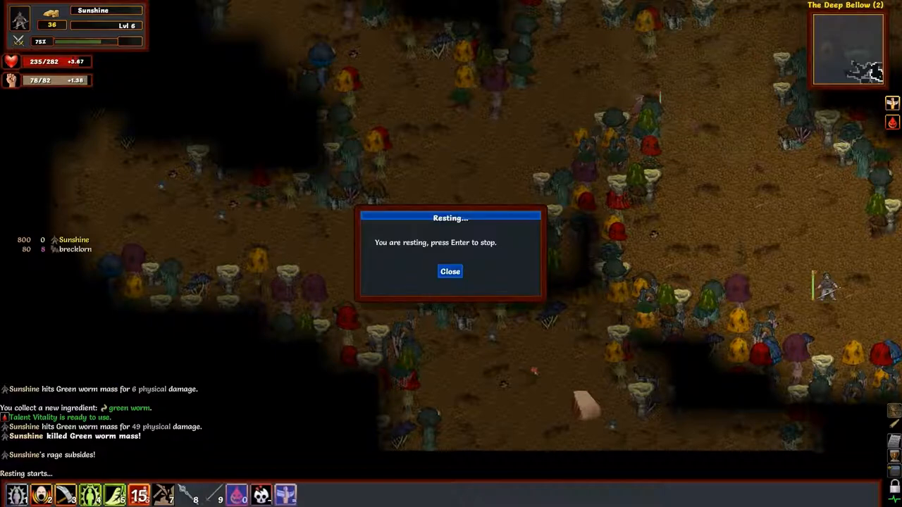
- Stop resting and dismiss the Resting dialog
{"action": "left_click", "coordinate": [450, 271]}
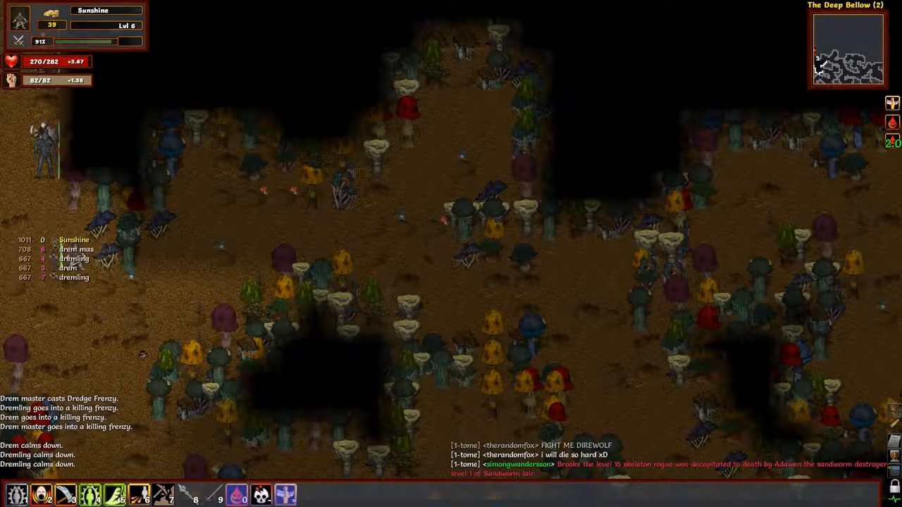
- Walk further through Deep Bellow level 2 toward the drem master
{"action": "left_click", "coordinate": [45, 162]}
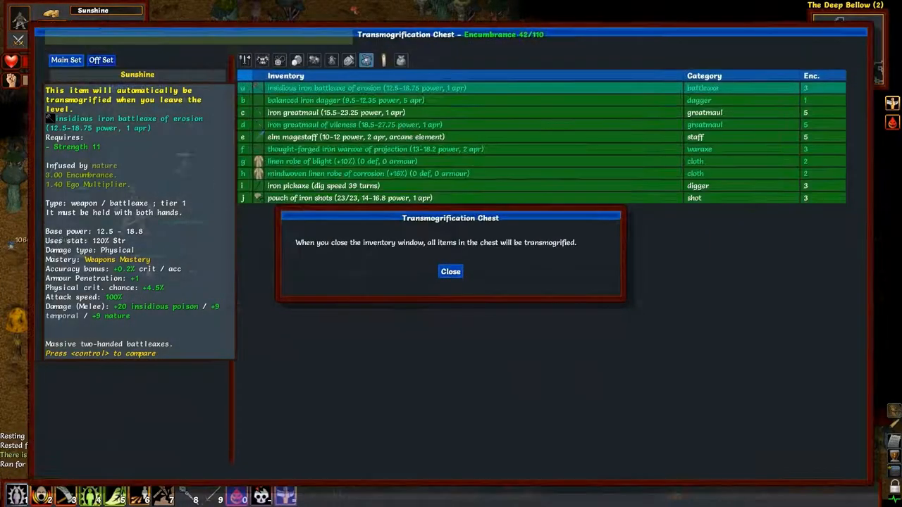
- Dismiss the warning and wield the iron greatmaul of vileness from the chest list
{"action": "left_click", "coordinate": [451, 271]}
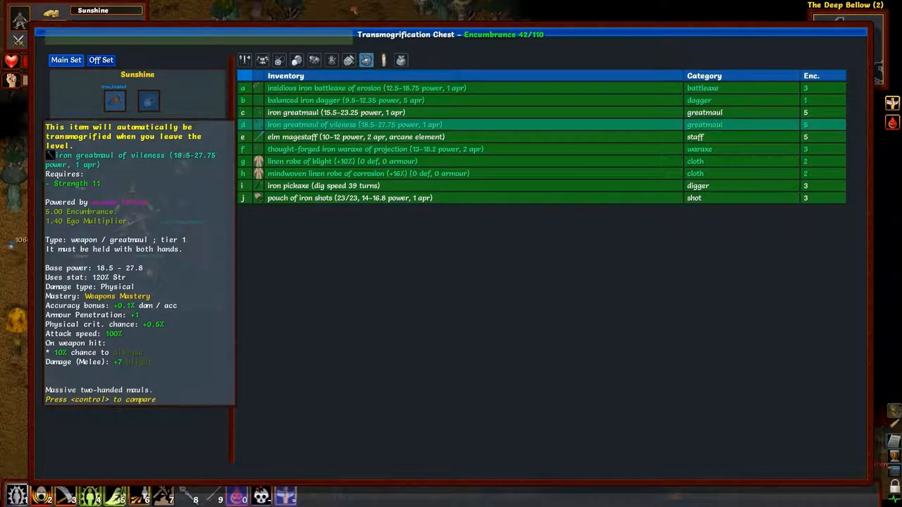
{"action": "right_click", "coordinate": [353, 124]}
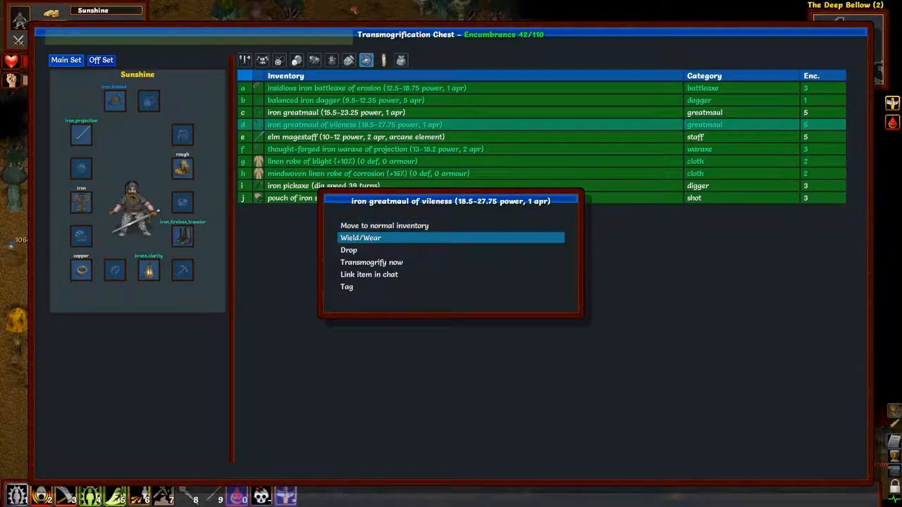
{"action": "left_click", "coordinate": [360, 236]}
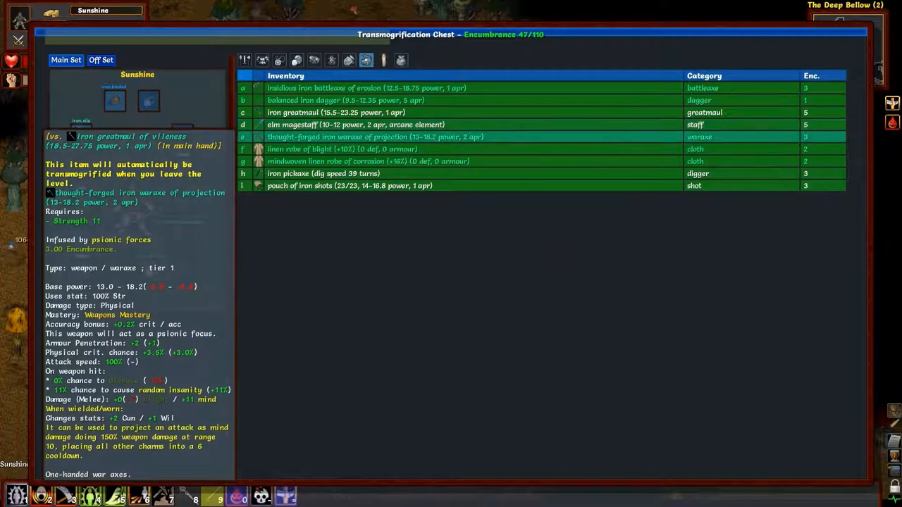